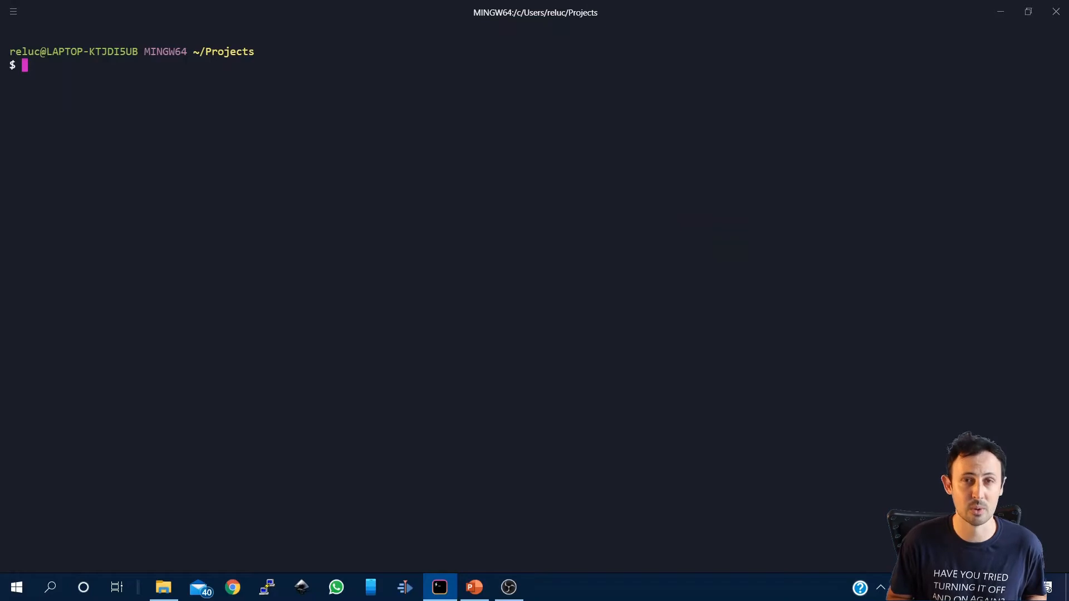
text(npm)
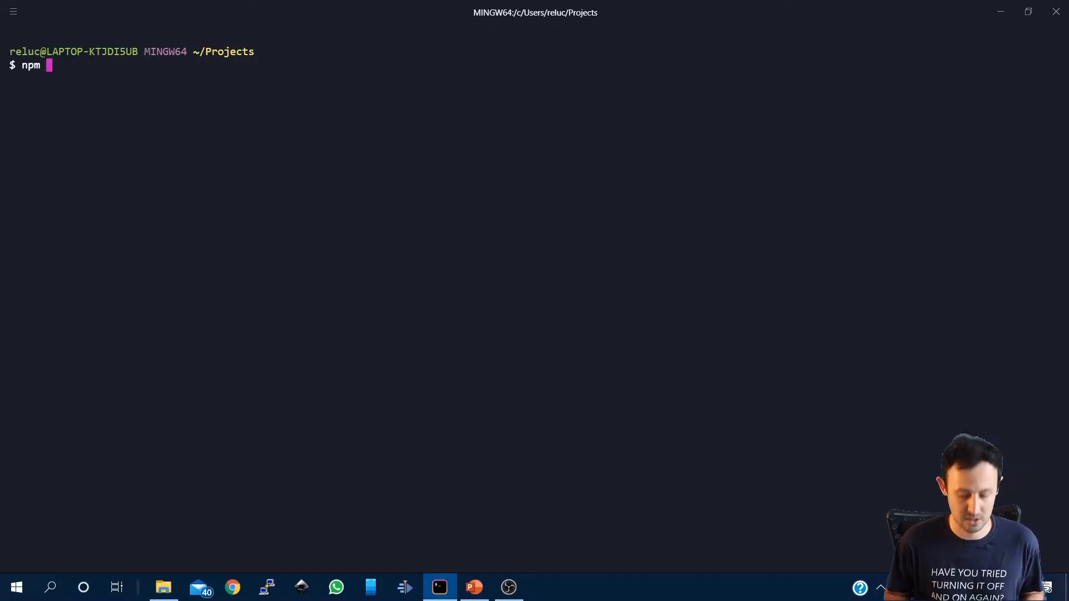
text(i)
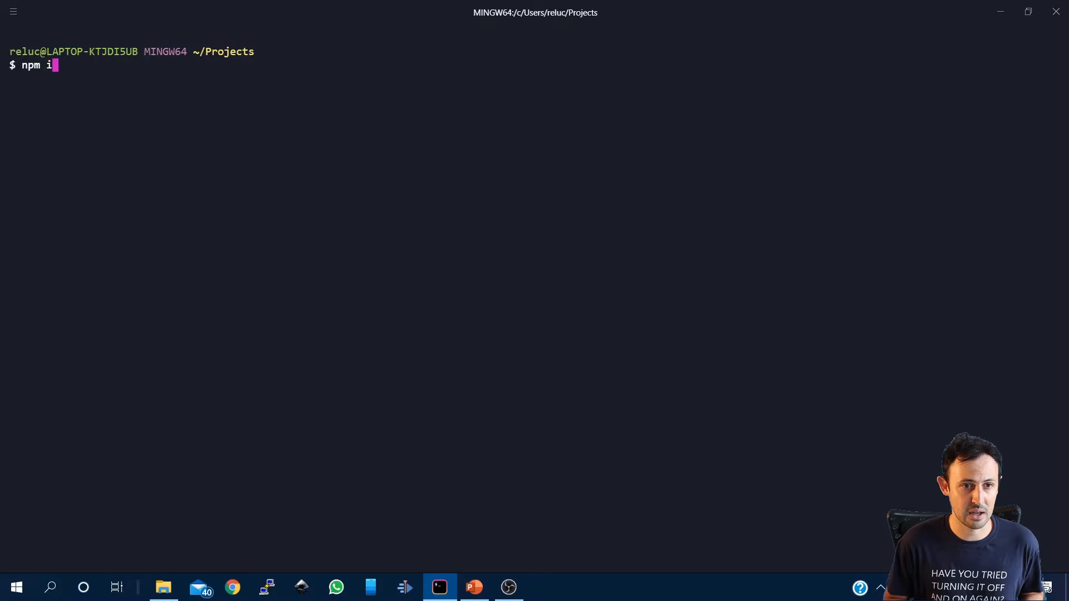
text(@arces-)
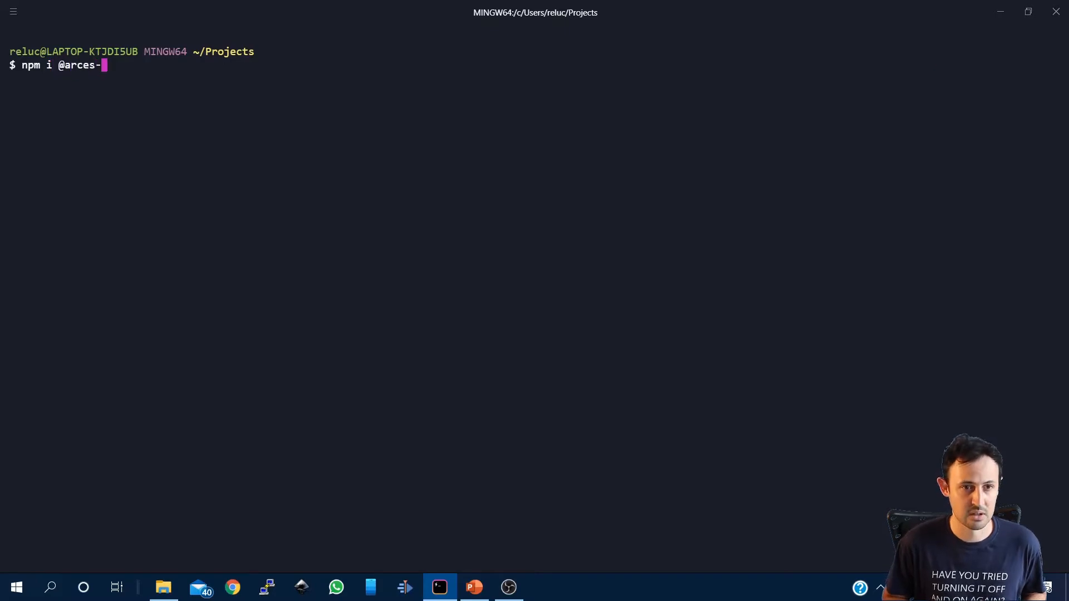
text(wot/)
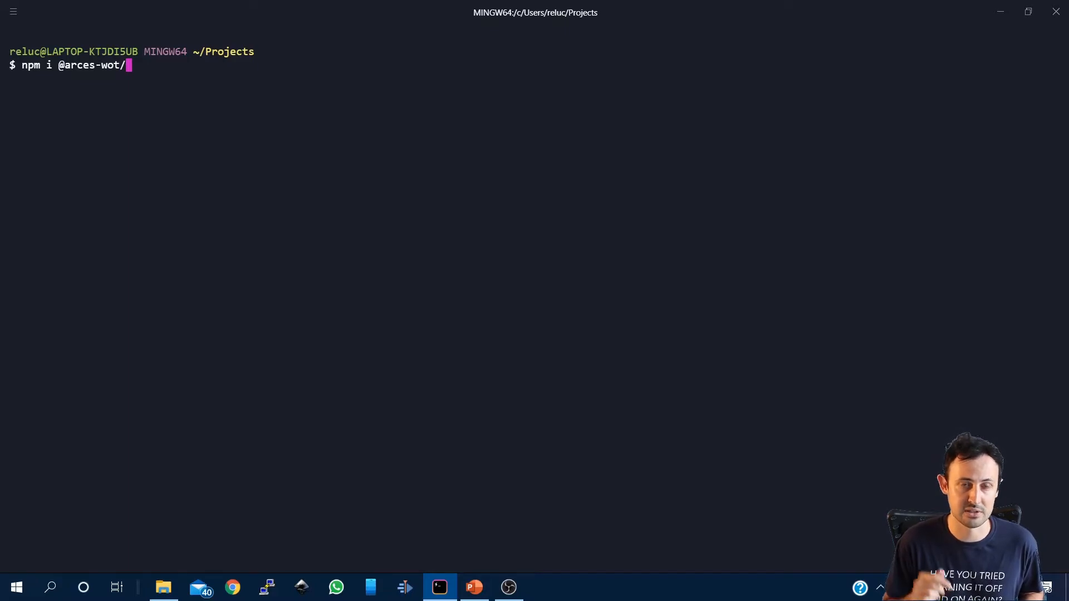
text(a)
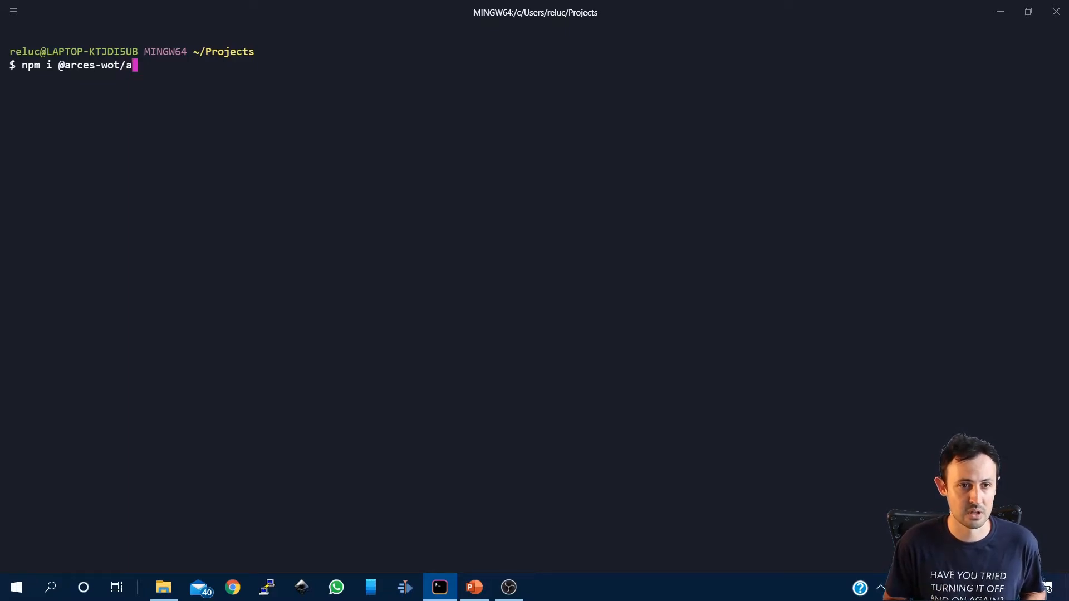
text(wam -)
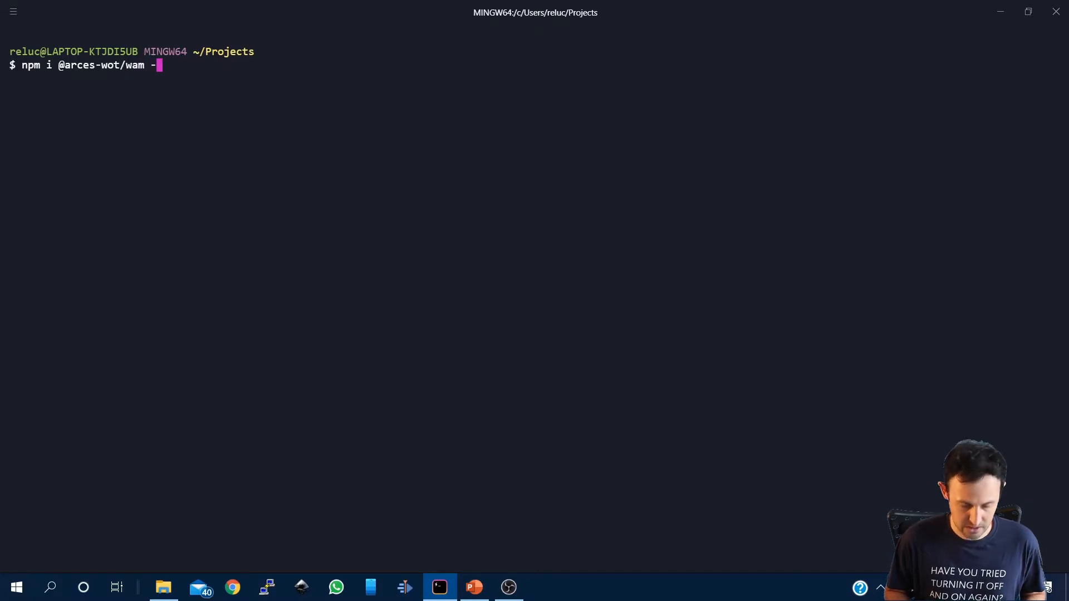
text(g)
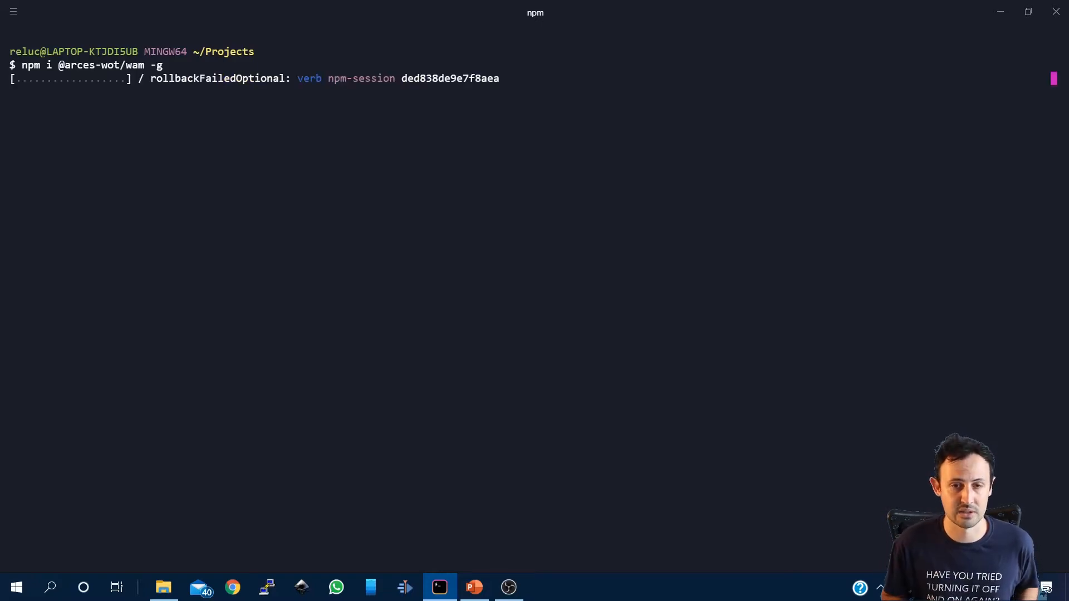
key(alt+tab)
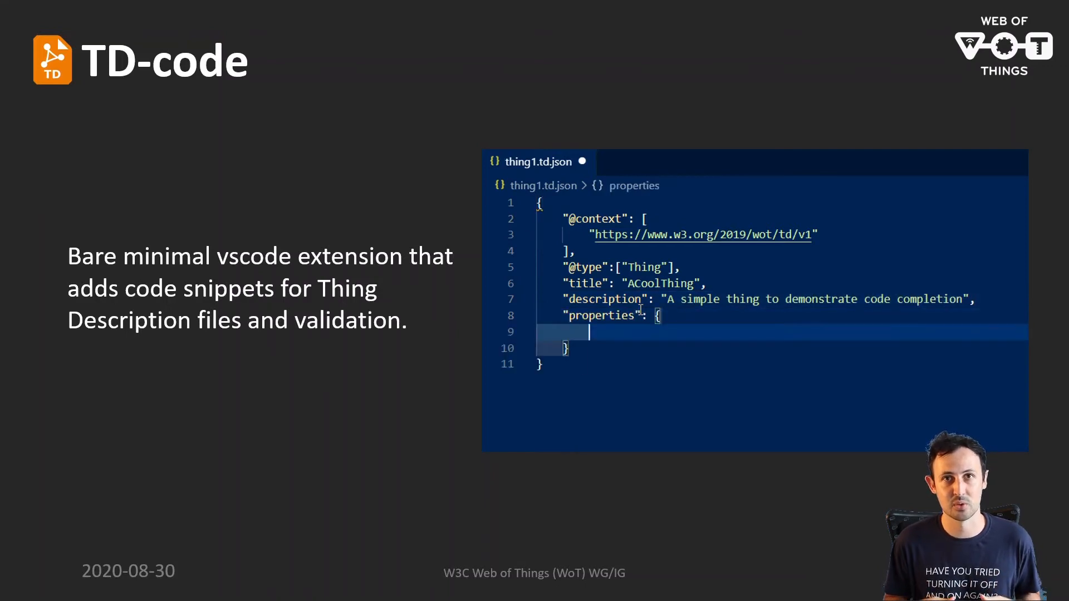
text("simple")
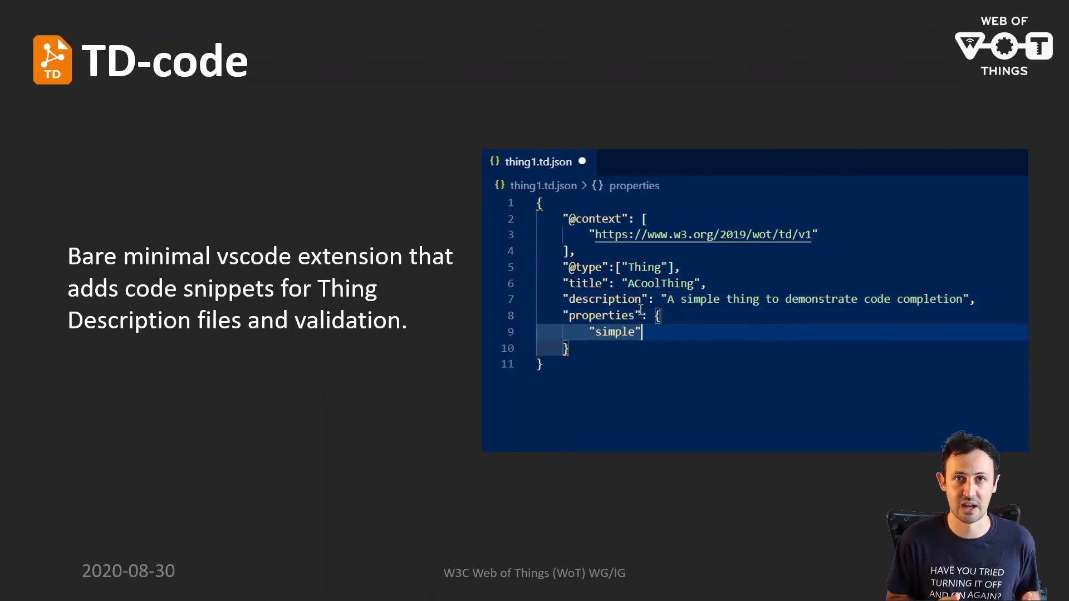
text(:{)
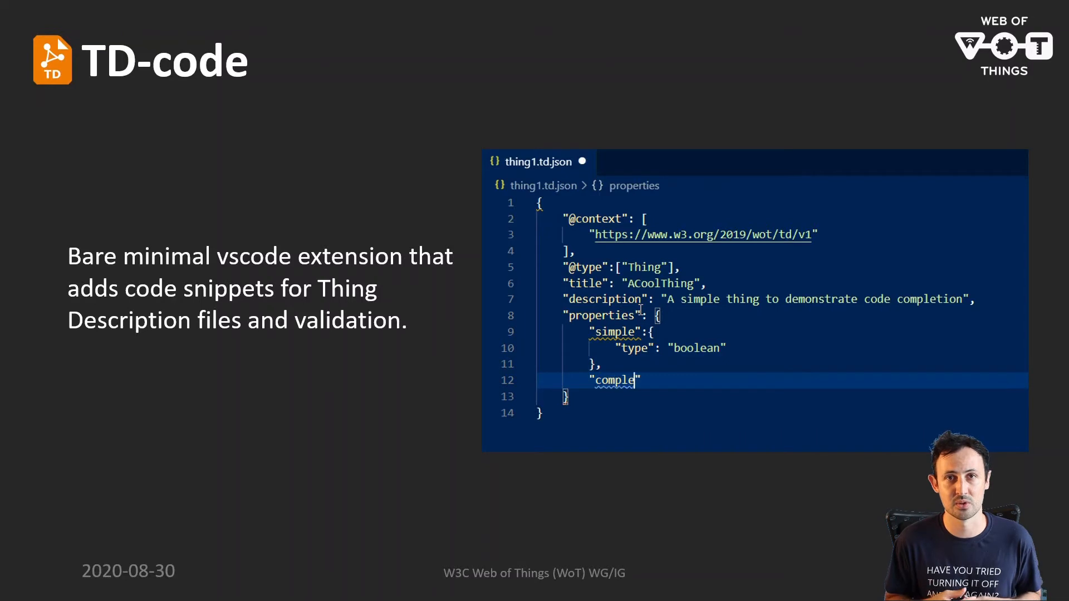
text(x":{)
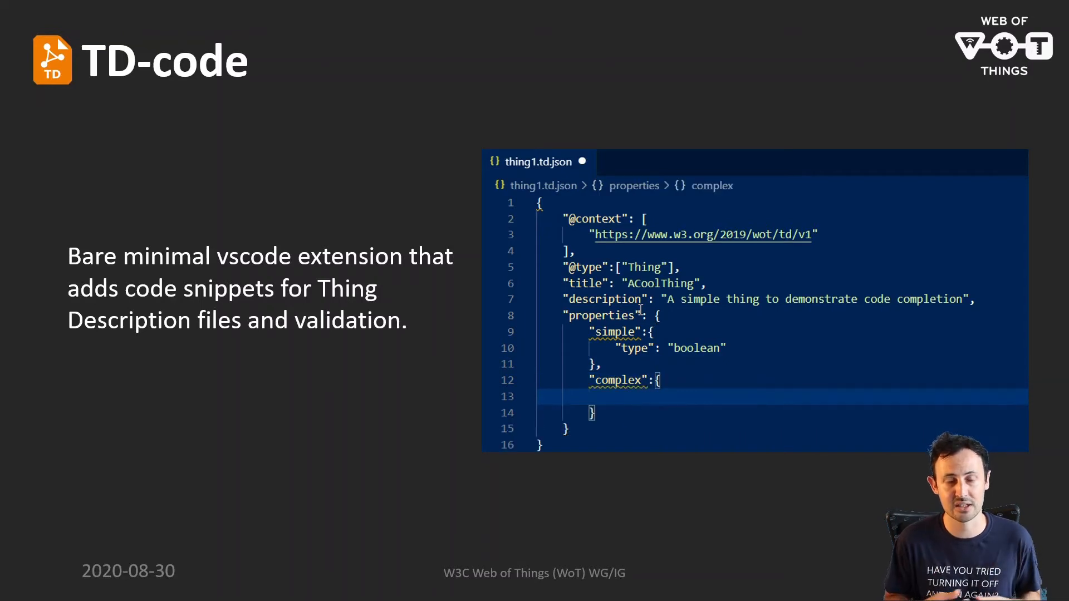
text("type":)
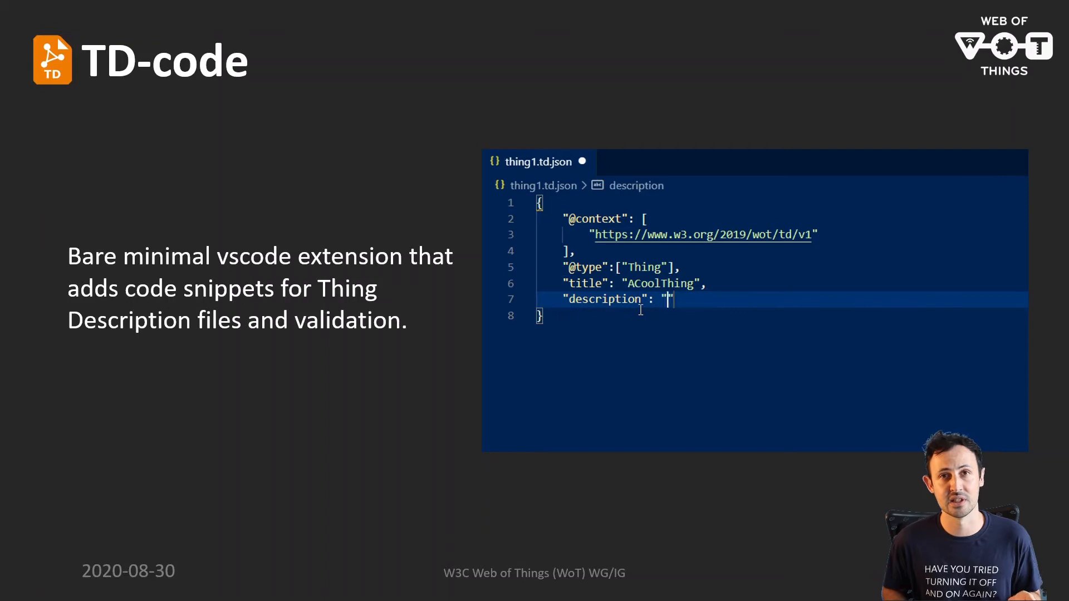
text(A simple thing to dem)
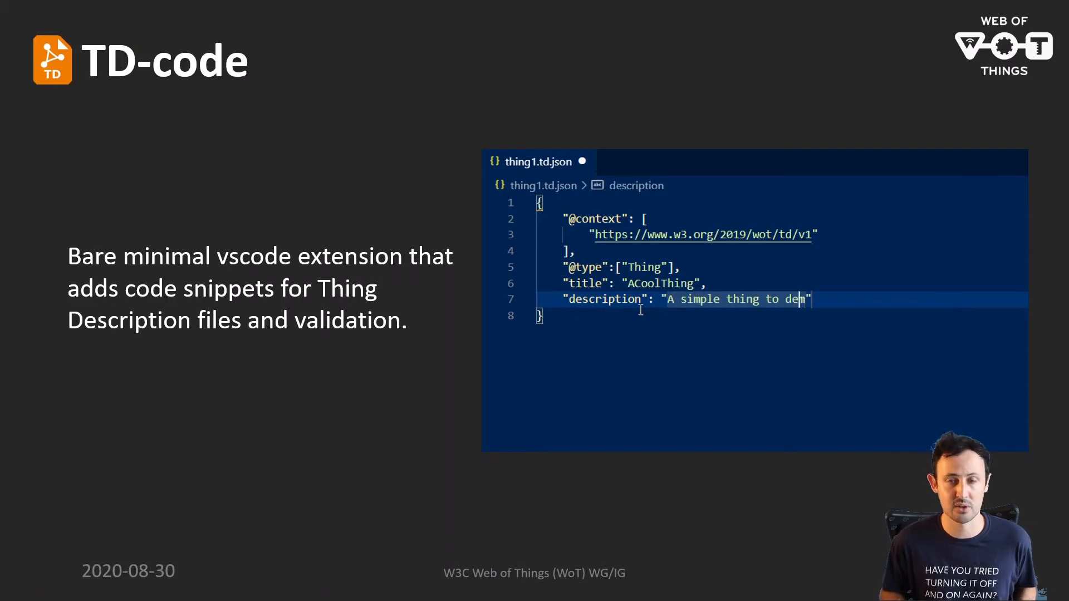
text(onstrate code completion)
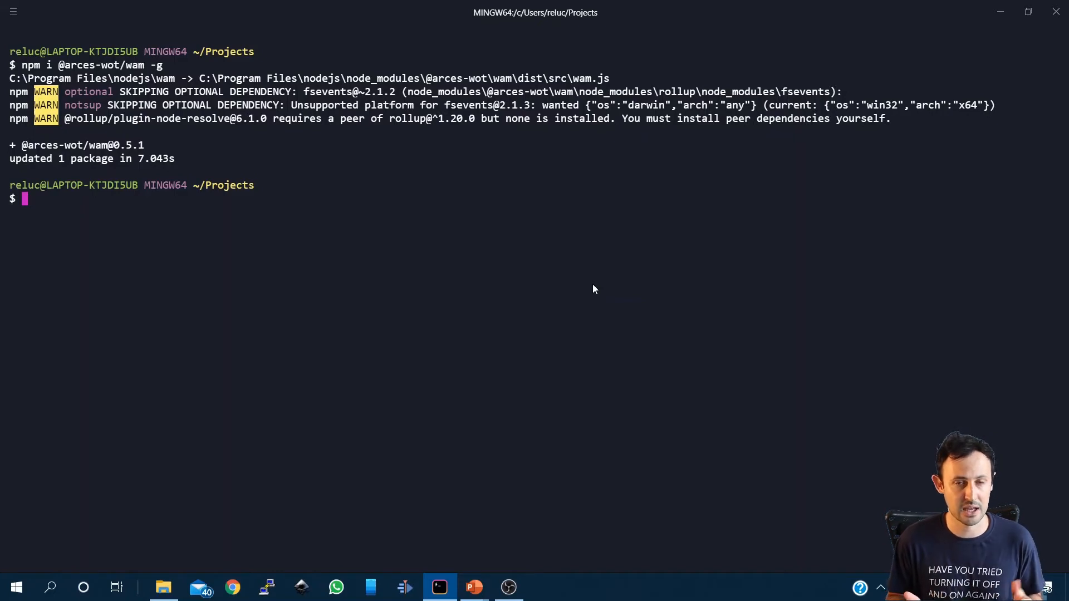
Step: Run wam init demo, accepting version 1.0.0 and starting the description 'A simpe'
text(w)
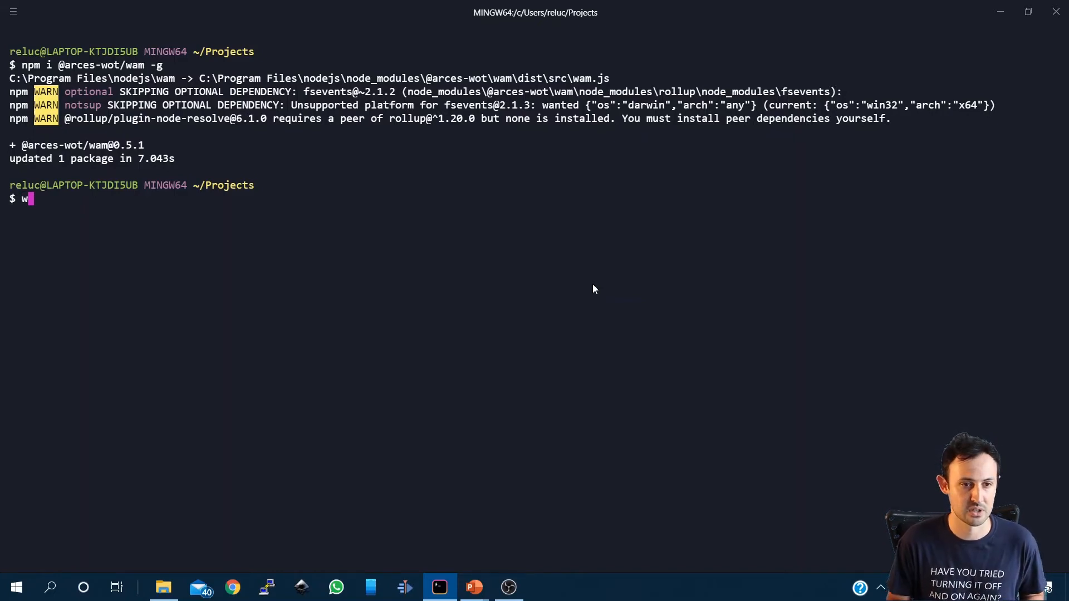
text(am)
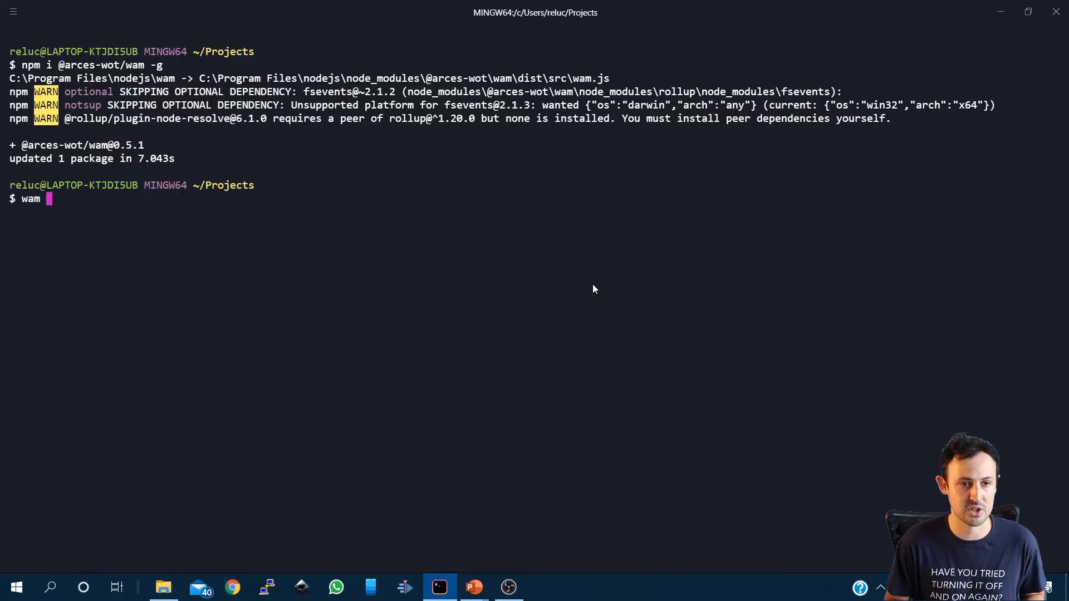
text(init)
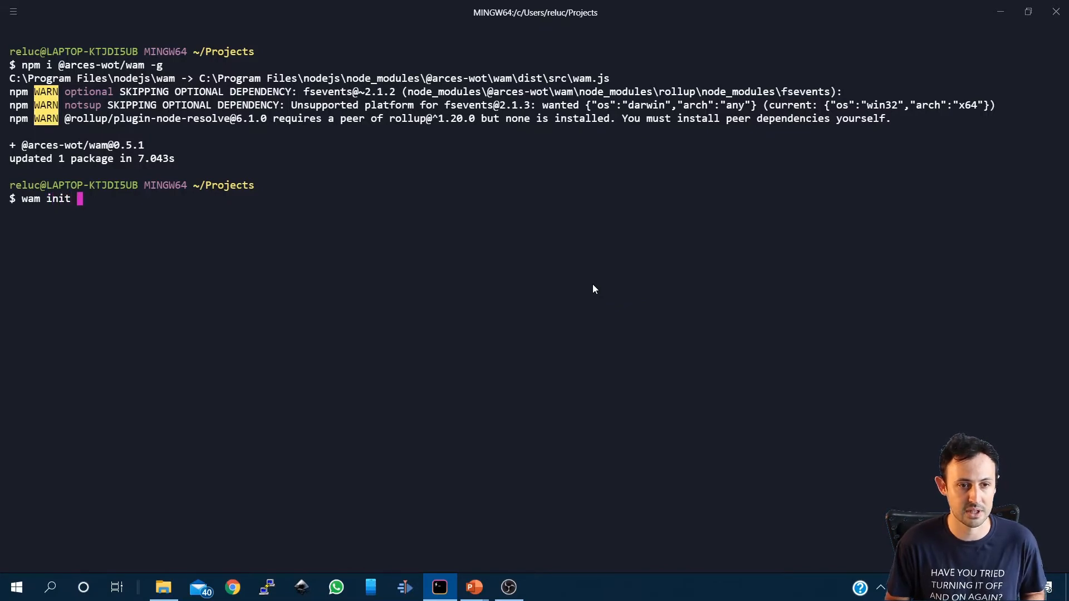
text(demo)
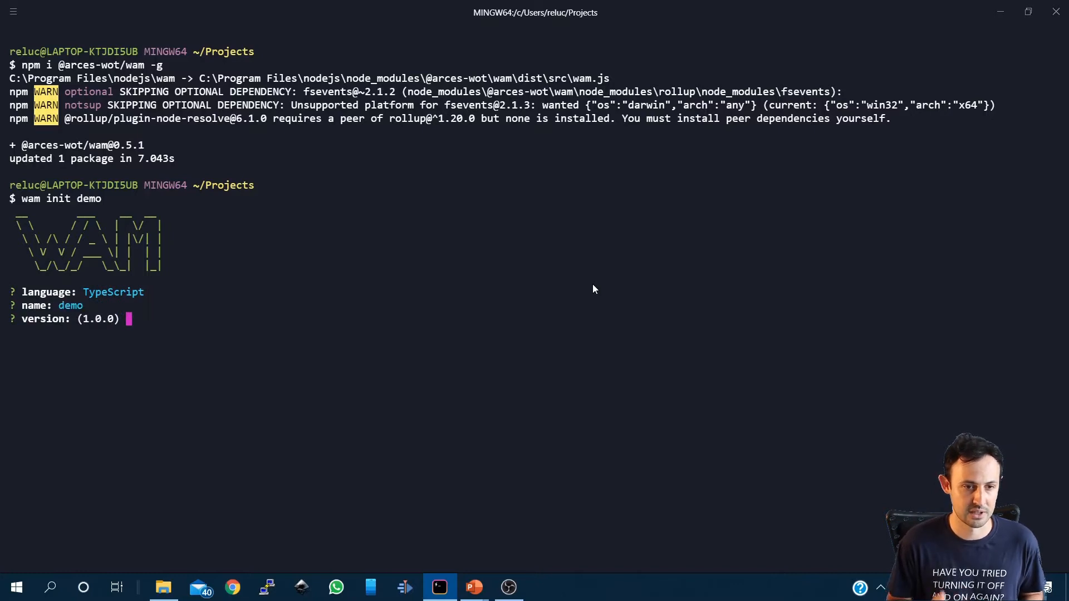
key(enter)
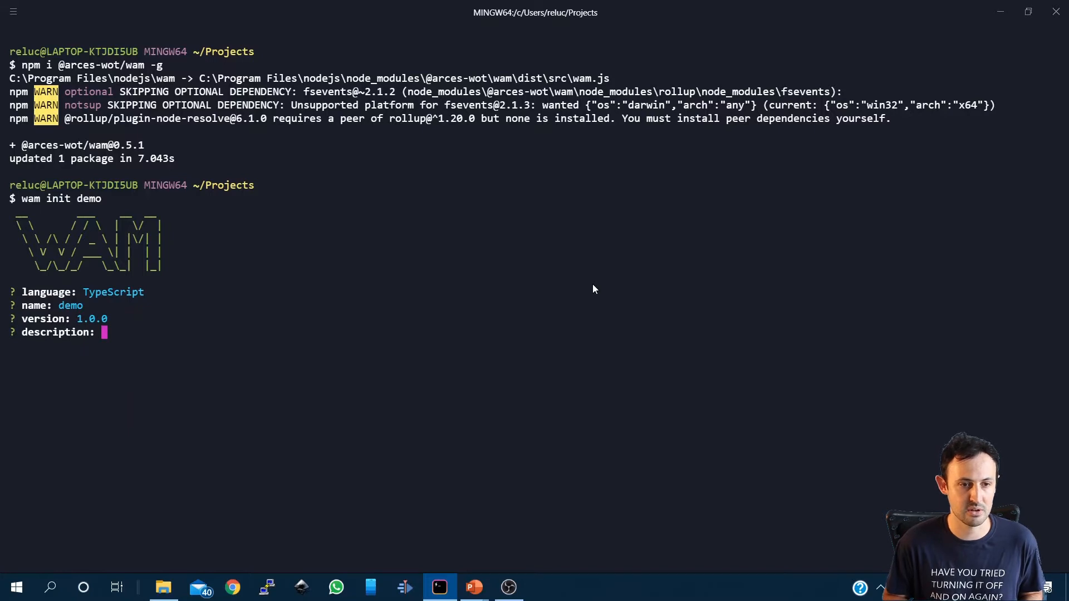
text(A simpe)
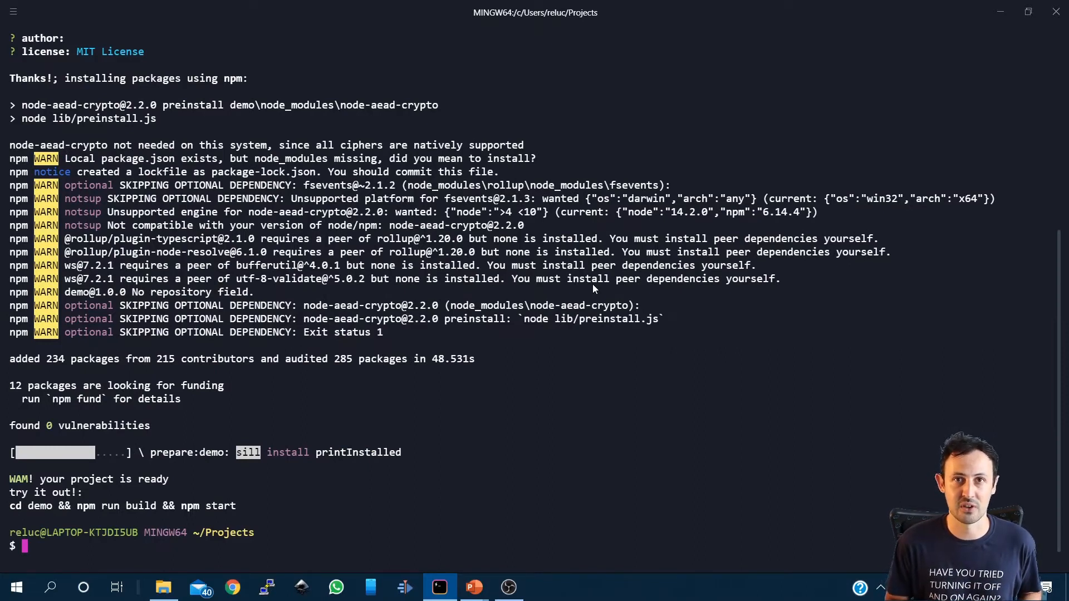
Step: Change into the demo folder and launch VS Code there with code
text(cd)
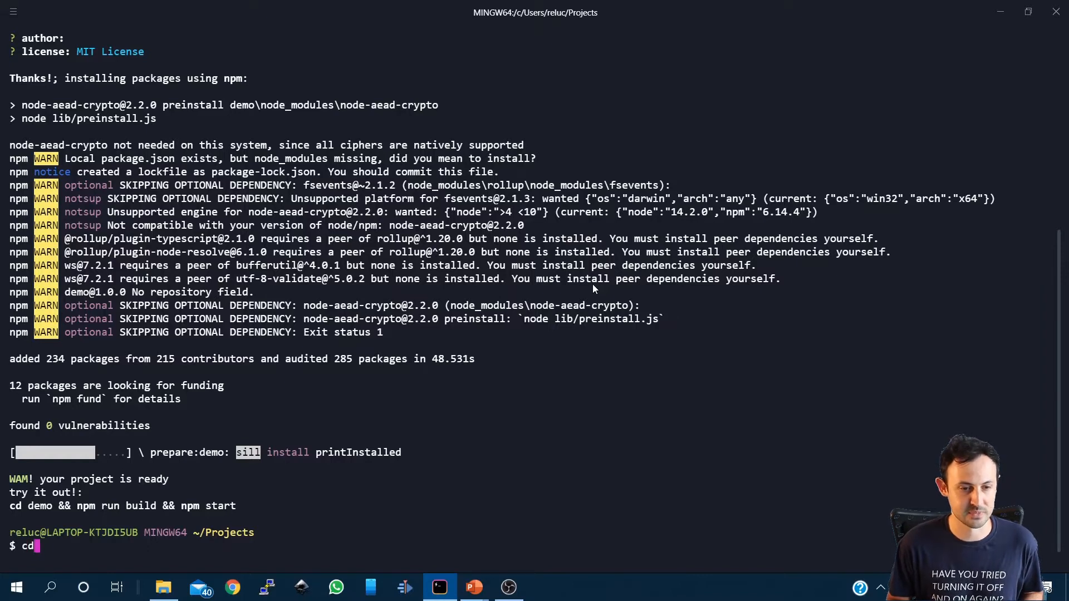
text(demo)
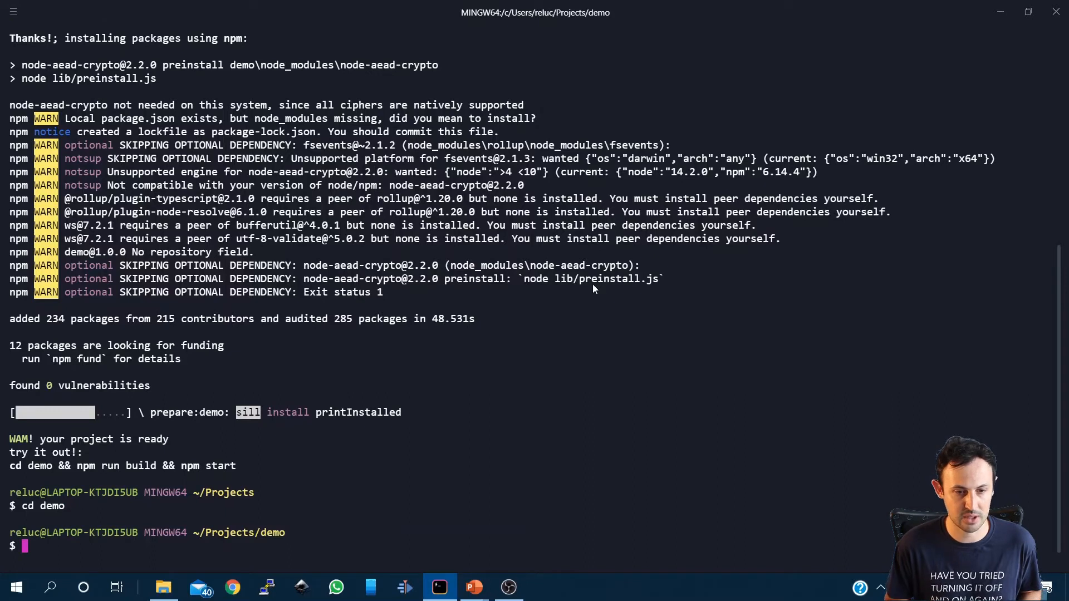
text(code .)
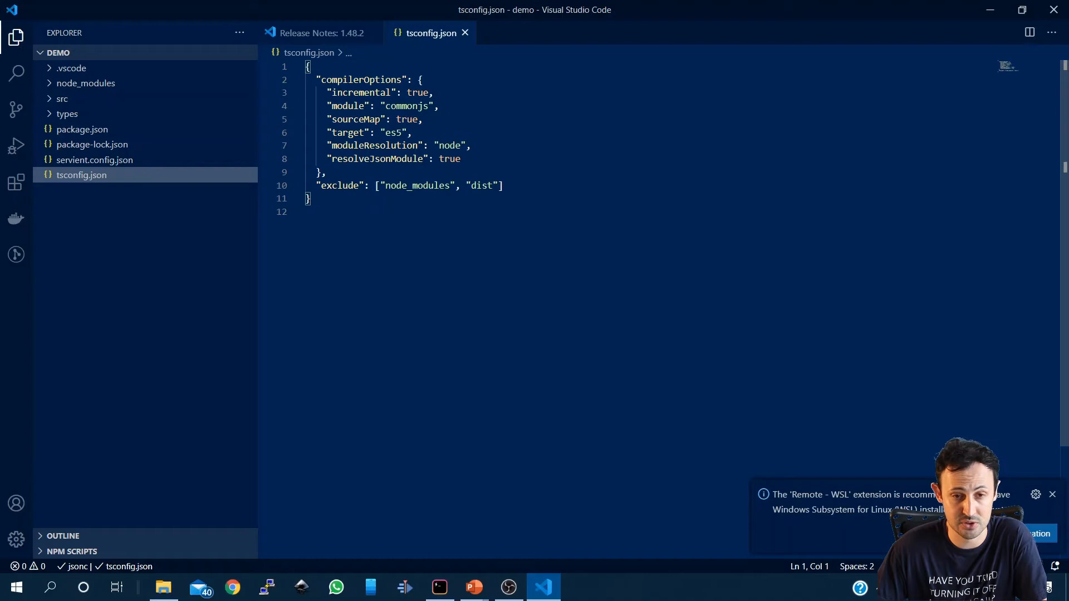
mouse_move(81, 129)
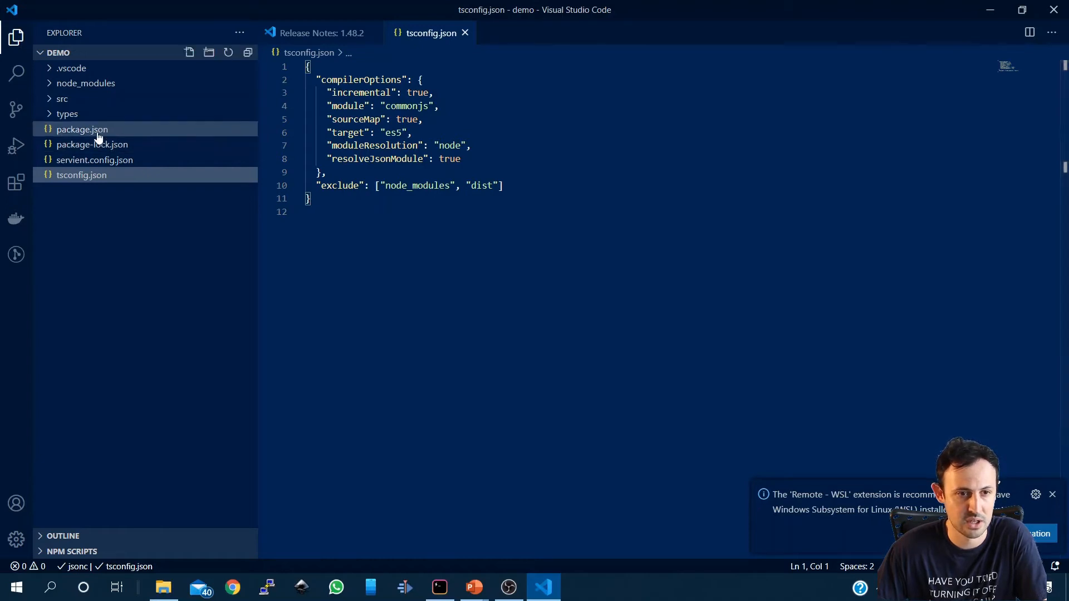
Step: Review package.json and expand the src folder in the Explorer
click(82, 129)
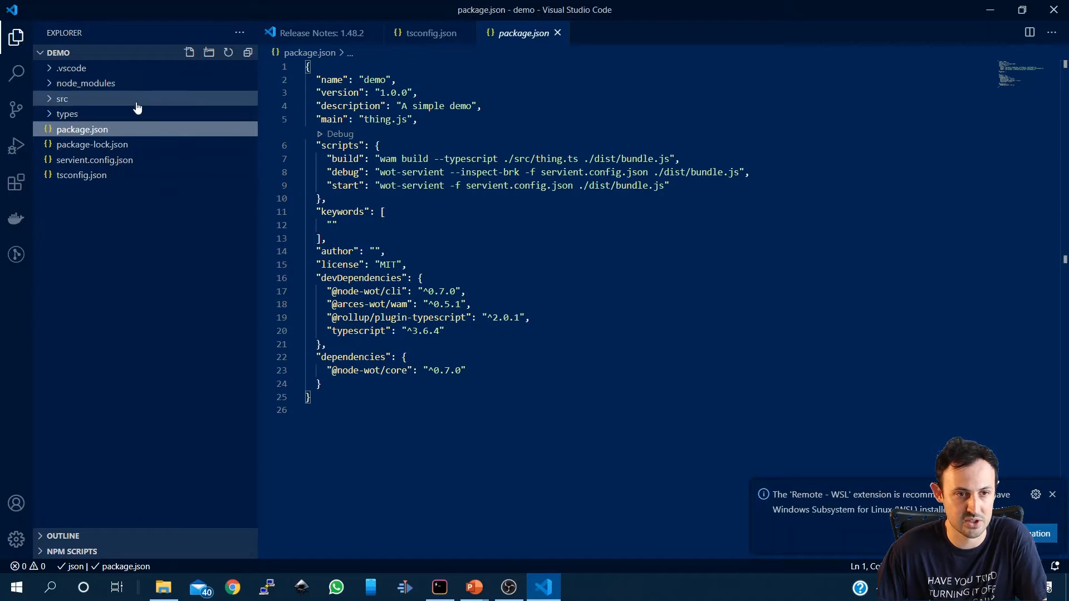
click(63, 99)
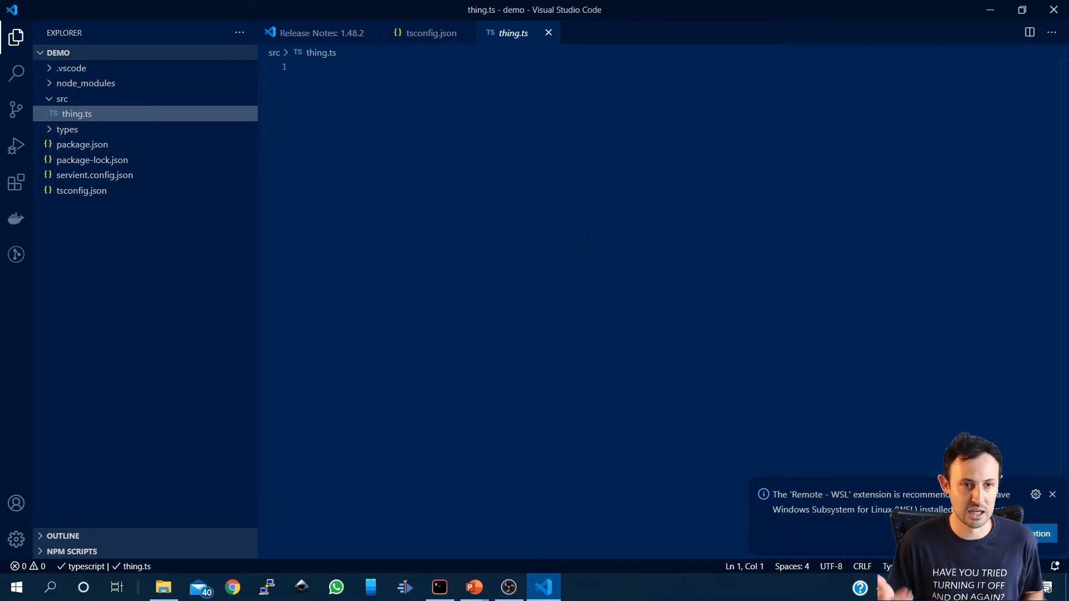
Step: Create a new file named demo.td.json inside the src folder
click(63, 99)
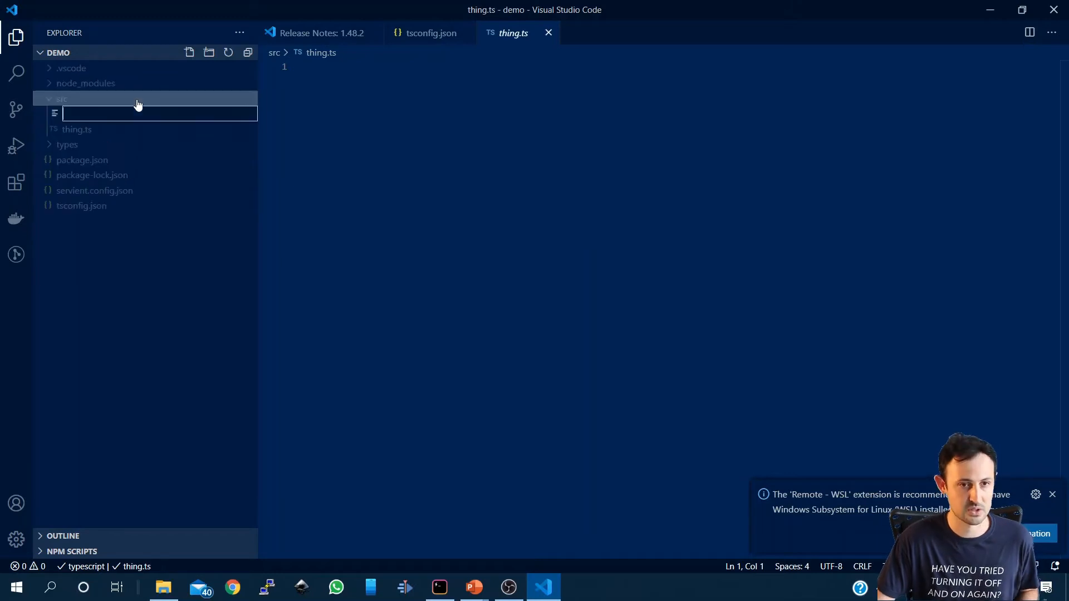
text(t)
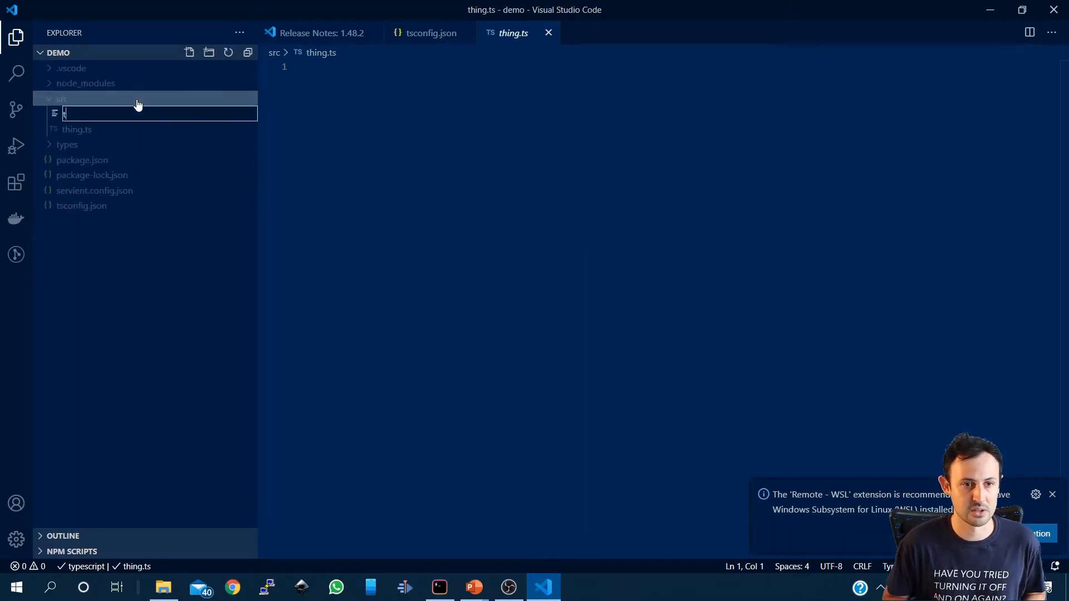
text(demo.td)
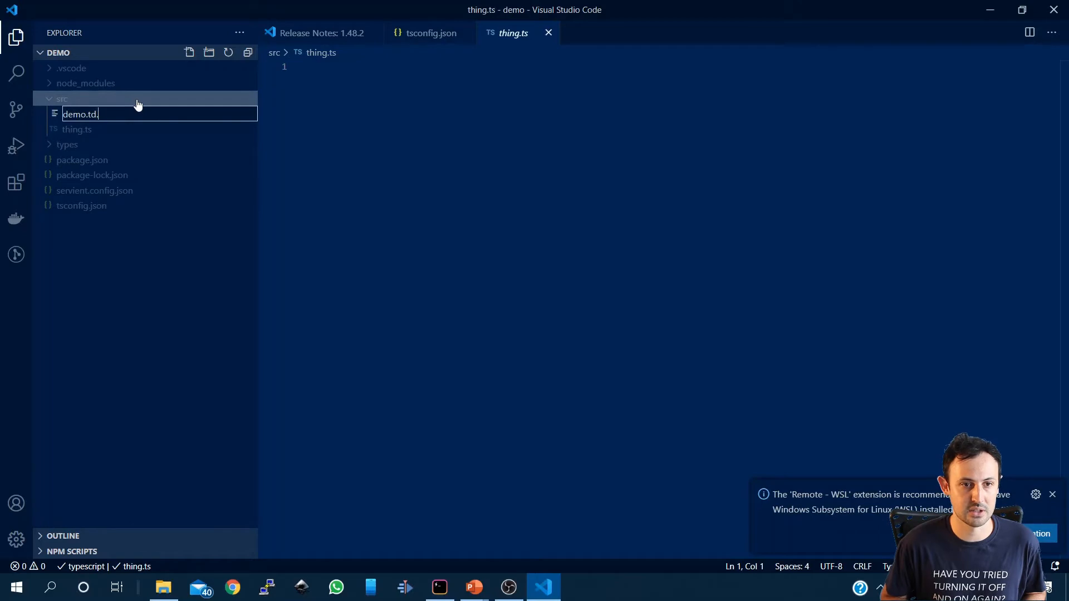
text(json)
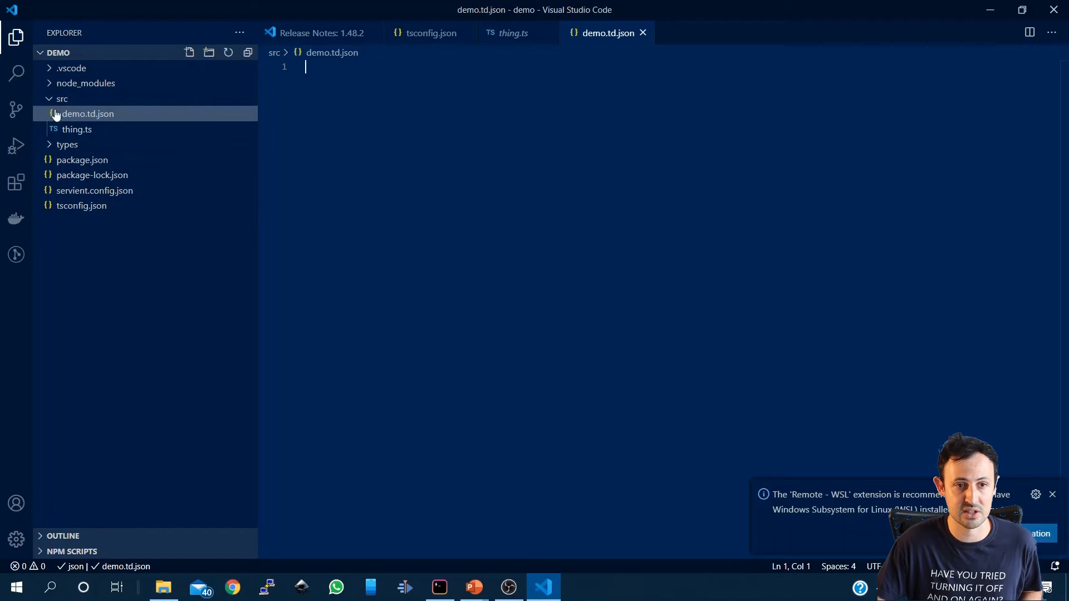
mouse_move(86, 113)
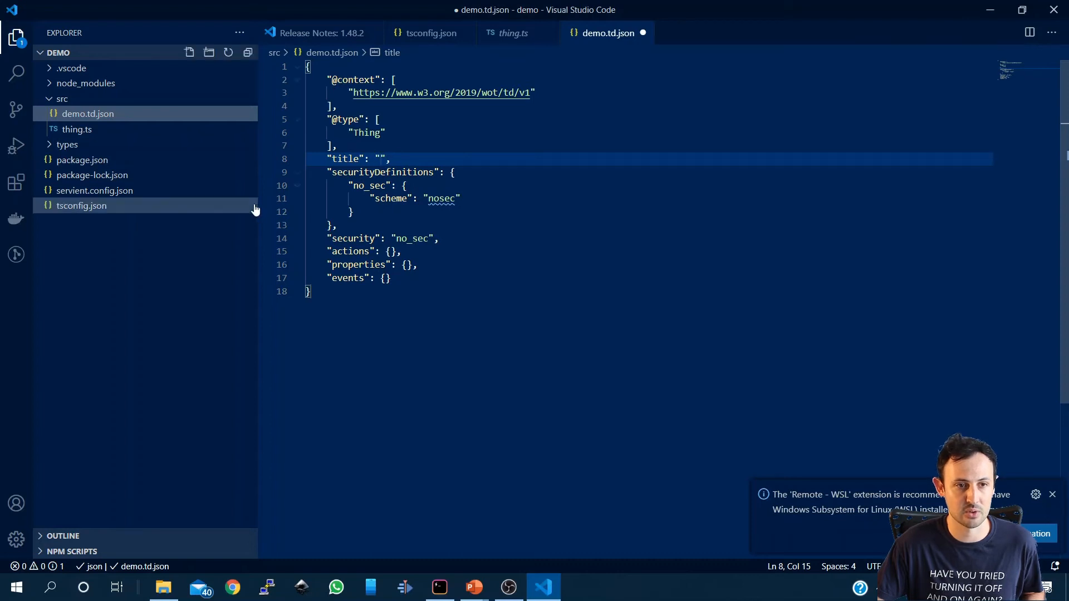
Step: Search the Extensions marketplace for td-code, then return to the Explorer
click(16, 182)
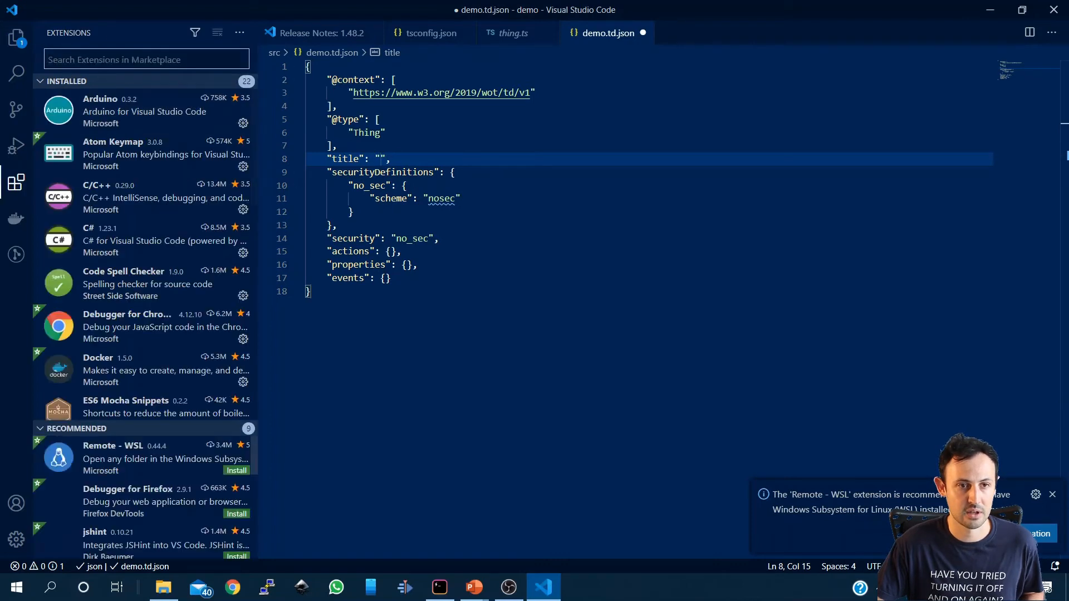
text(td-code)
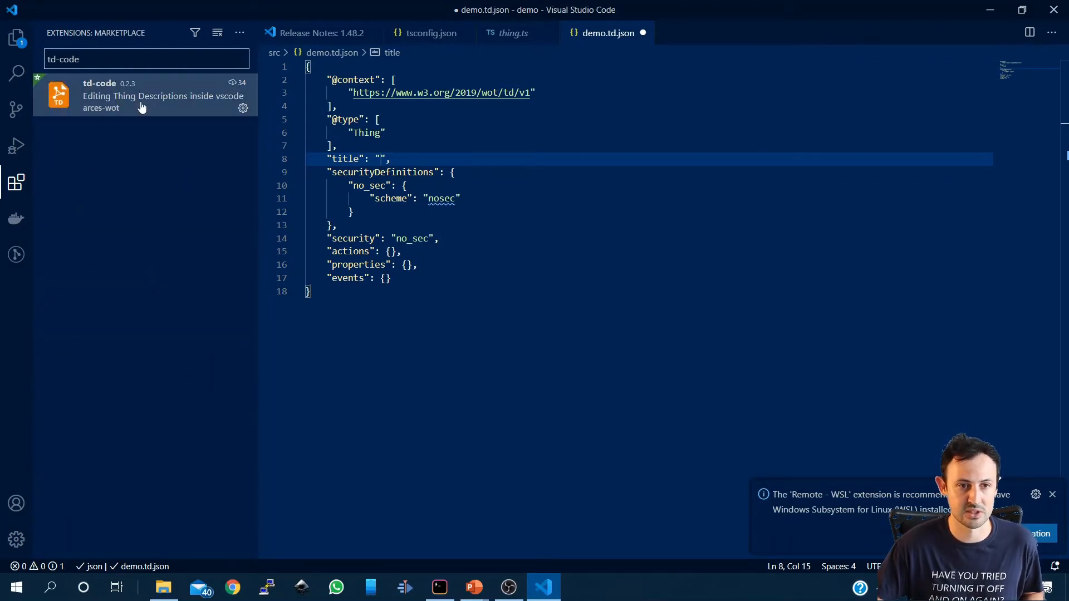
mouse_move(152, 130)
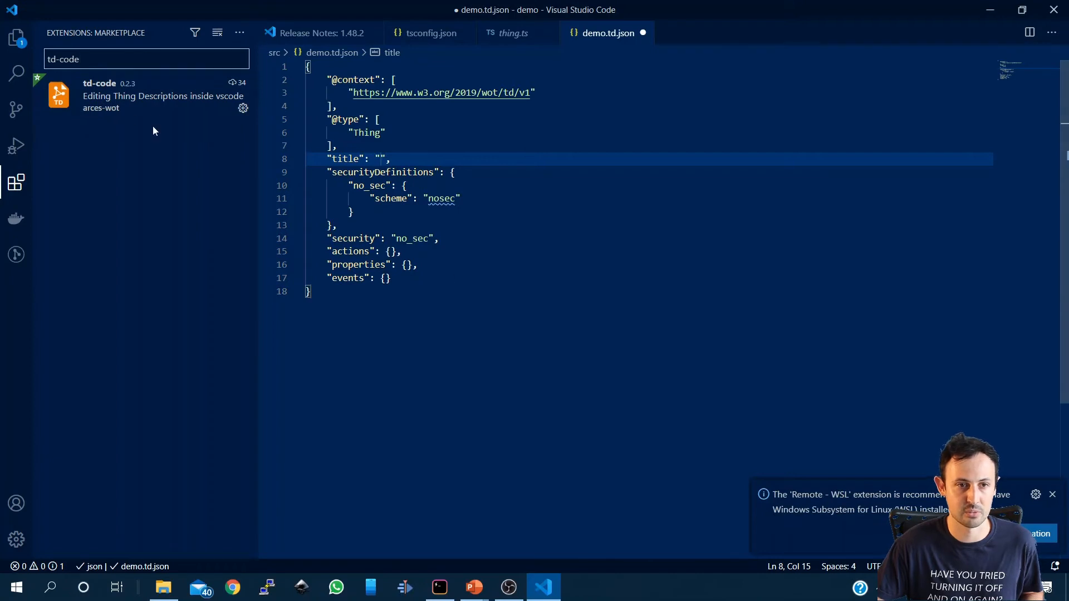
click(17, 38)
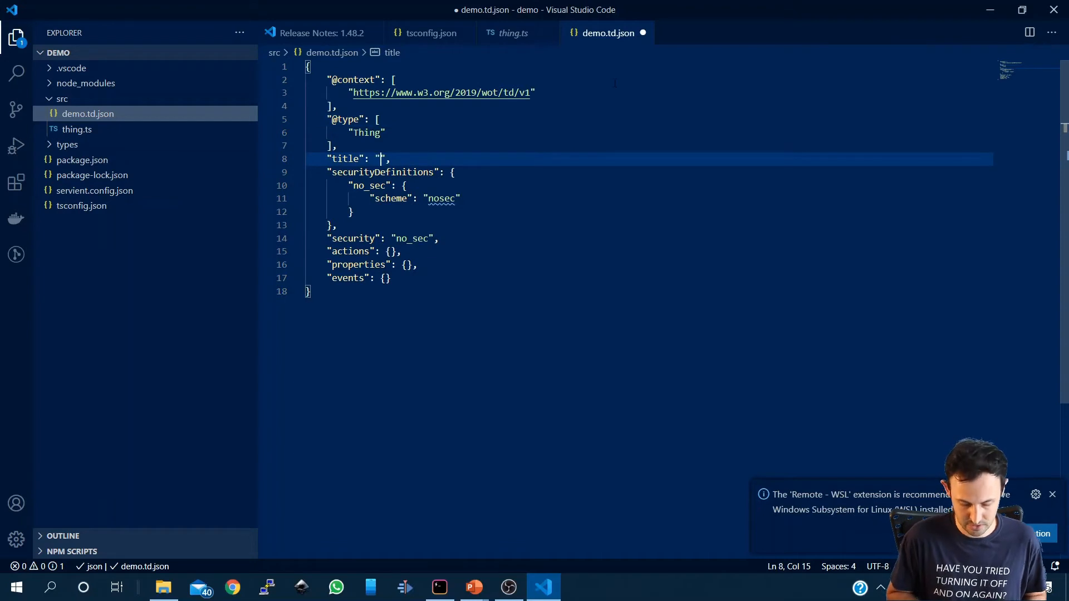
Step: Set the title to Demo and add a hello property of type string
text(Demo)
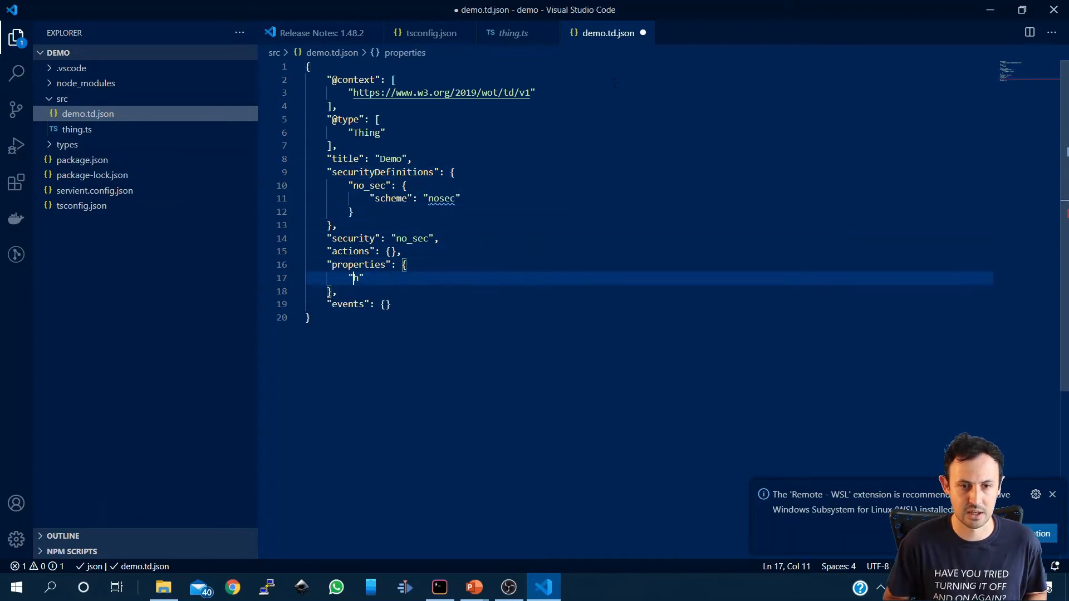
text(ellow)
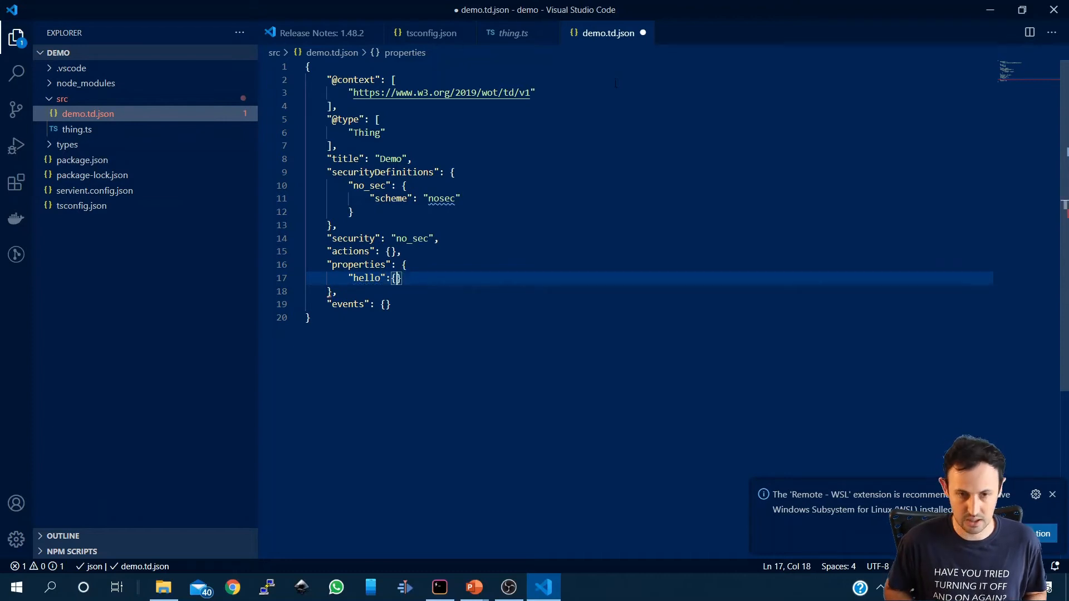
text("type": s)
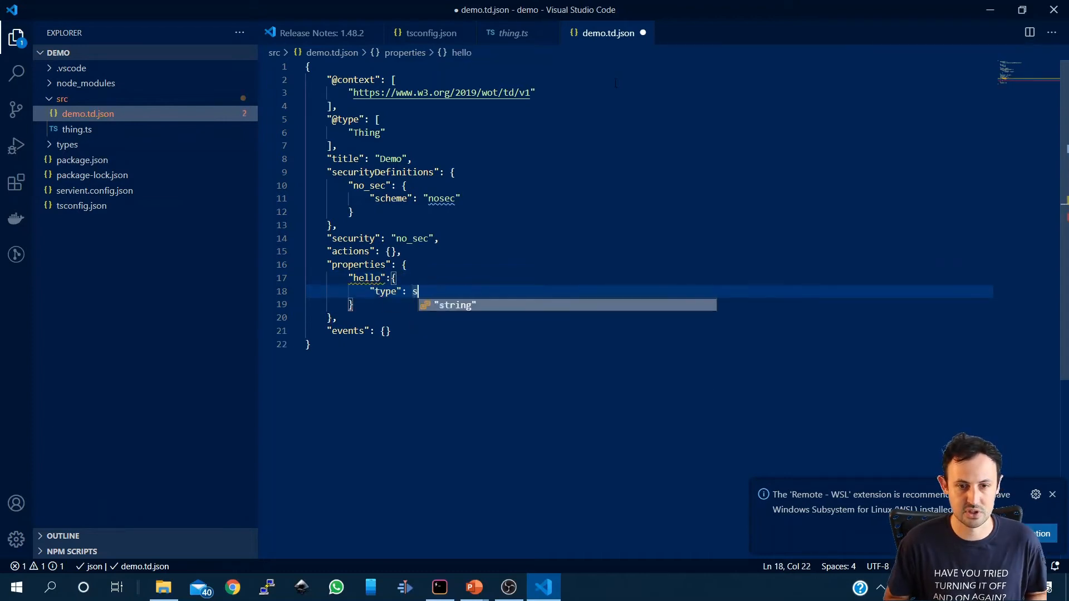
key(Enter)
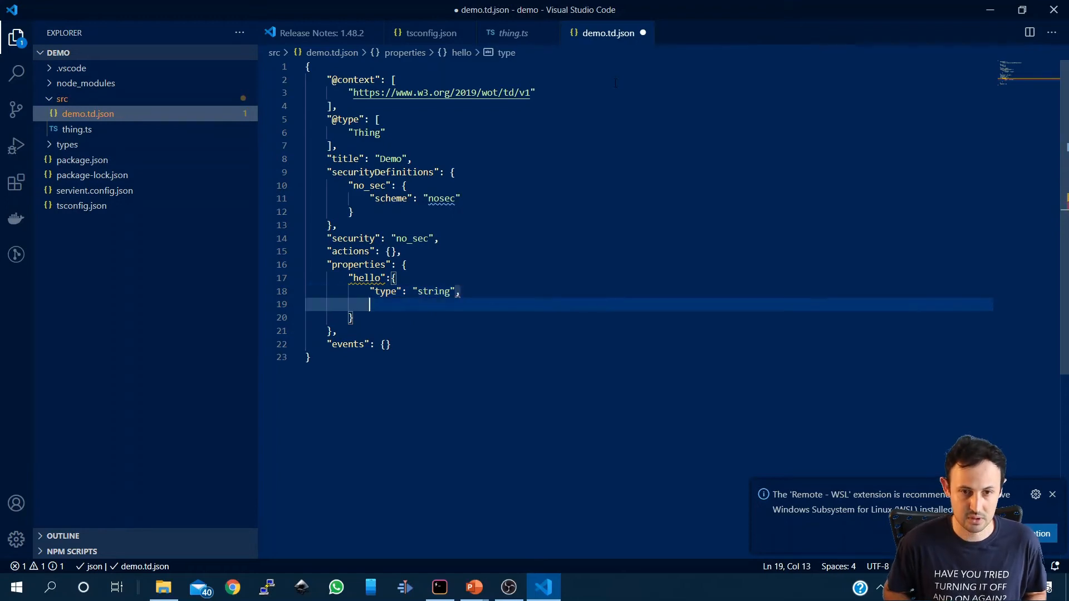
Step: Give hello the description "It says hello" and title greetings, then save
text("description": "")
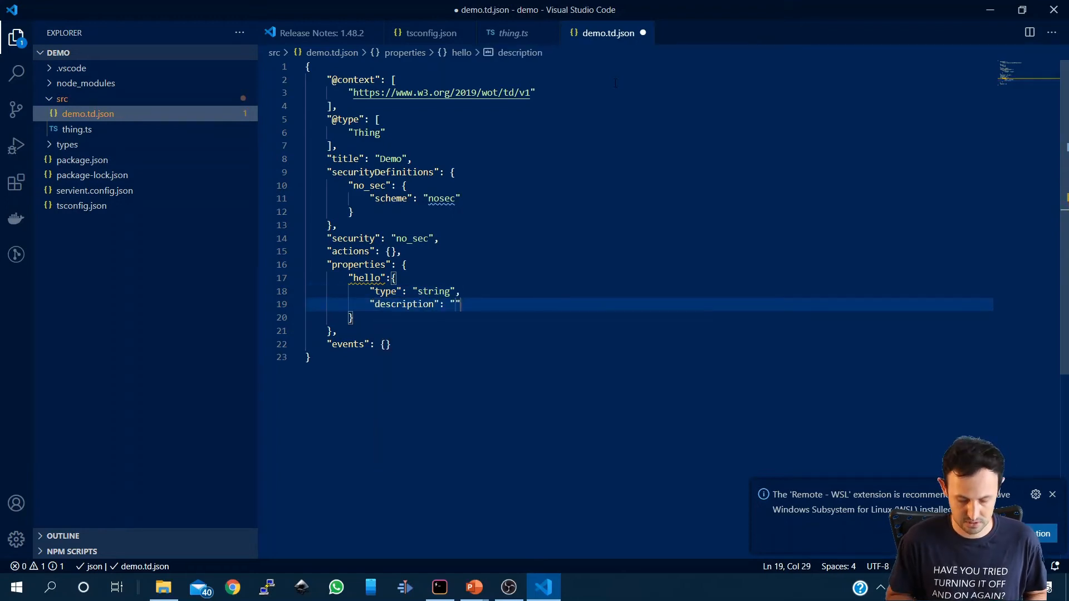
text(It says he)
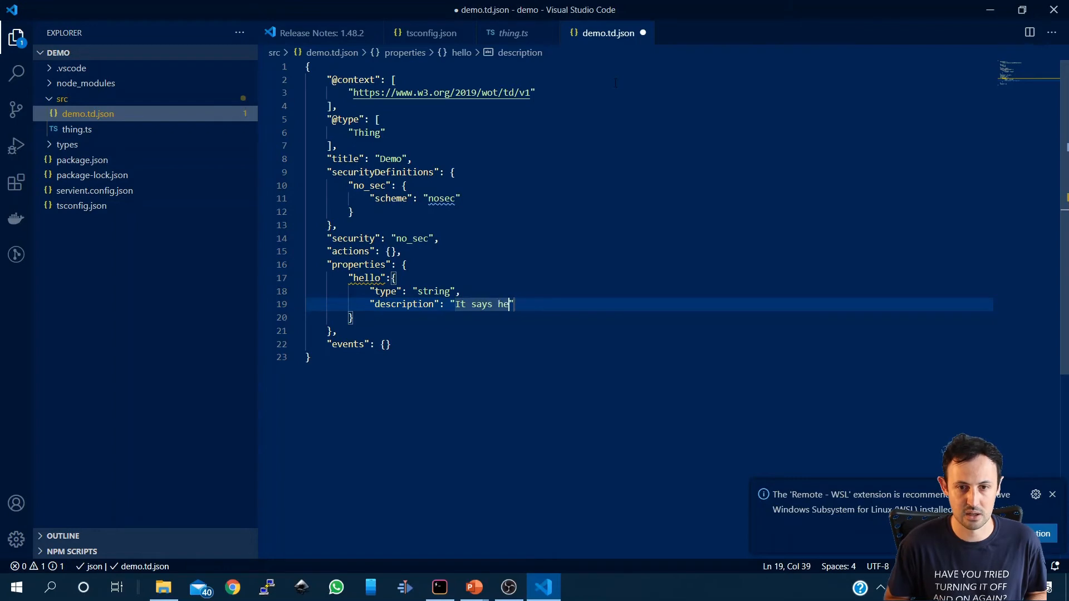
text(llo",)
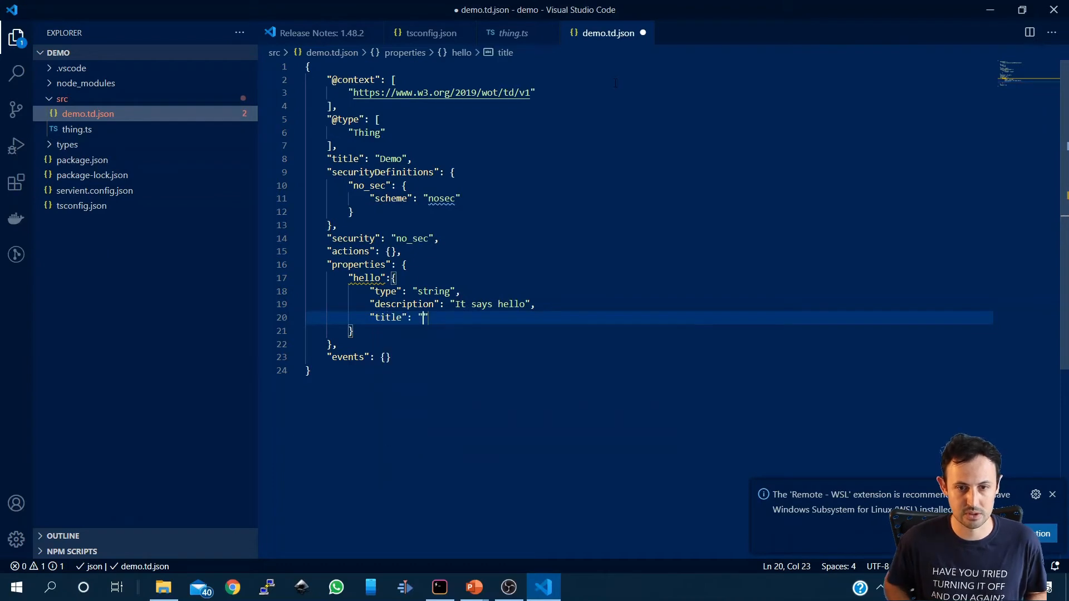
text(greetings)
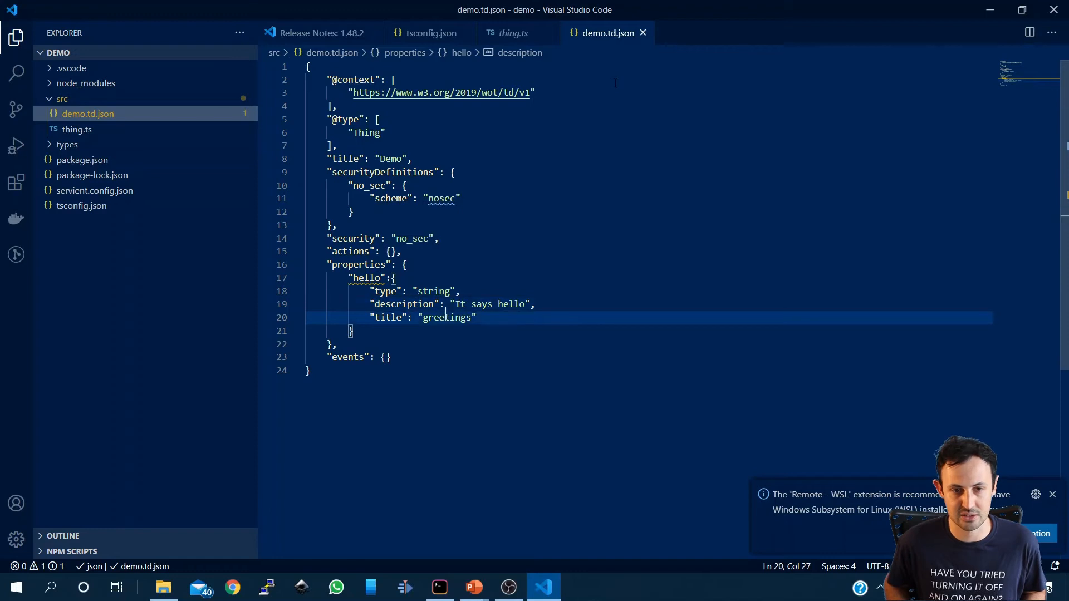
click(420, 291)
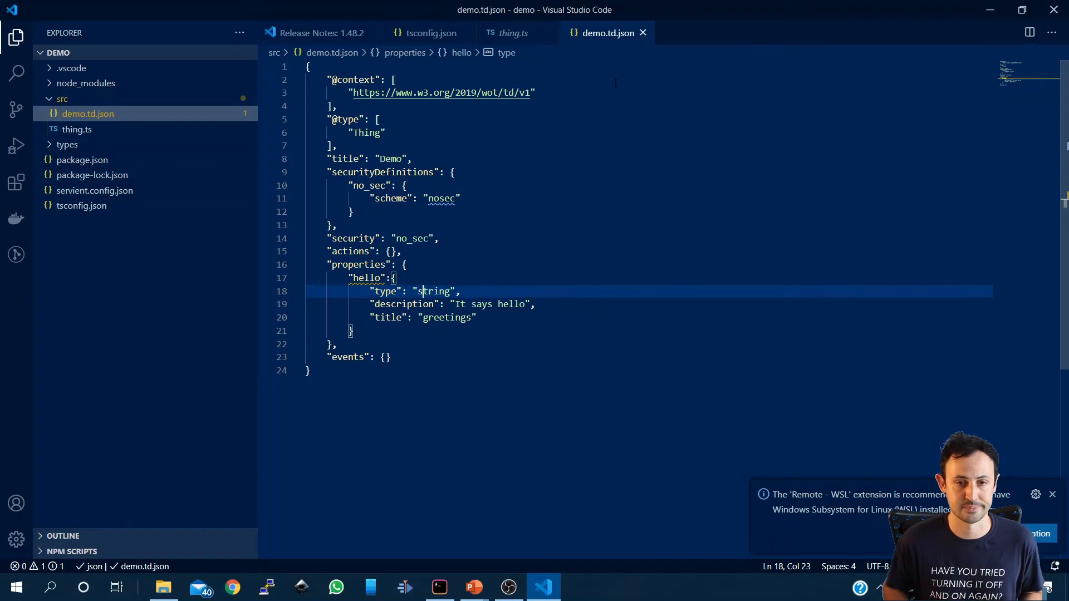
Step: Review the no_sec security definition with its nosec scheme, then switch to thing.ts
click(408, 265)
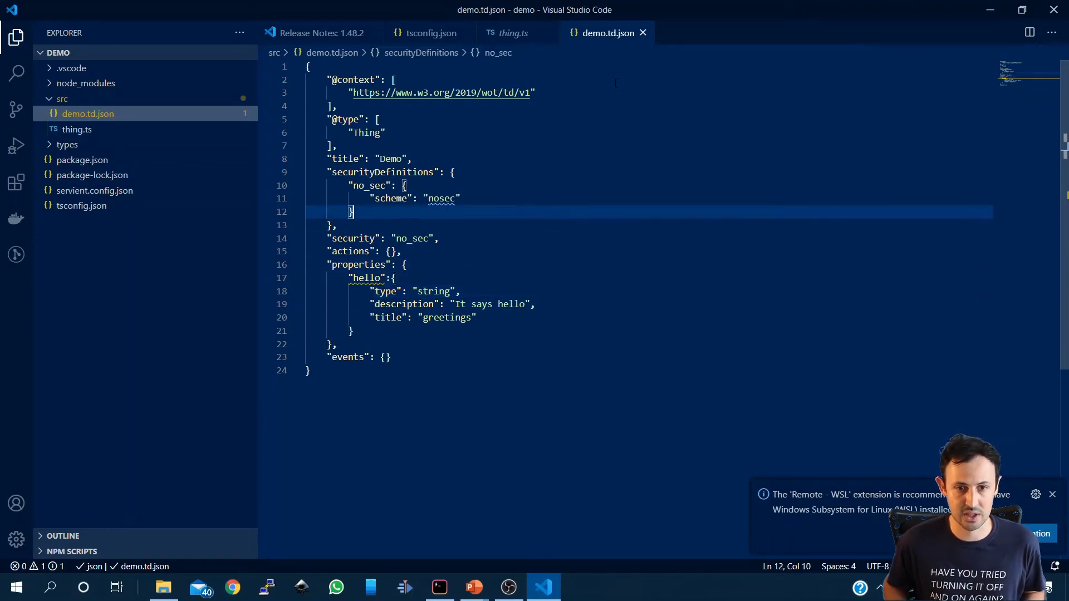
click(423, 171)
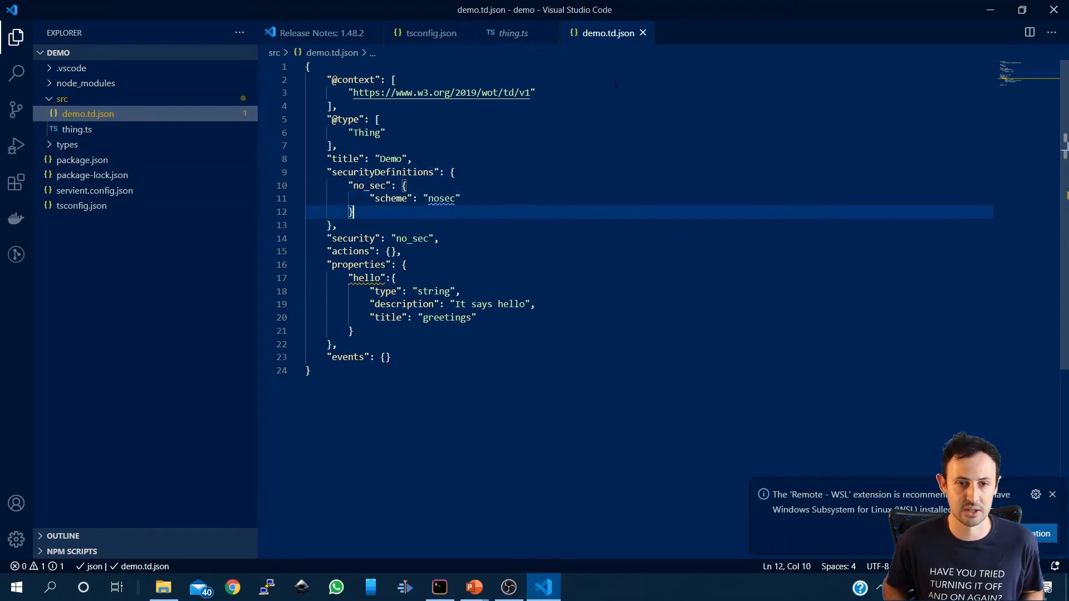
click(423, 198)
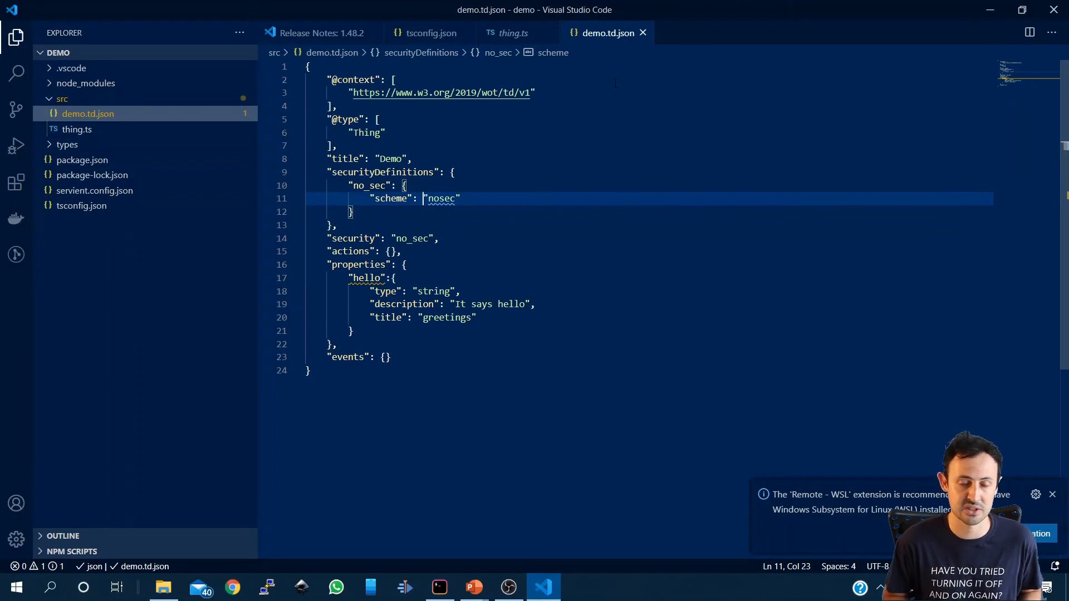
click(402, 250)
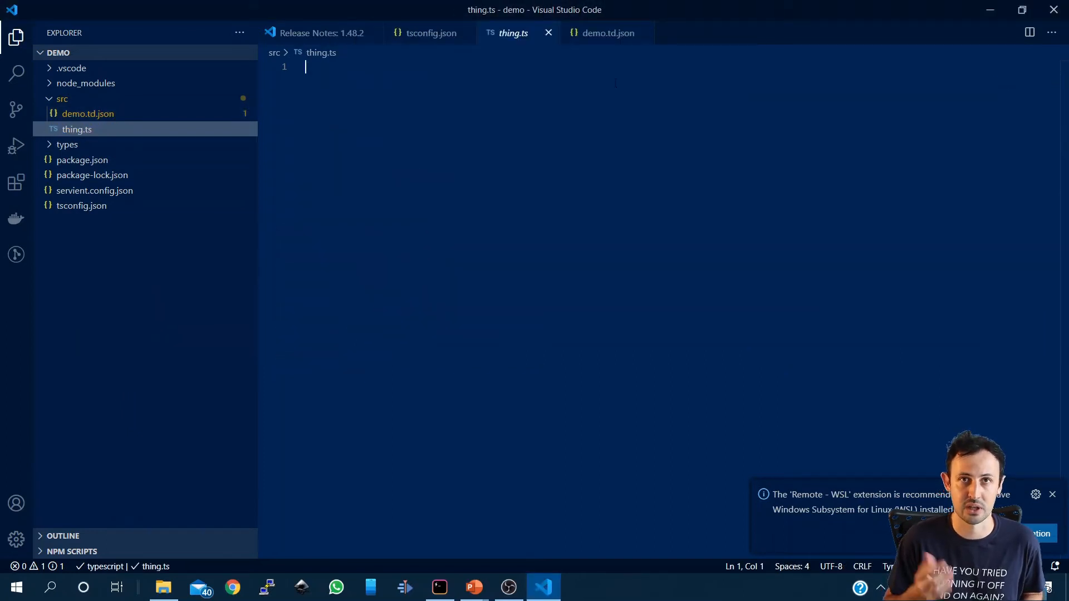
Step: Write import td from "./demo.td.json"; at the top of thing.ts
text(import { } from ".";)
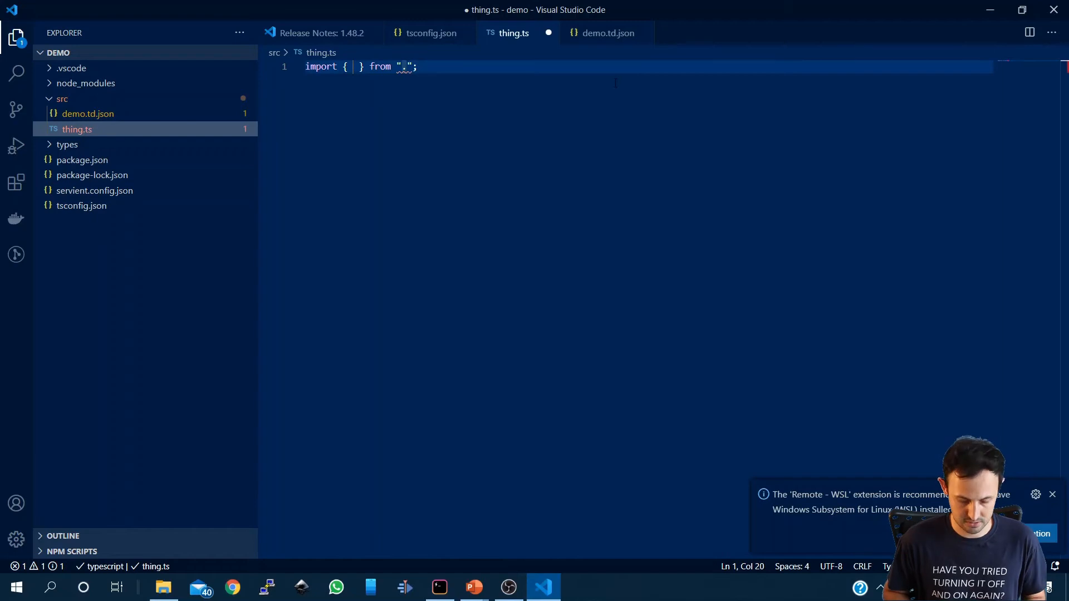
text(./demo.td.json)
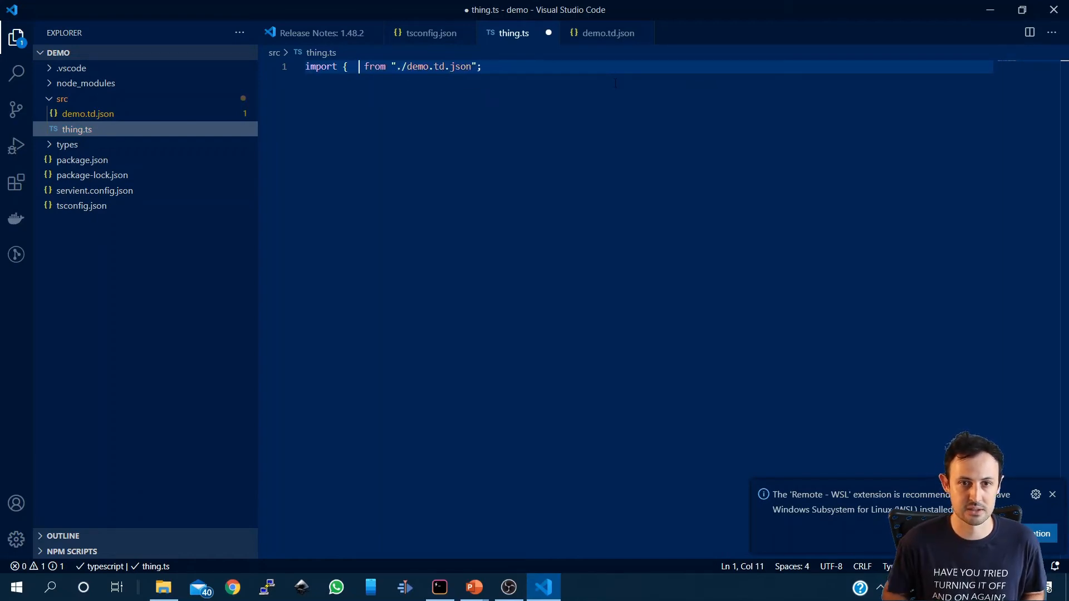
text(td)
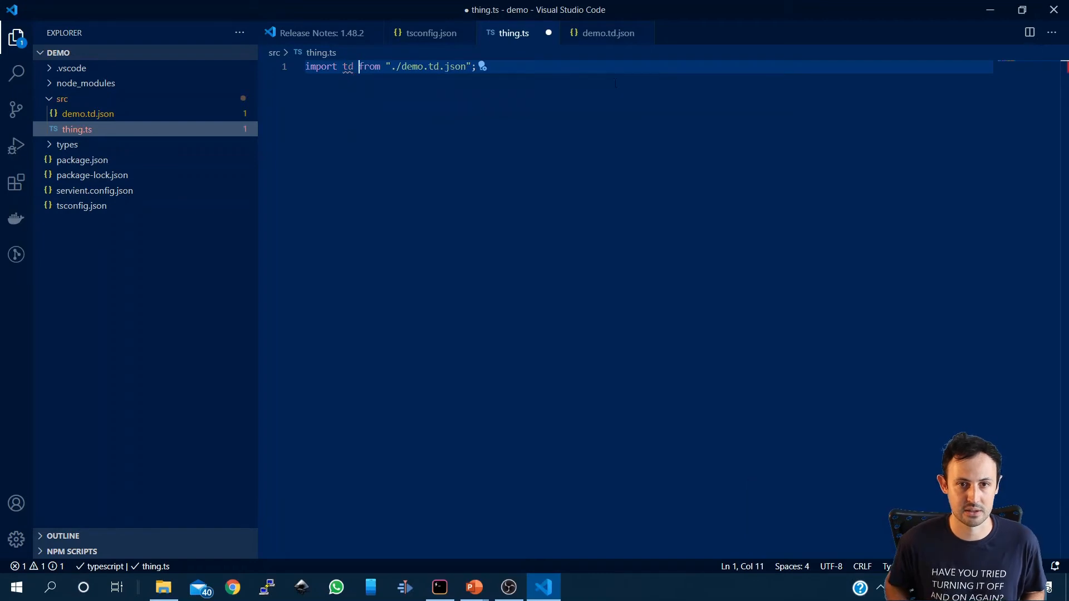
key(Enter)
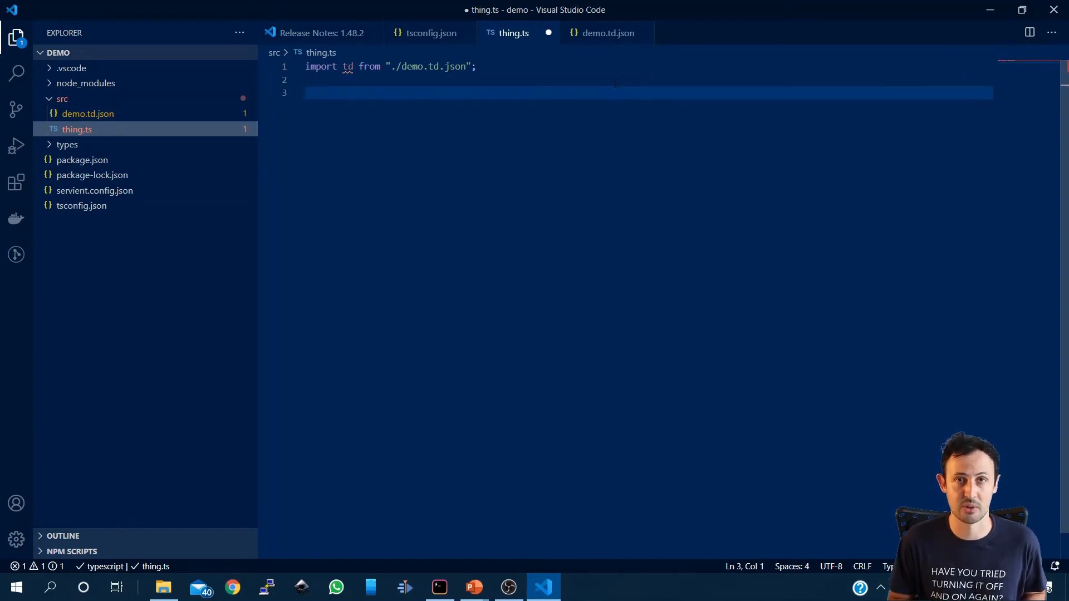
Step: Write WoT.produce(td).then((thing)=>{ to open the produce callback body
text(WoT)
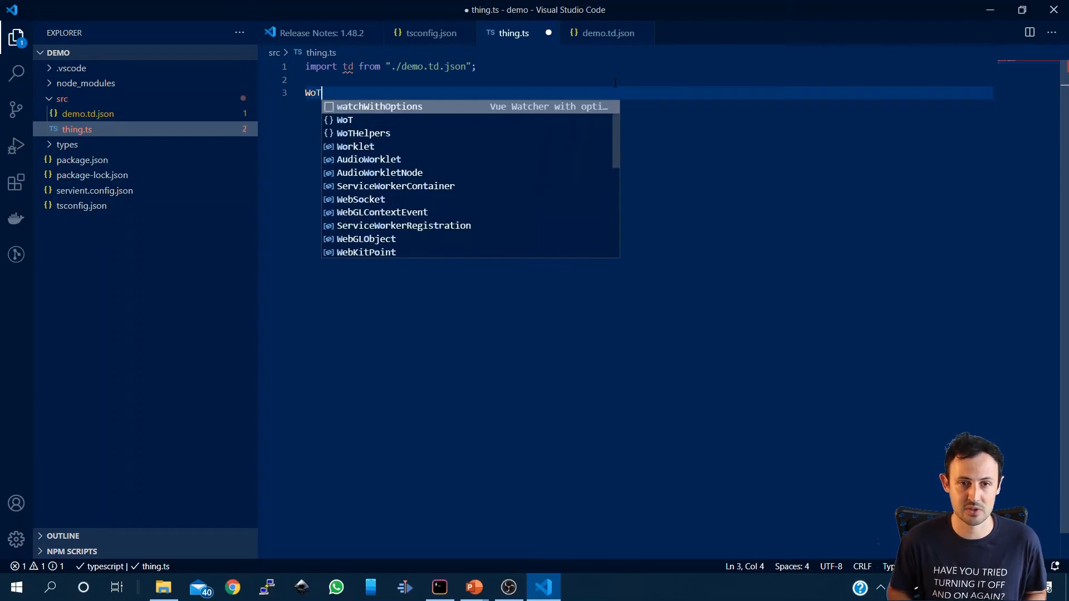
mouse_move(344, 119)
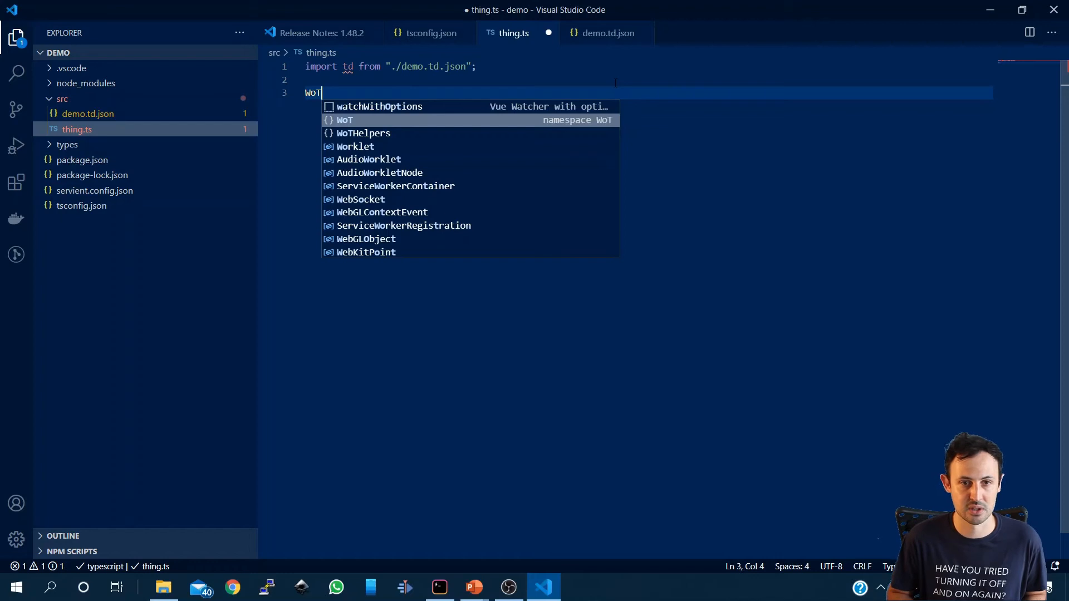
text(.produce(t)
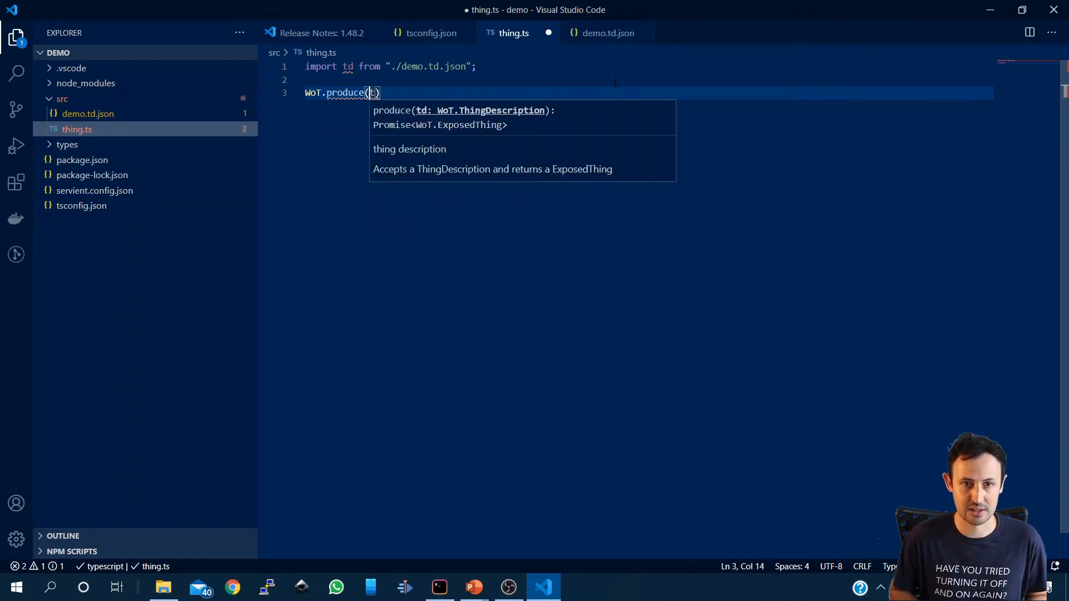
text(d)
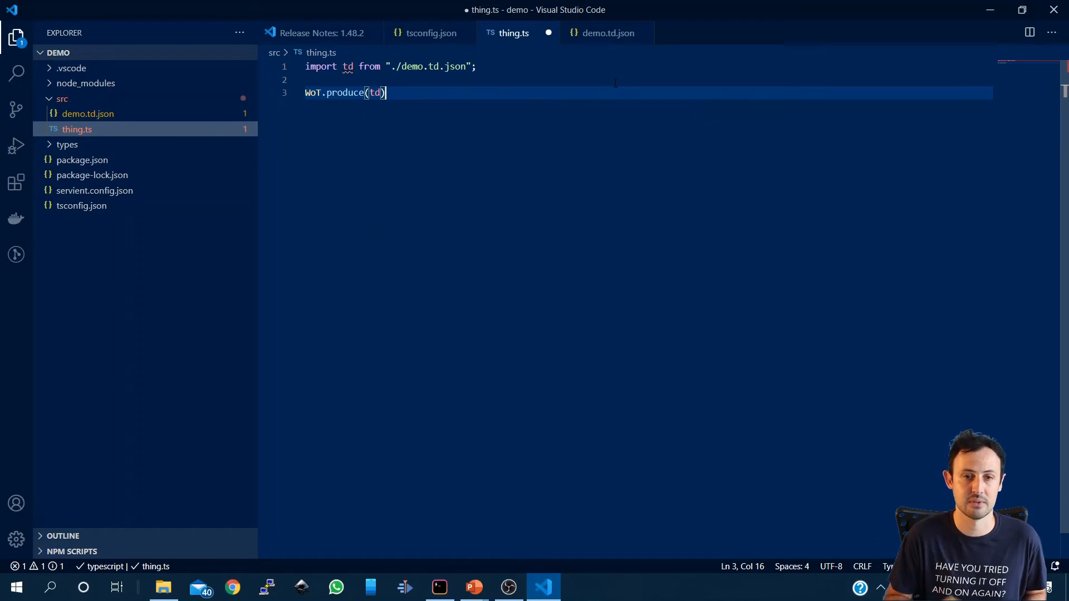
text(.then)
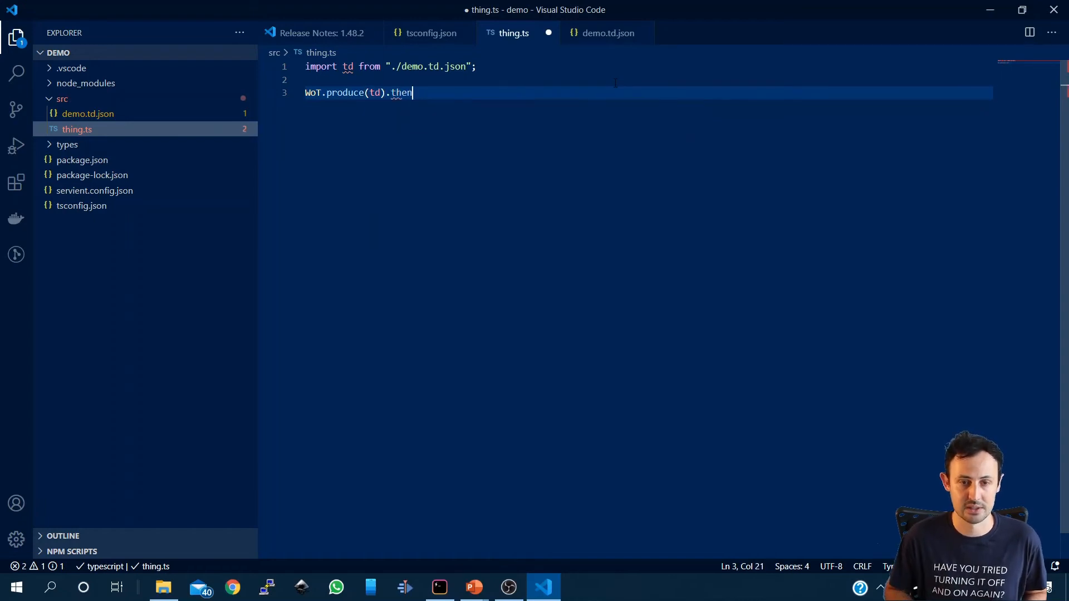
text(()
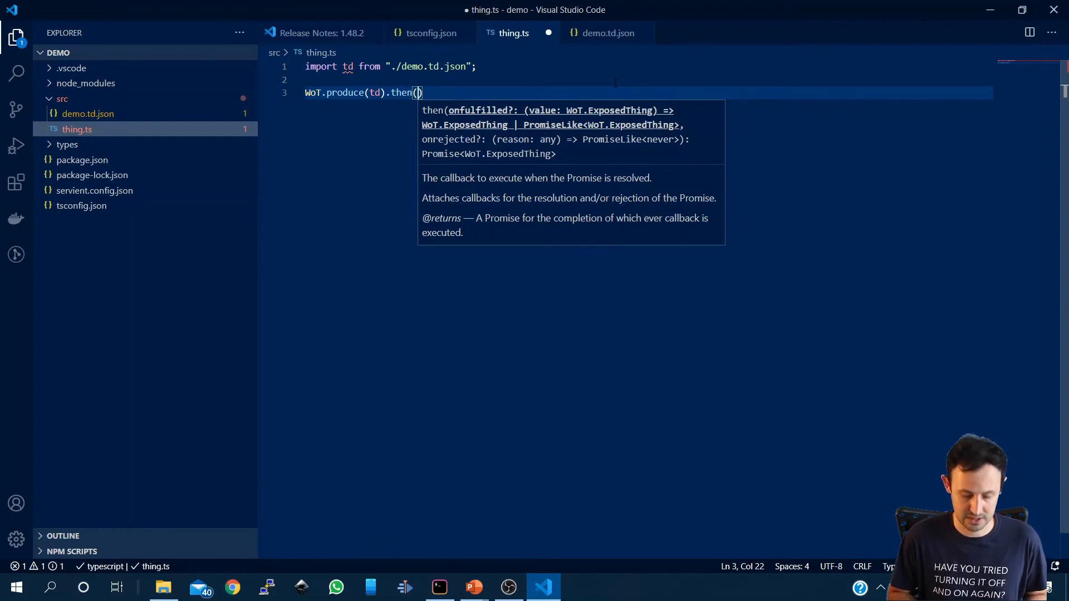
text((thing)
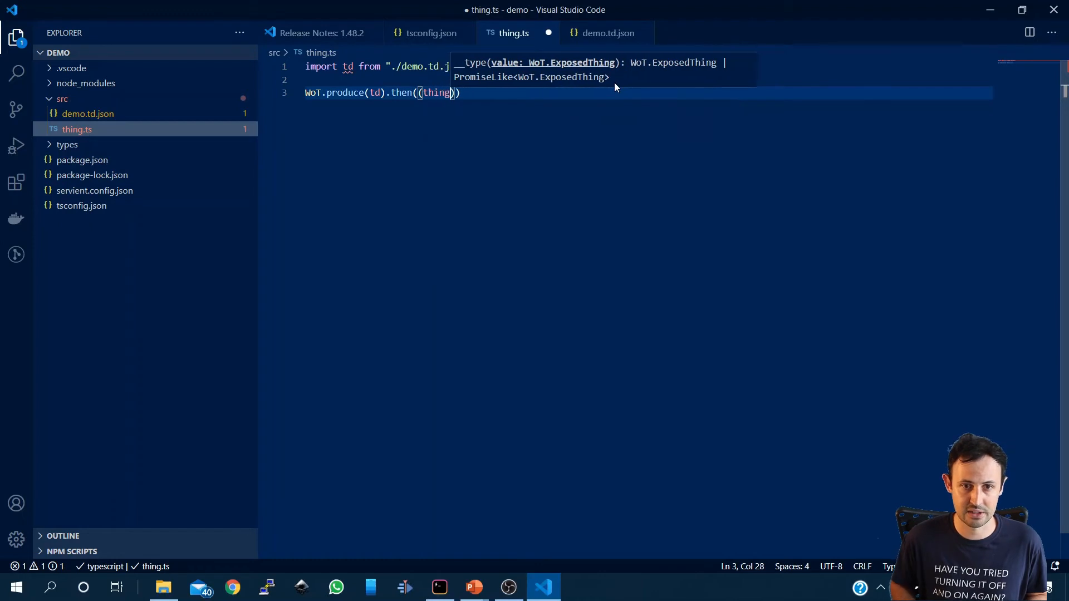
text(=>{)
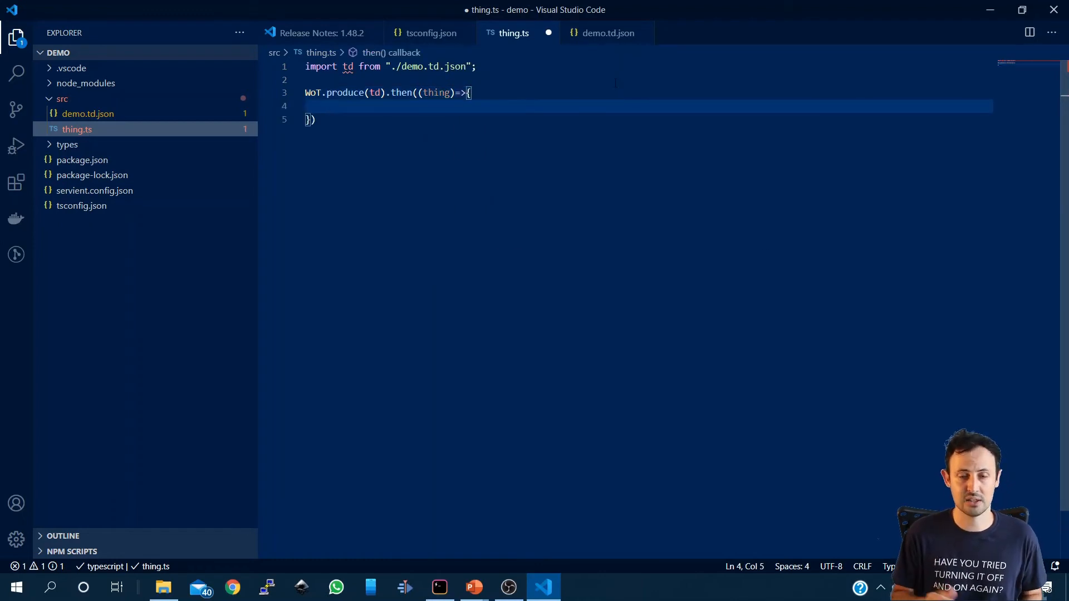
Step: Register thing.setPropertyReadHandler("hello", async () => { return "hello world"; }) inside the callback
text(thing)
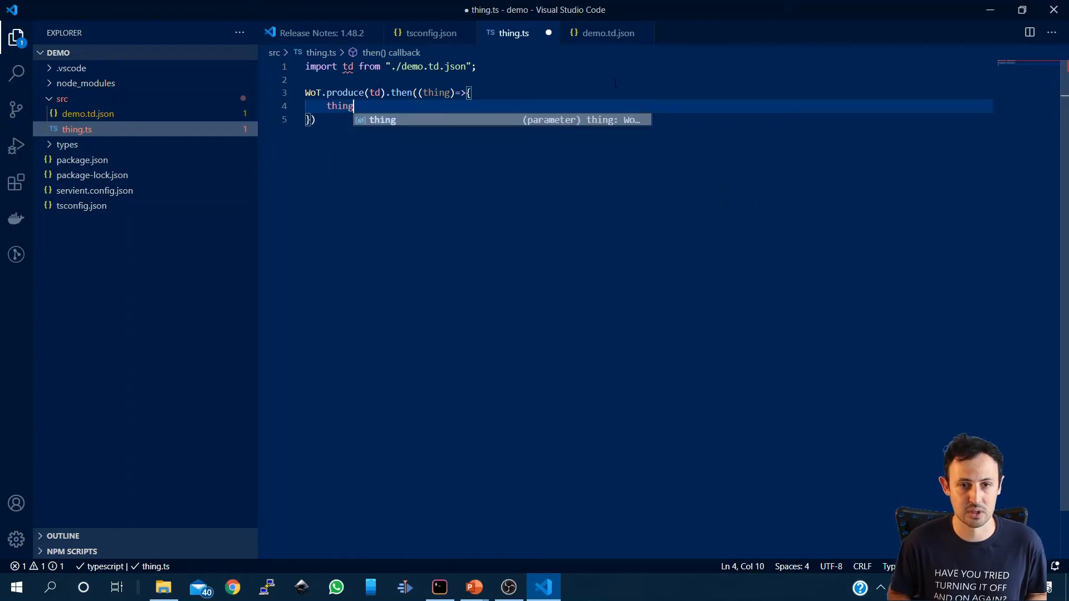
text(.s)
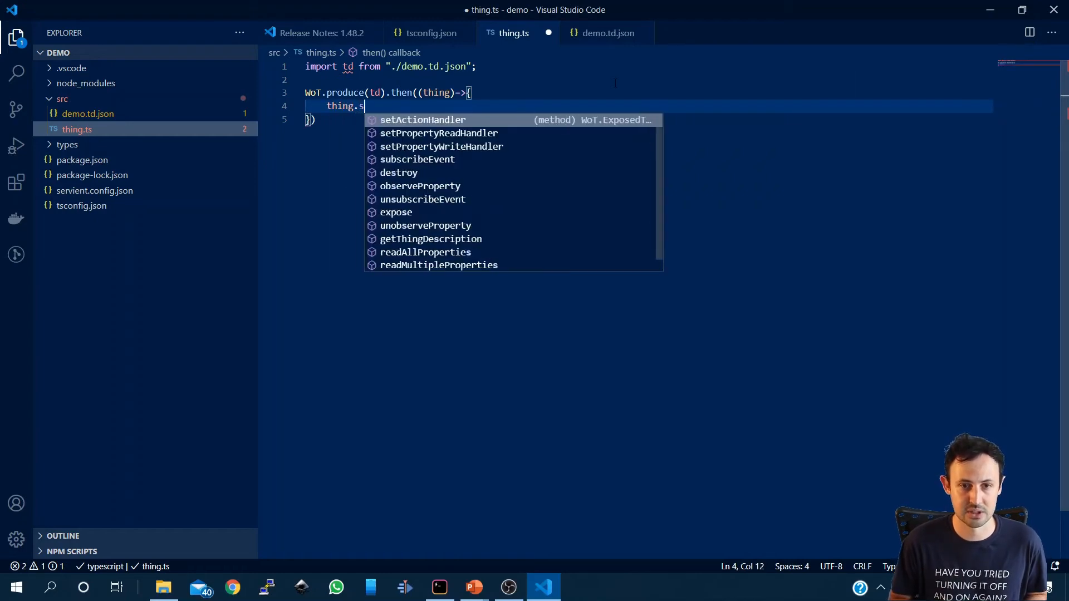
text(etPropertyReadHandler()
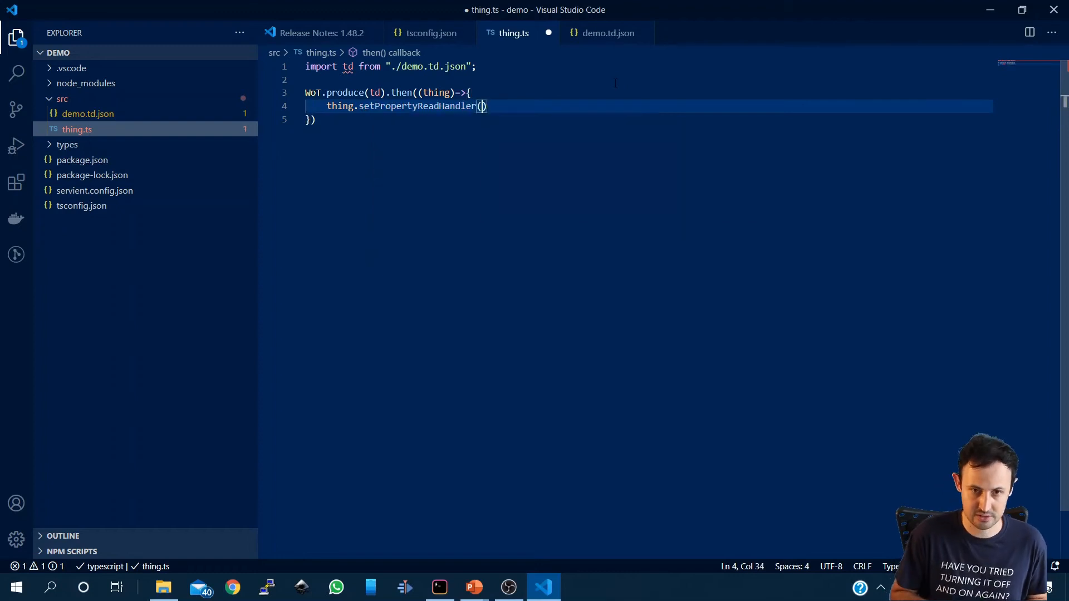
text("hell")
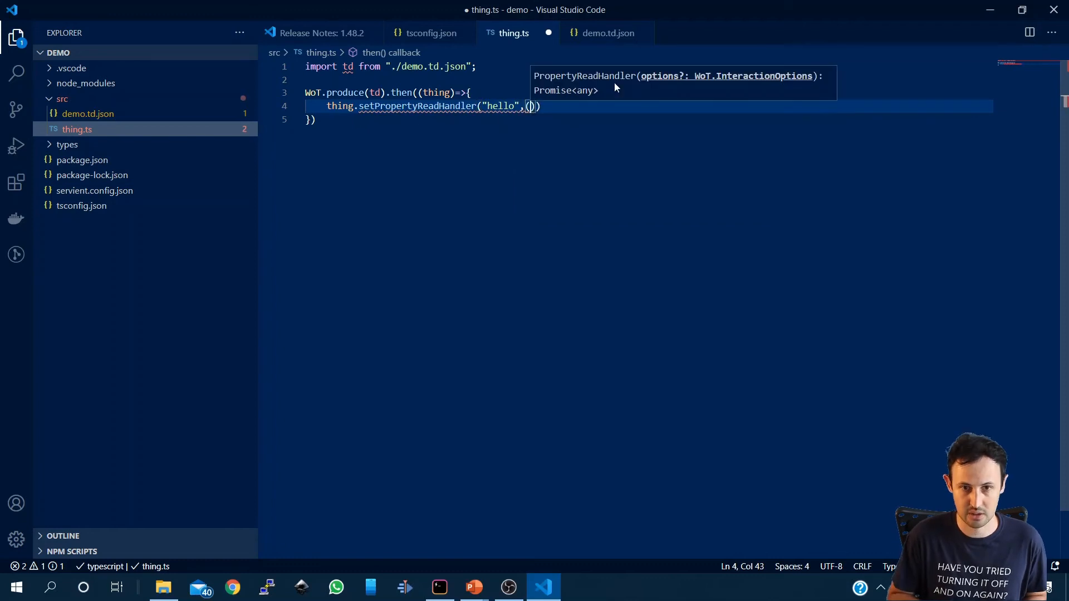
text(async)
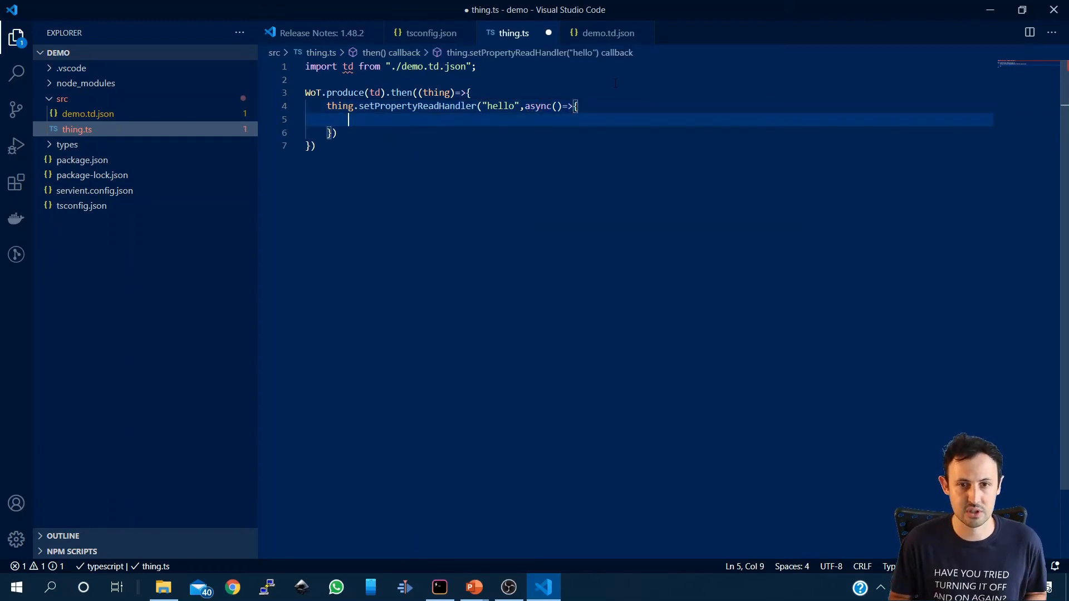
text(return "")
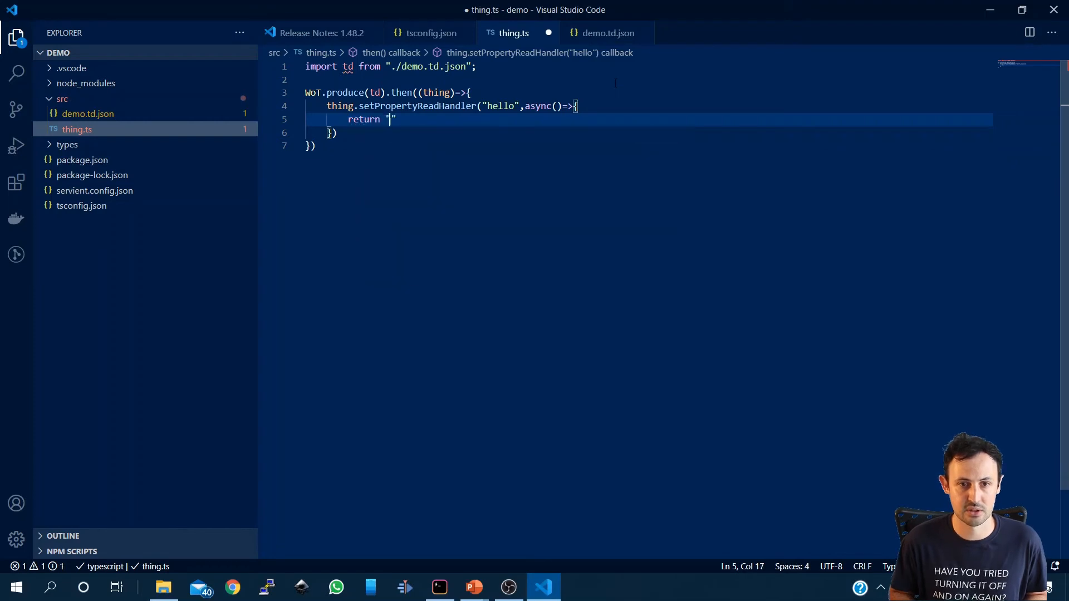
text(hello w)
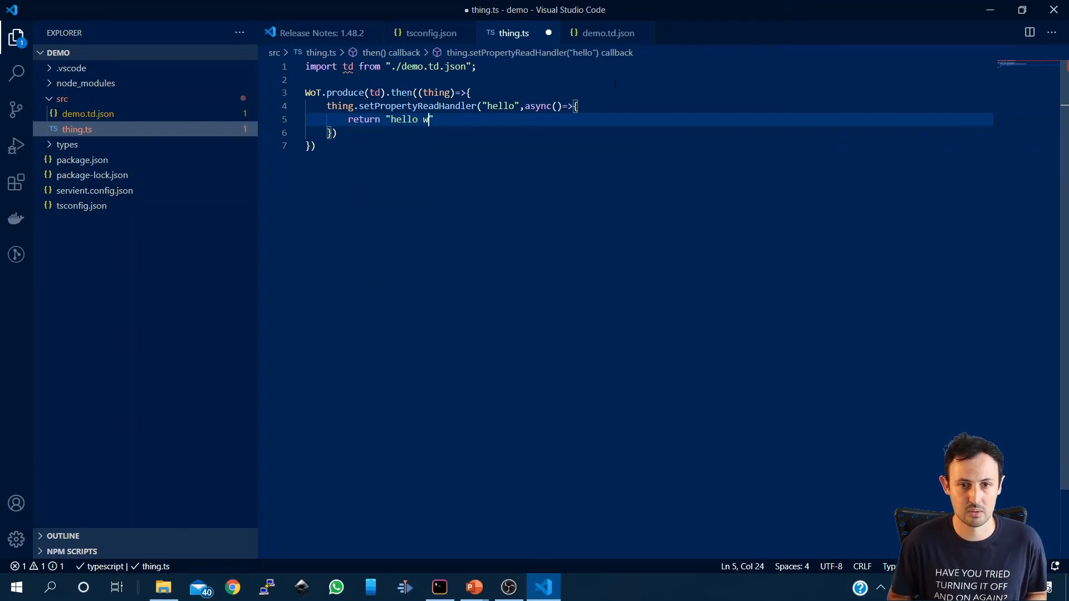
text(orld)
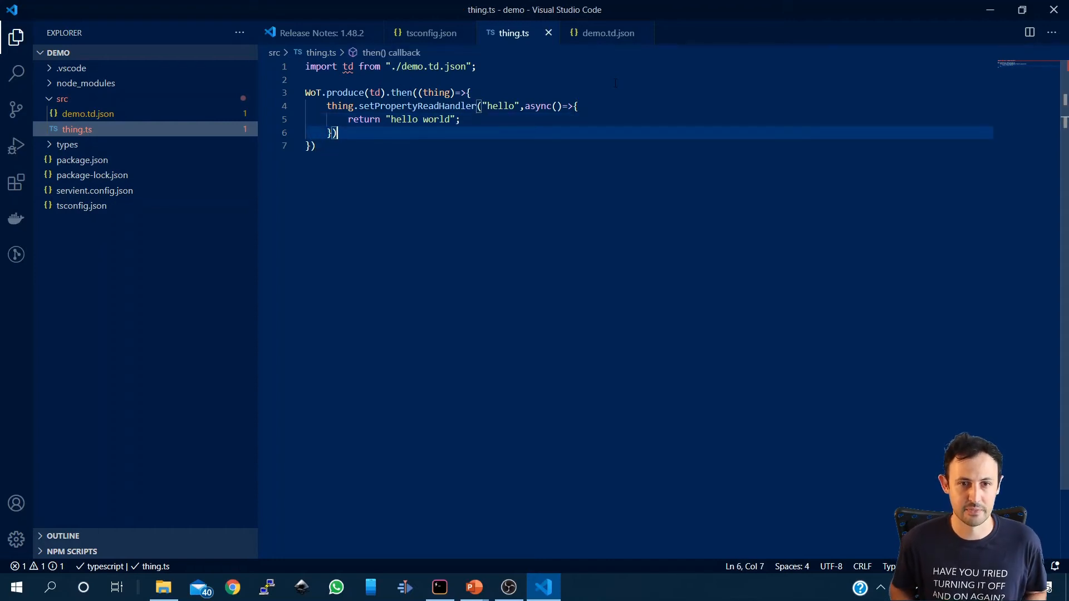
key(Enter)
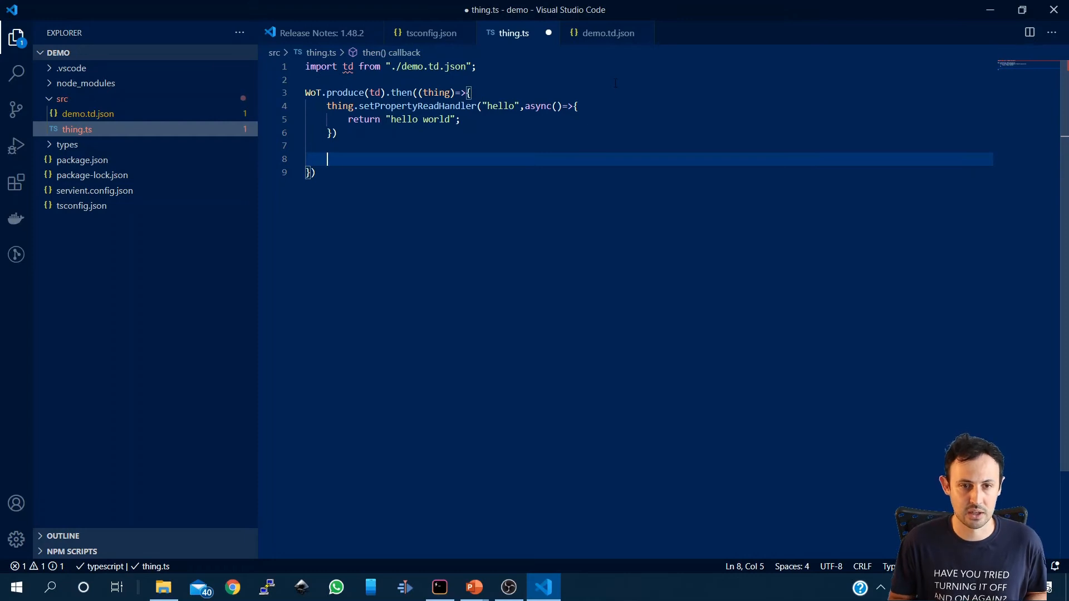
Step: End the callback with a thing.expose() call in thing.ts
text(thi)
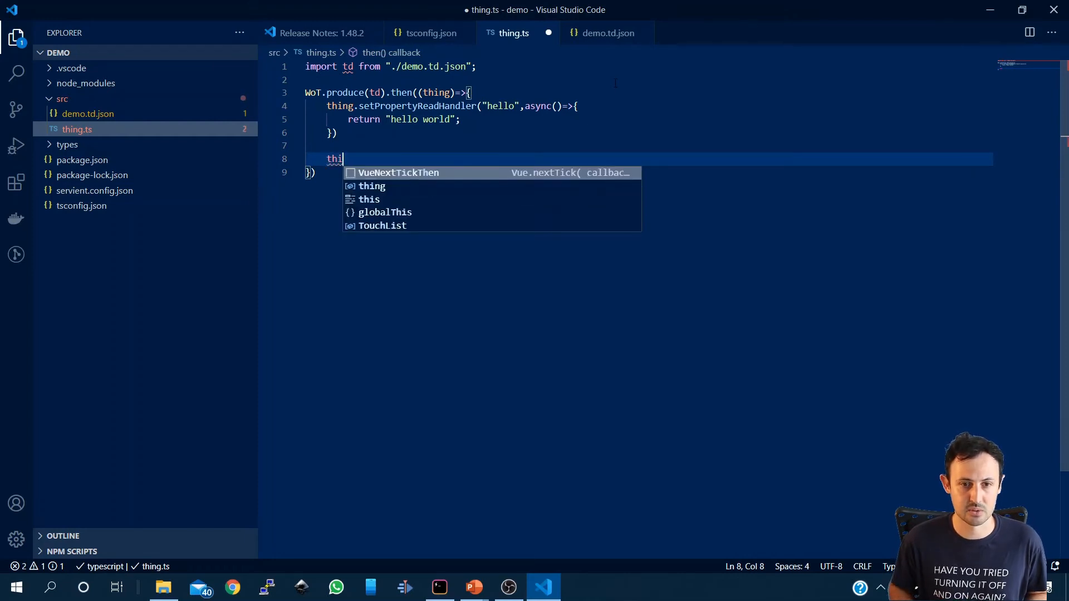
text(ng.)
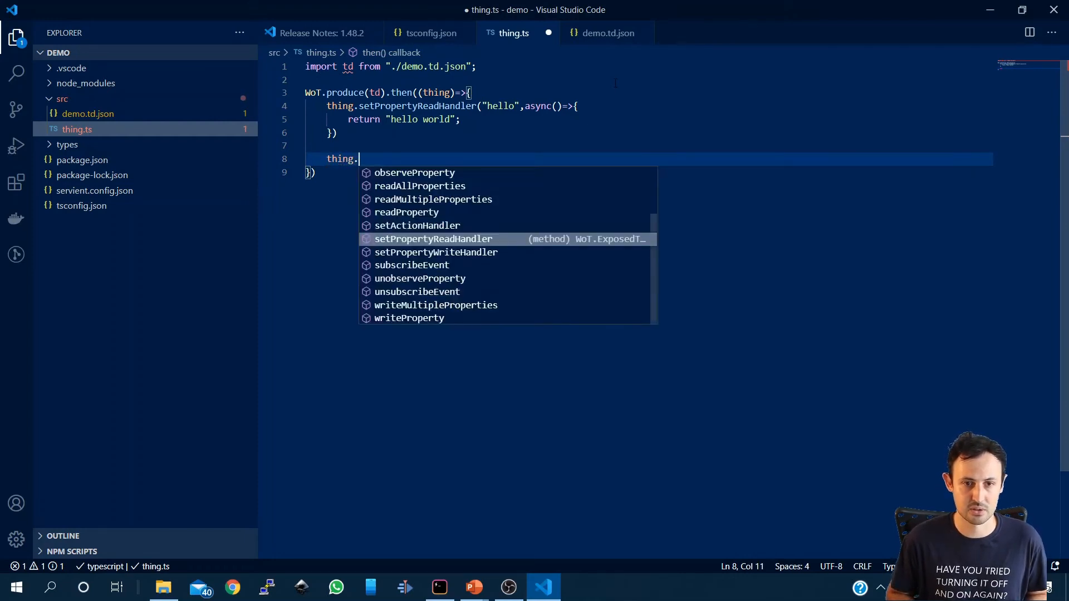
text(expose();)
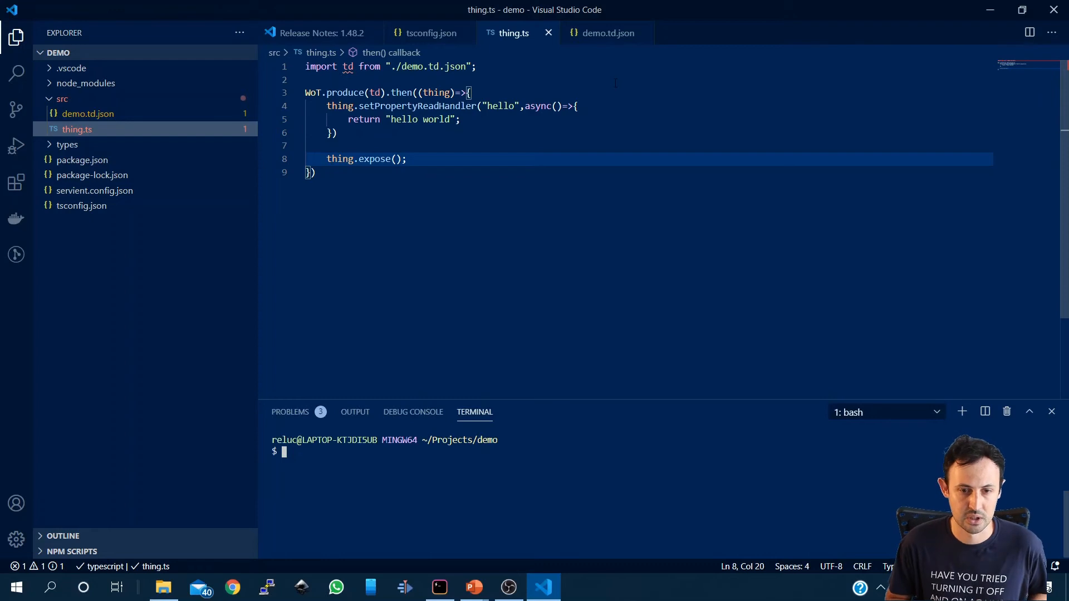
Step: Build the project with npm run build in the integrated terminal
text(npm run build)
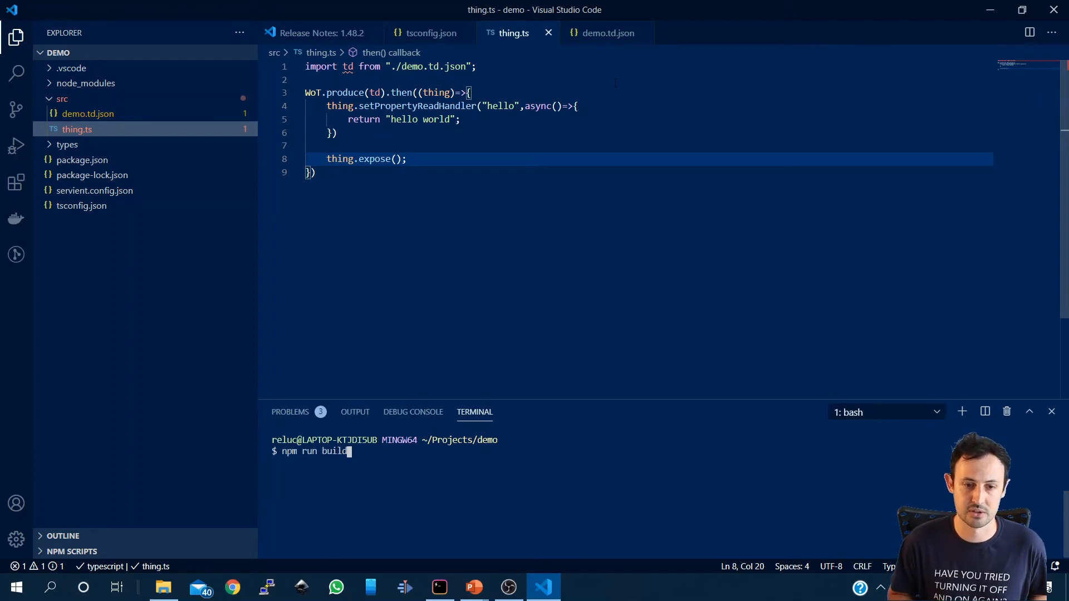
key(Enter)
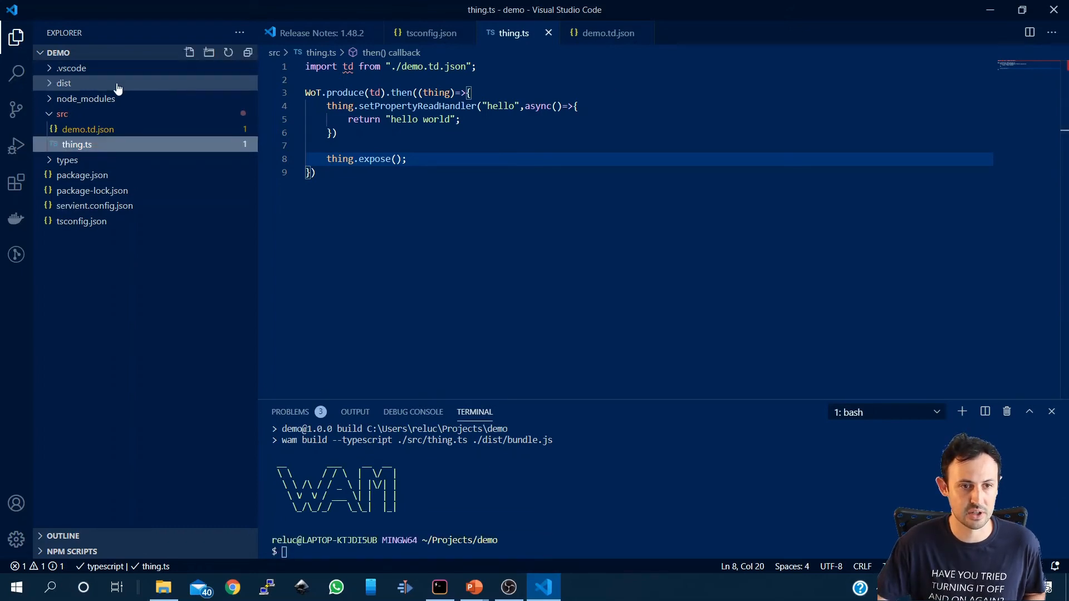
Step: View dist/bundle.js down to the compiled WoT.produce and expose code
click(64, 82)
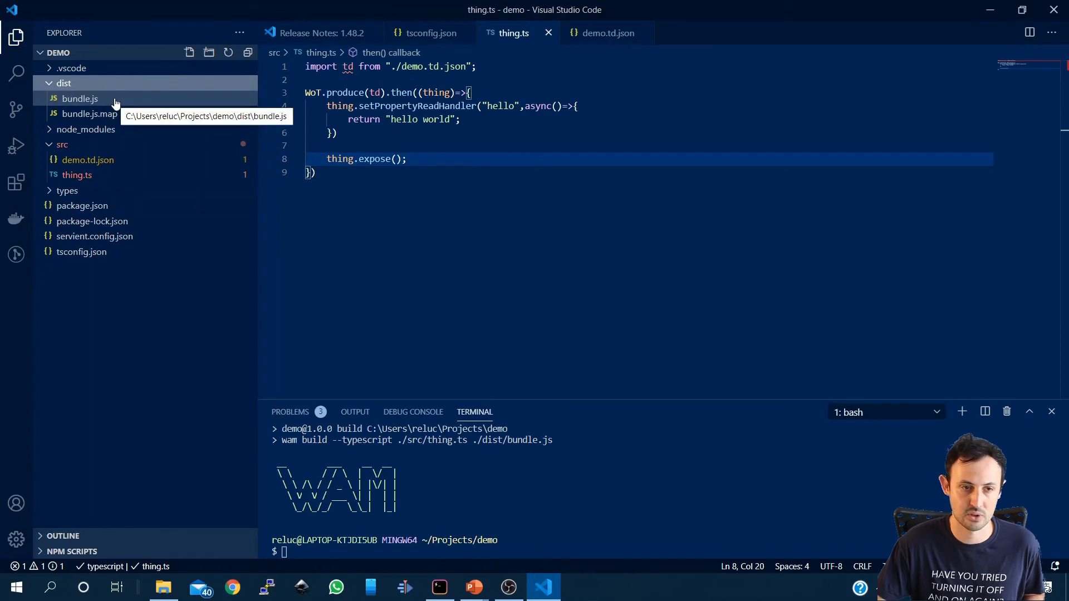
click(79, 98)
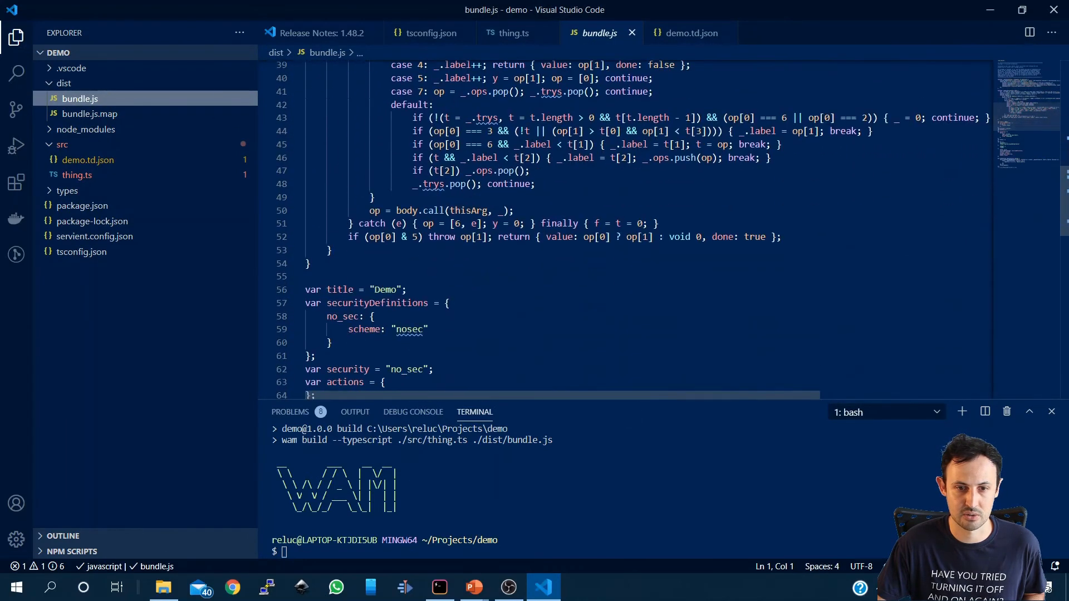
scroll(down, 3)
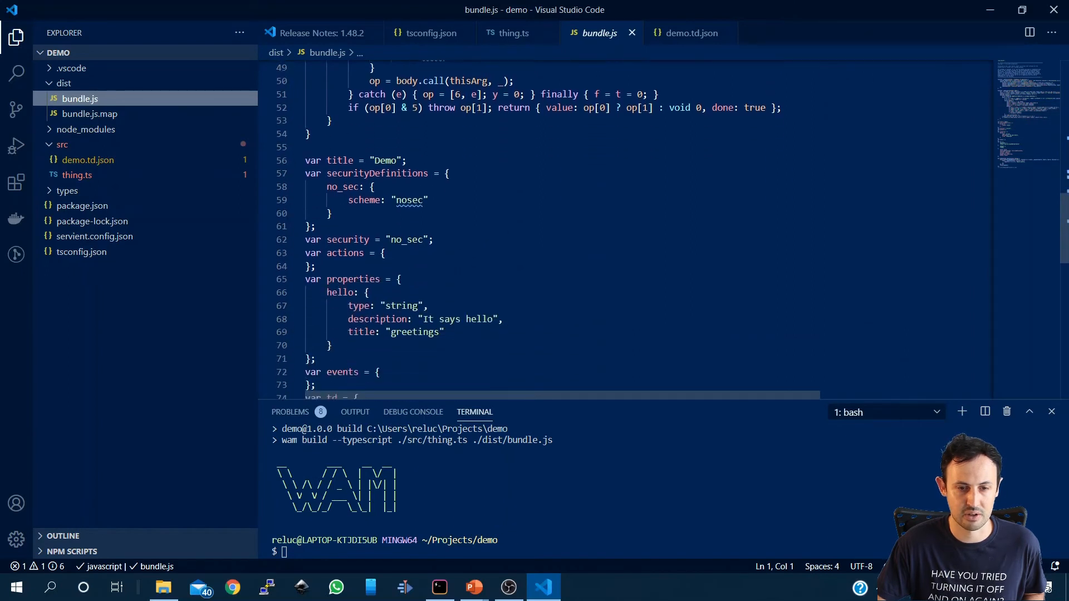
scroll(down, 3)
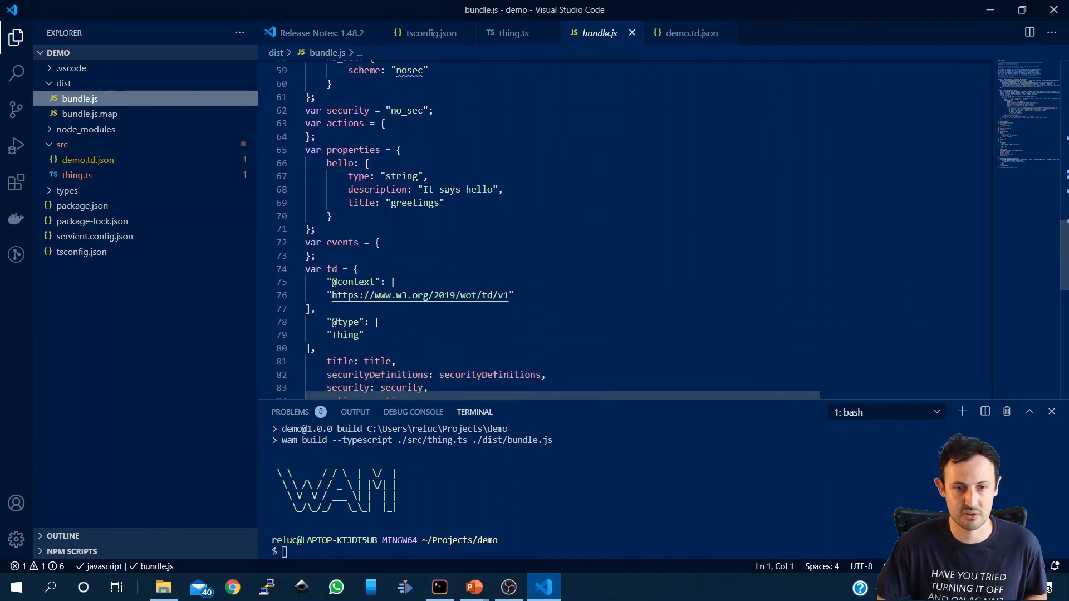
scroll(down, 3)
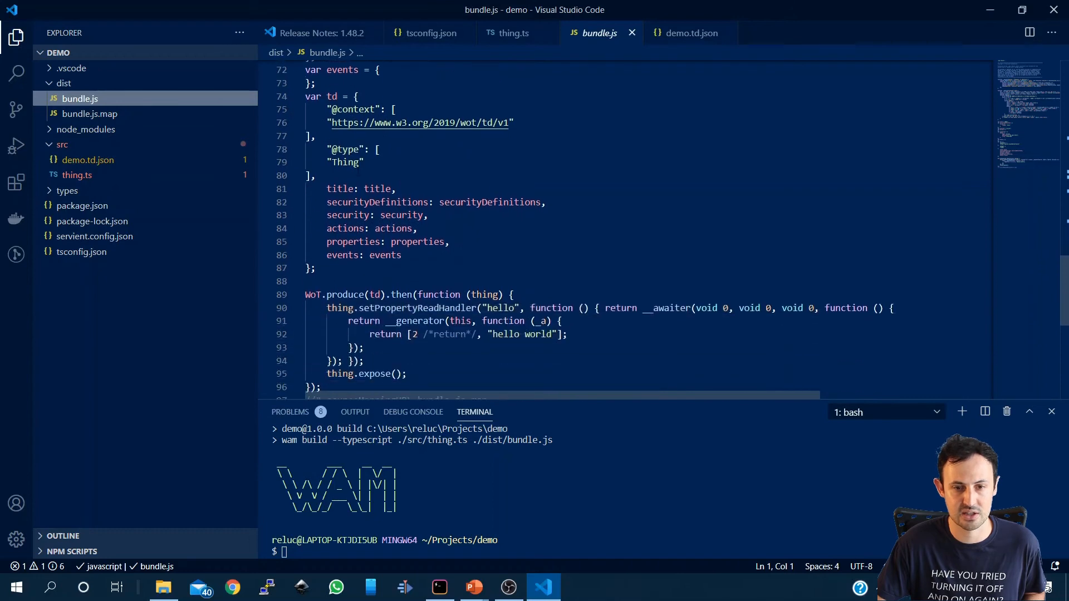
scroll(down, 3)
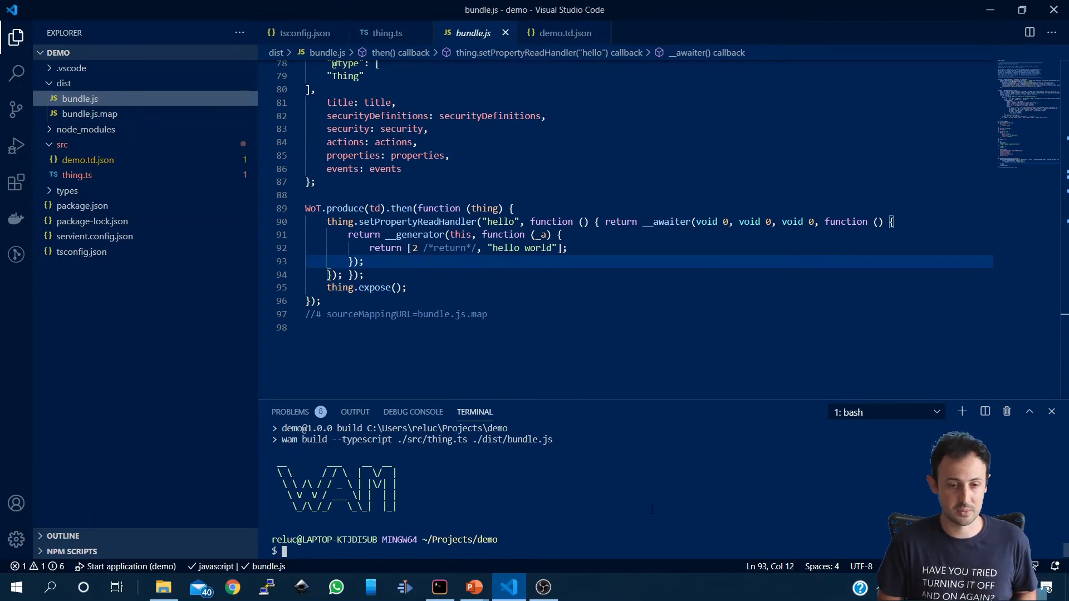
Step: Launch the servient with npm start so Demo is served on HTTP port 8080
text(npm)
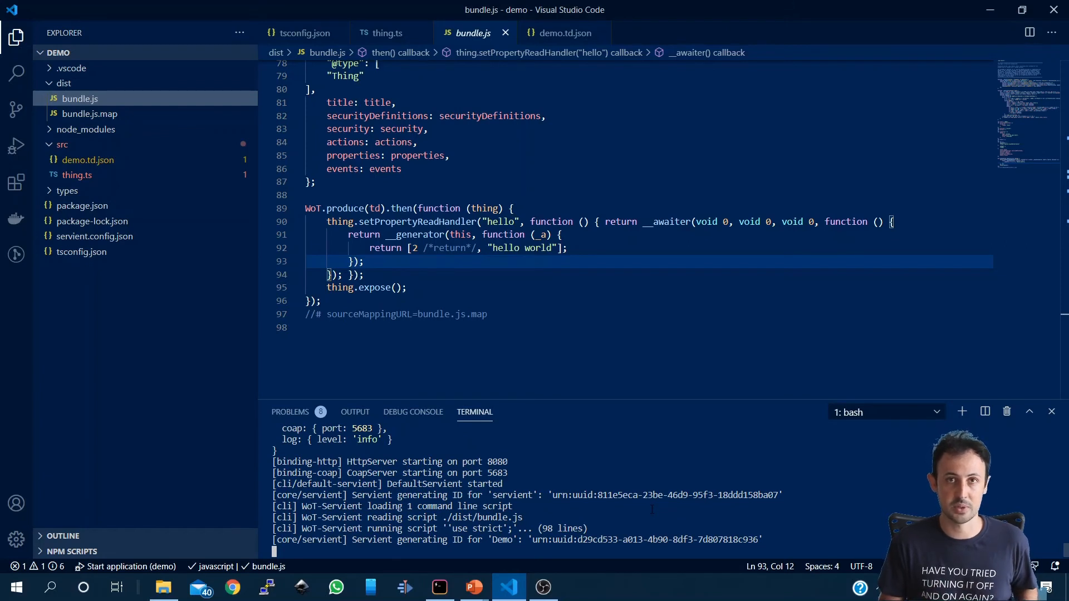
text(cho)
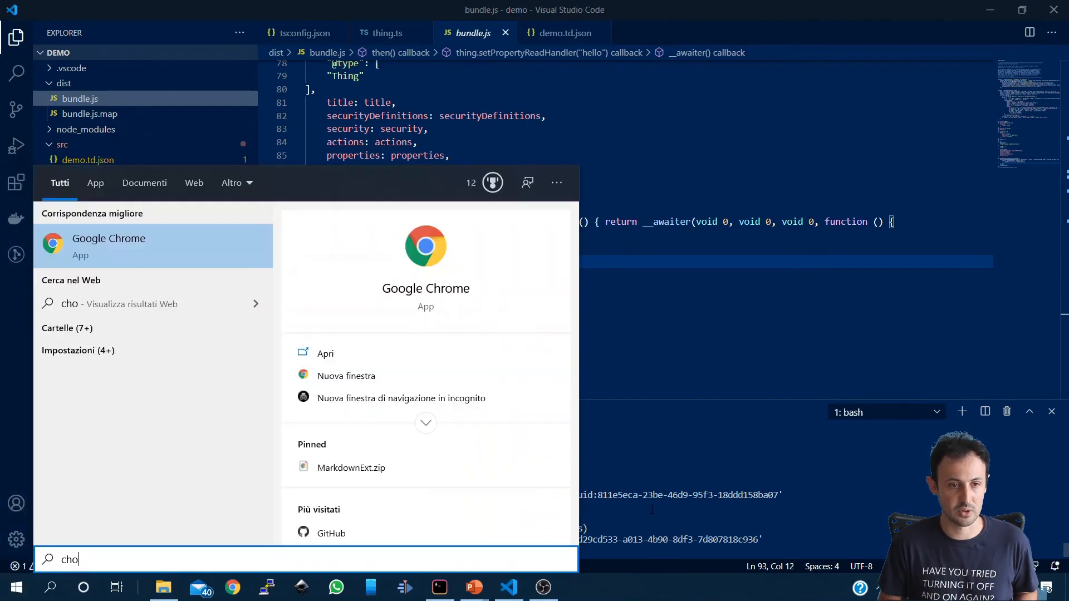
Step: Browse the /Demo Thing Description in Chrome and read the hello property's HTTP address, returning "hello world"
click(108, 245)
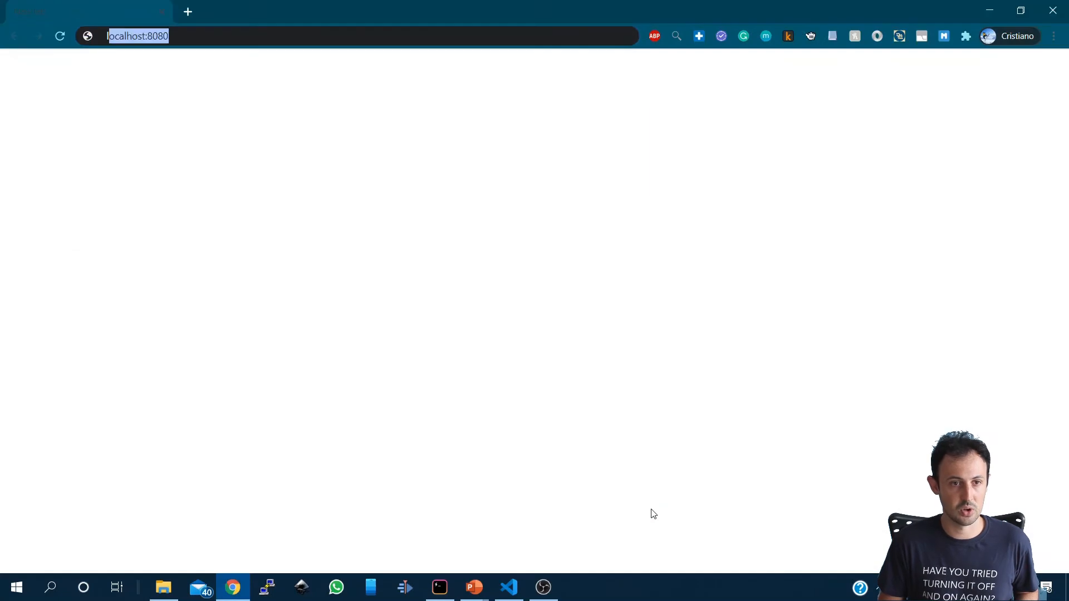
text(/Demo)
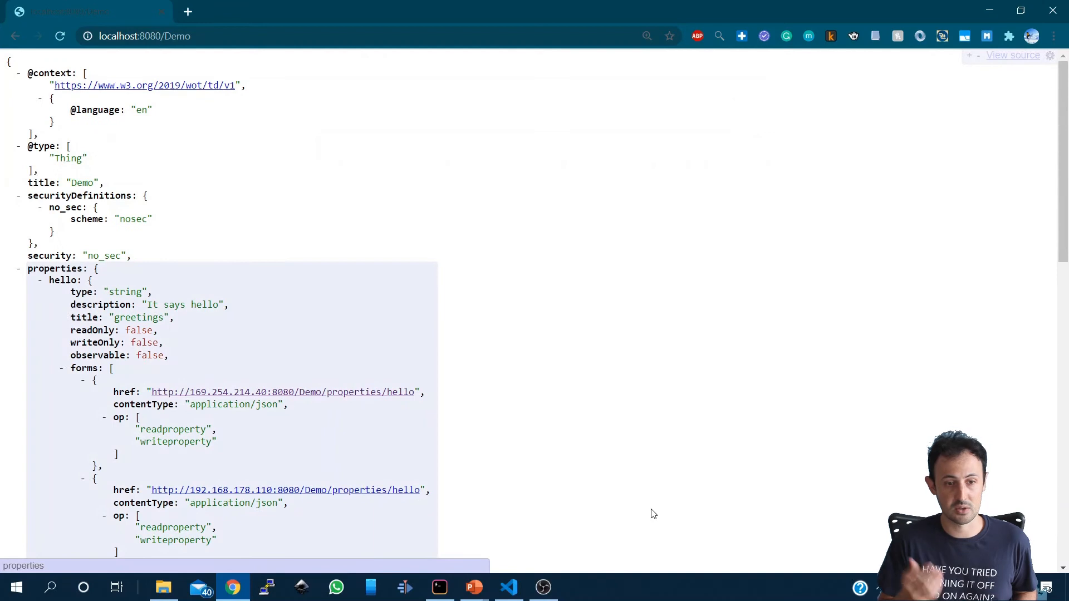
scroll(down, 3)
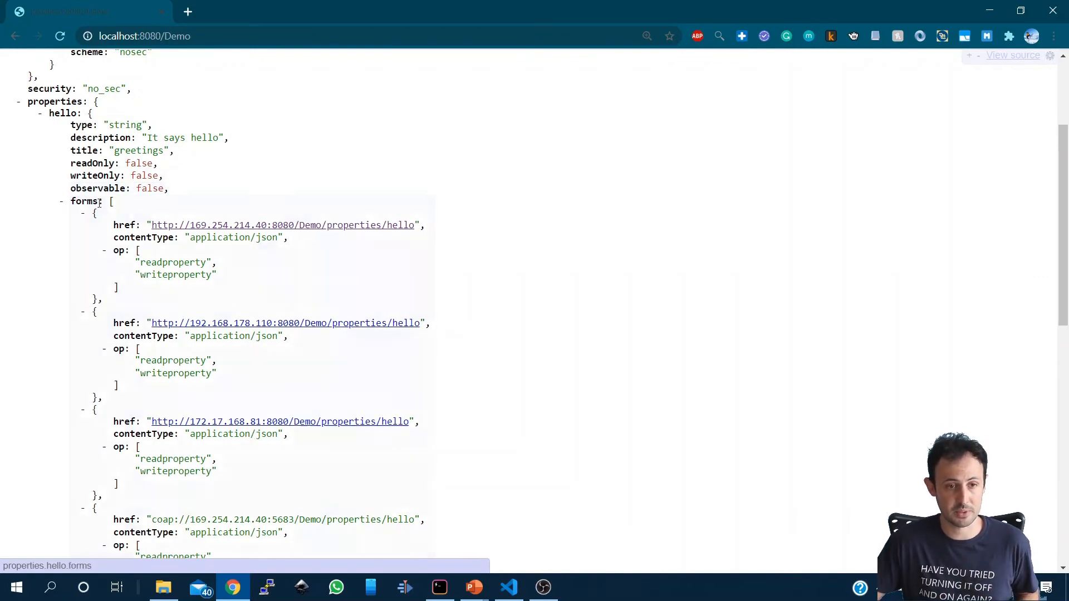
scroll(down, 3)
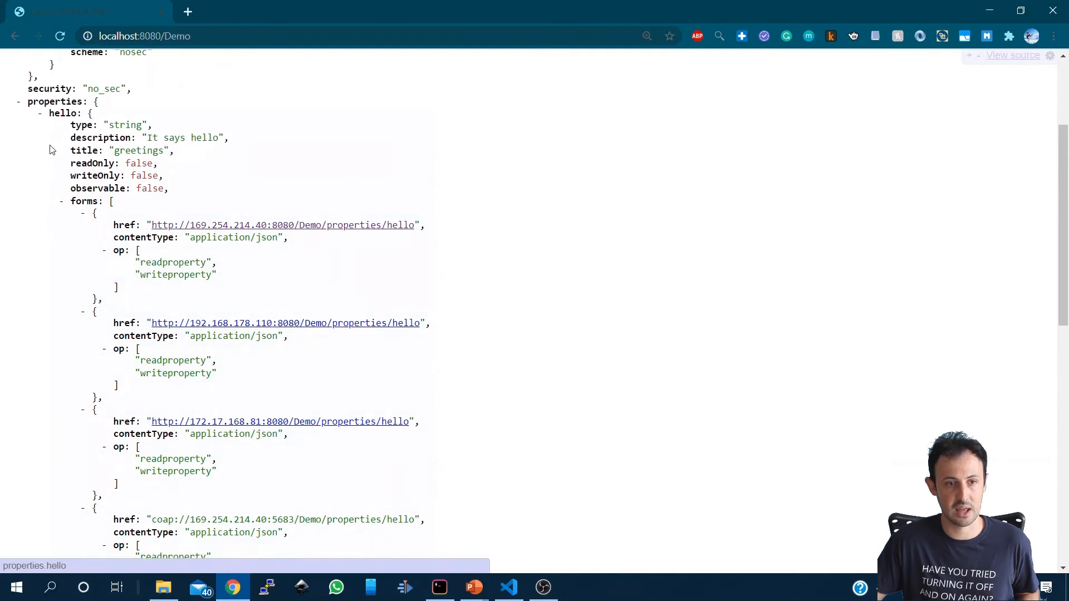
scroll(down, 3)
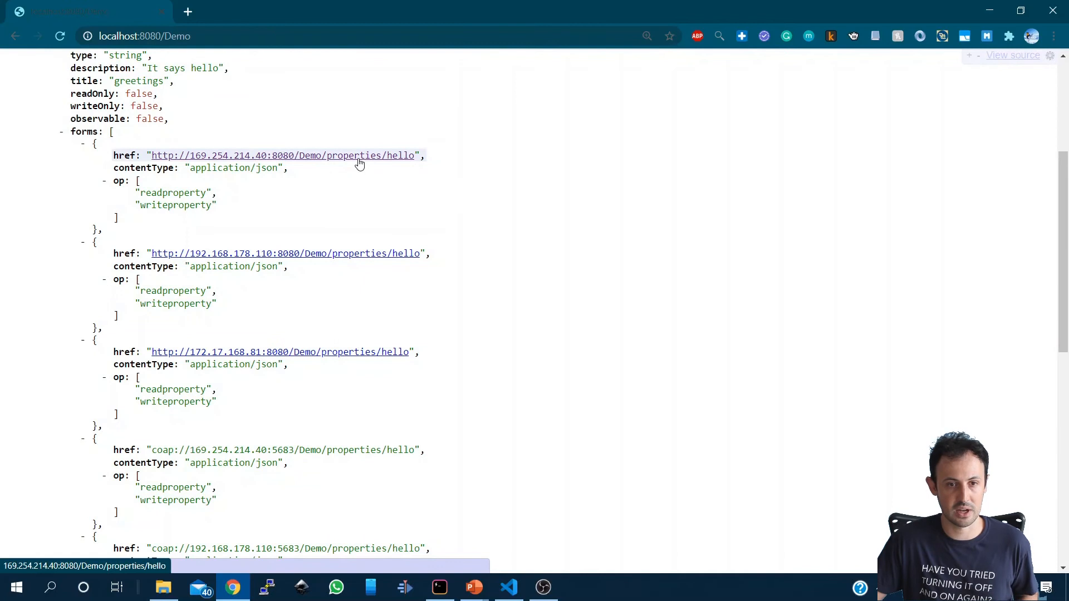
click(282, 155)
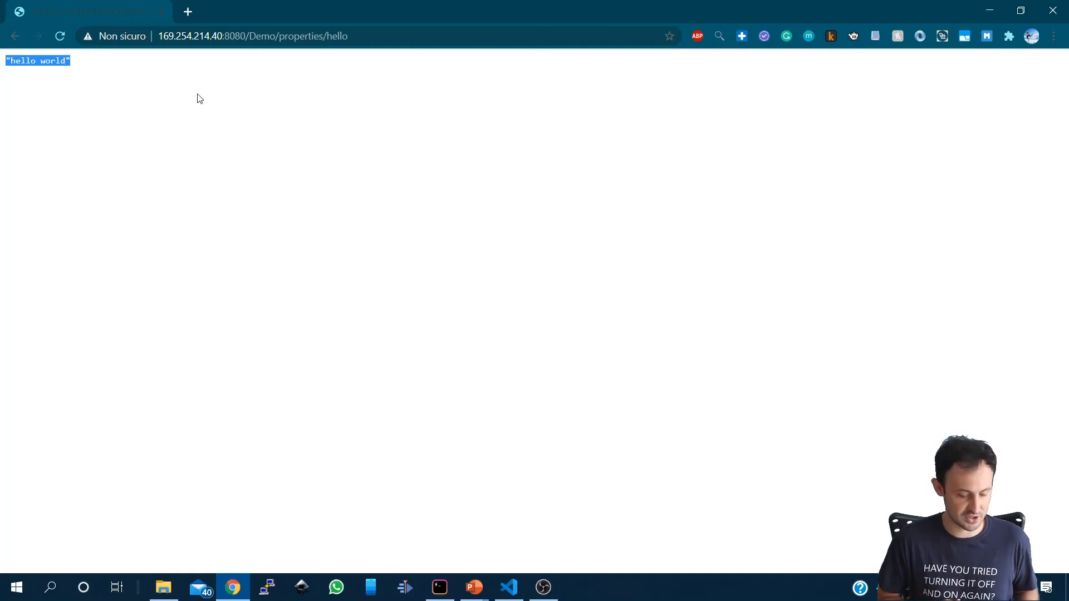
Step: Switch from Chrome back to Visual Studio Code
click(509, 587)
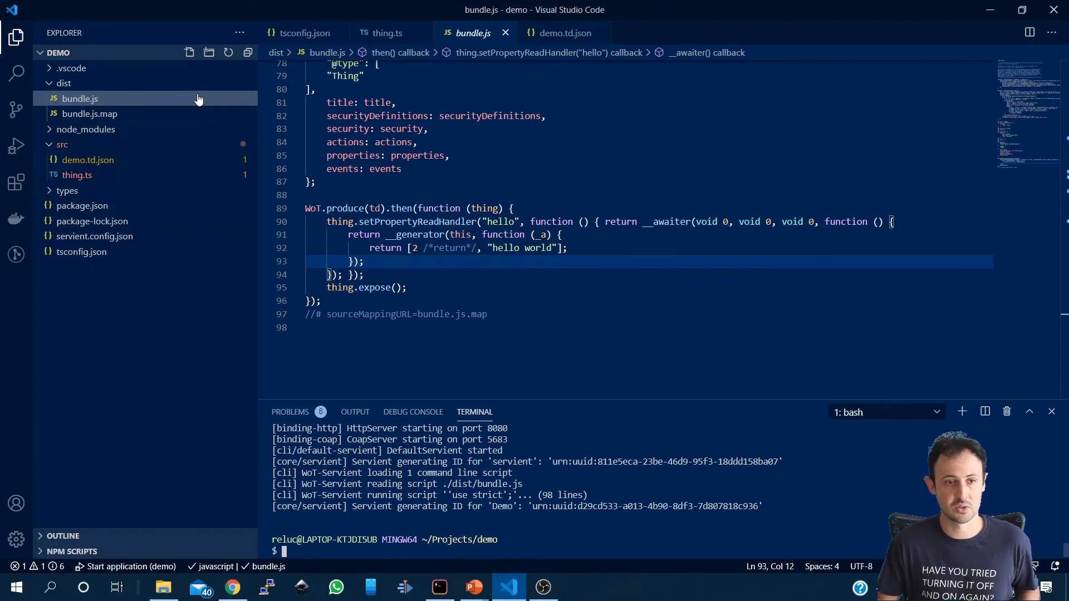
Step: Start a debug session and set a breakpoint on thing.ts's hello return line
click(17, 145)
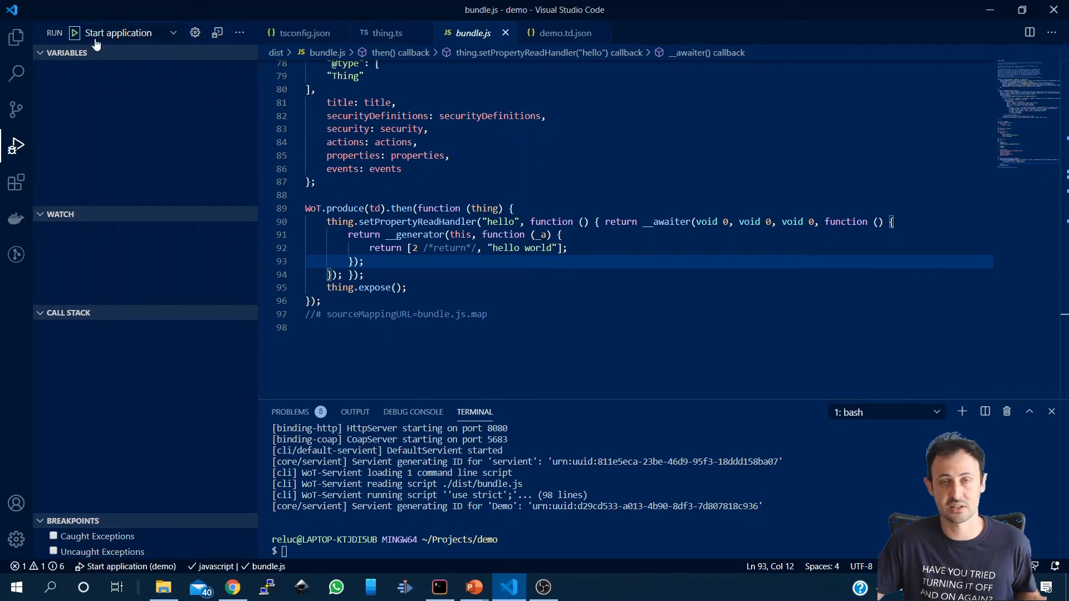
mouse_move(74, 32)
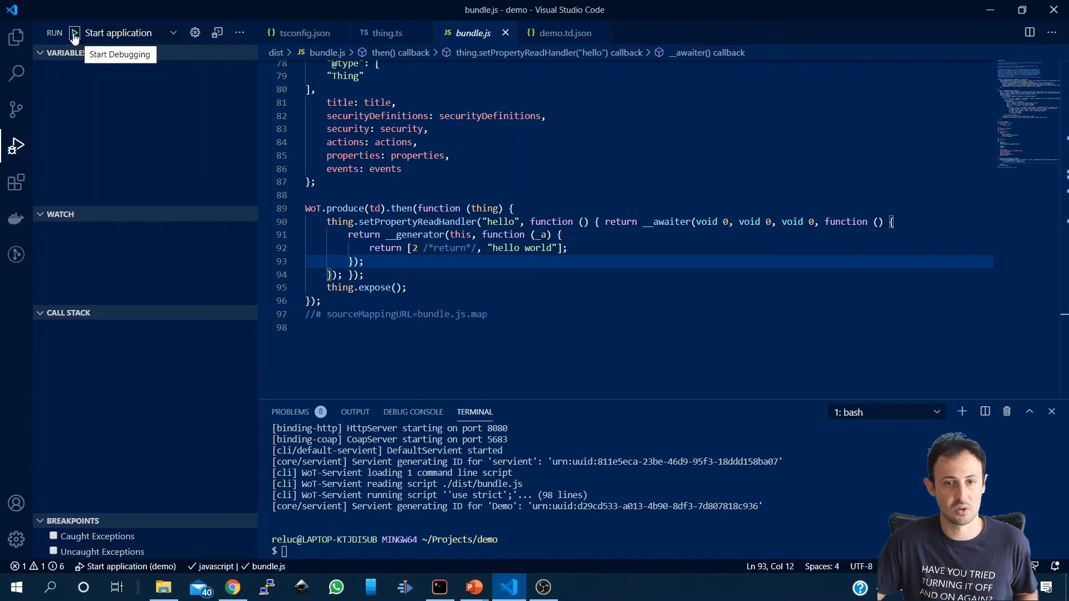
click(74, 32)
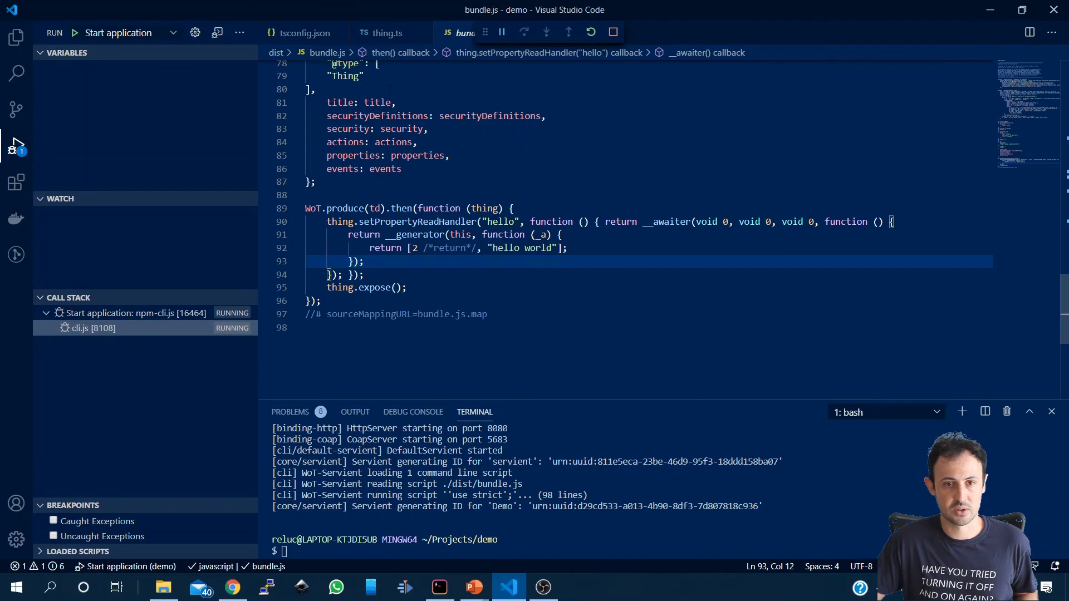
click(384, 33)
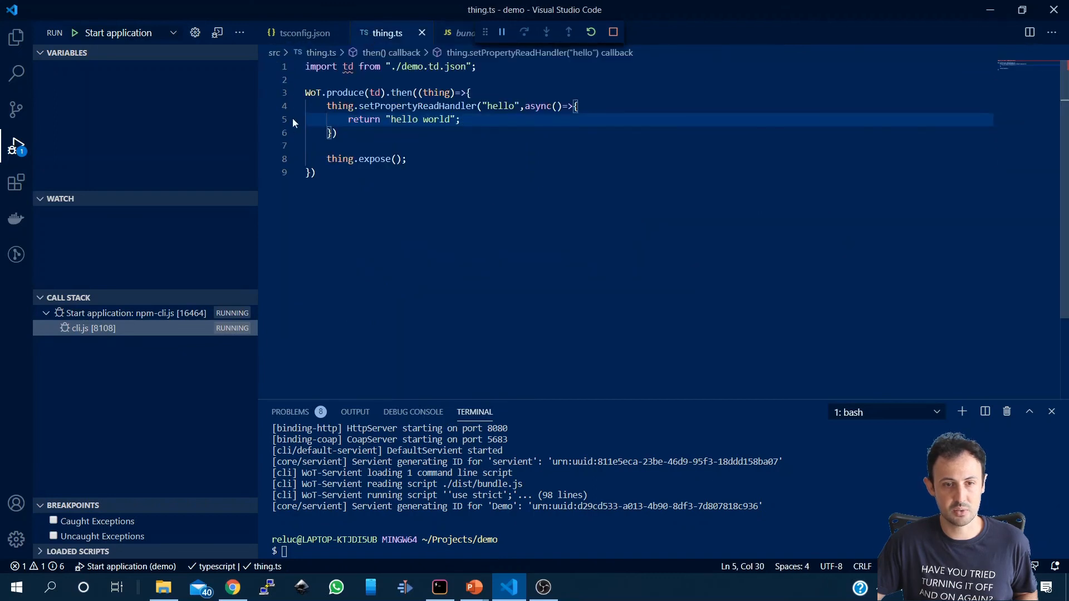
click(265, 120)
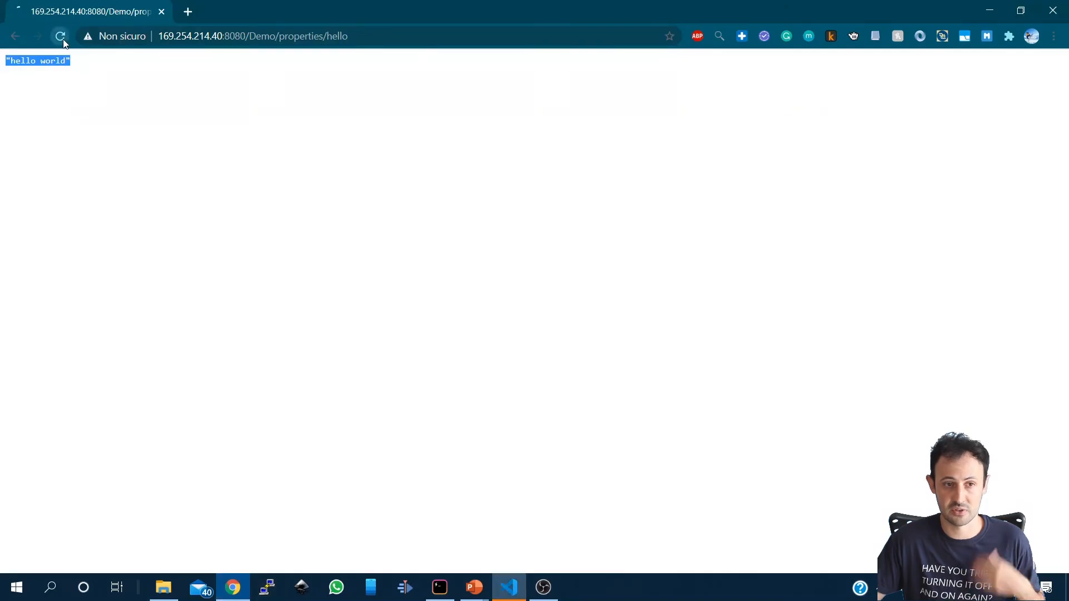
Step: Reload the hello page to hit the breakpoint, then end the paused debug session
click(60, 36)
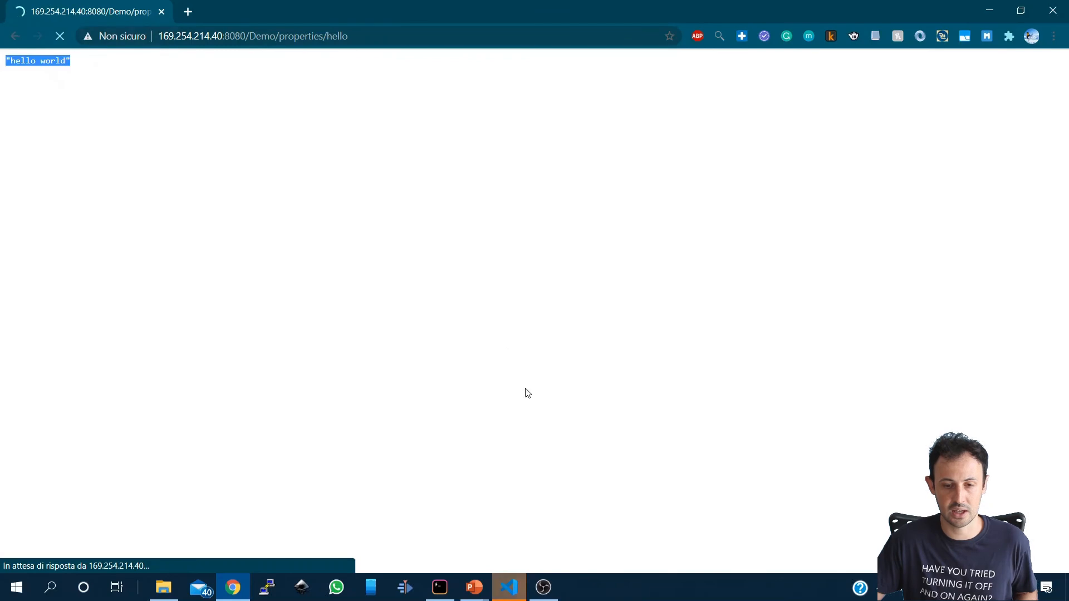
click(507, 587)
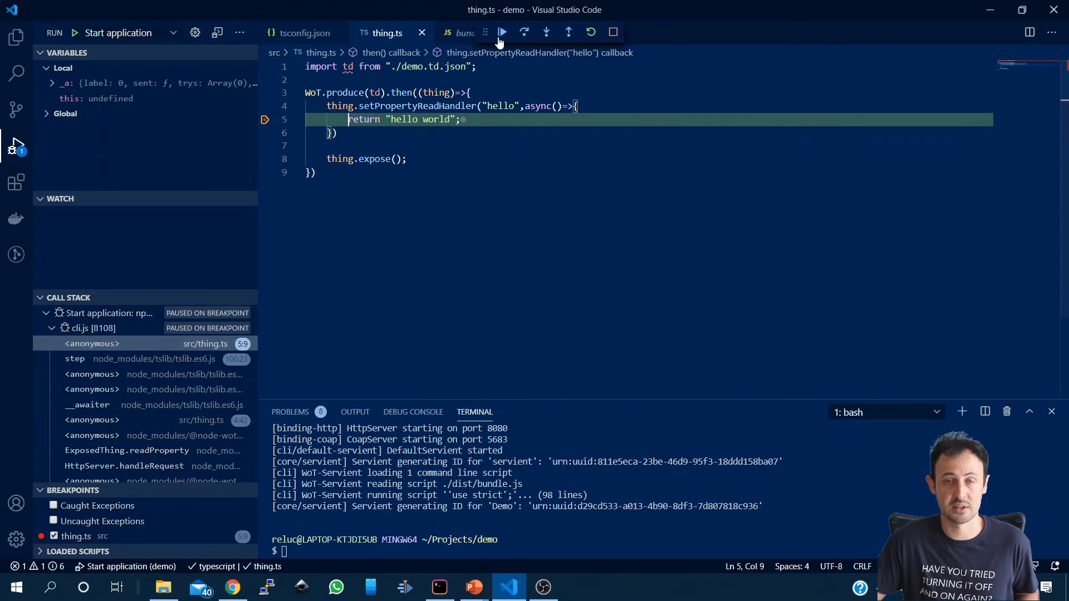
click(502, 32)
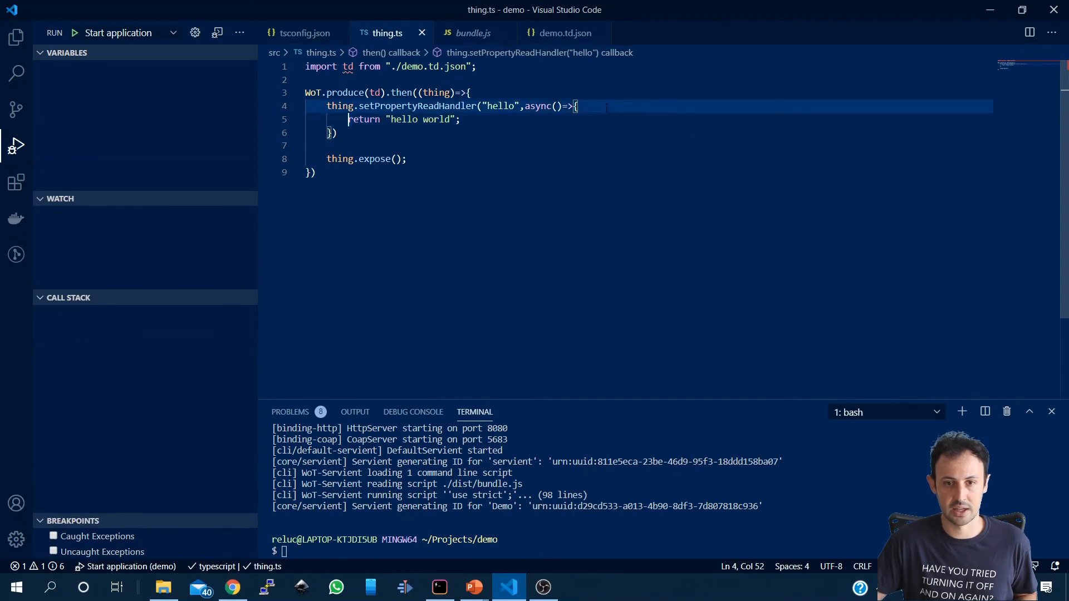
Step: Define const sum = 2+4 and make the hello handler return "hello world"+sum
text(const)
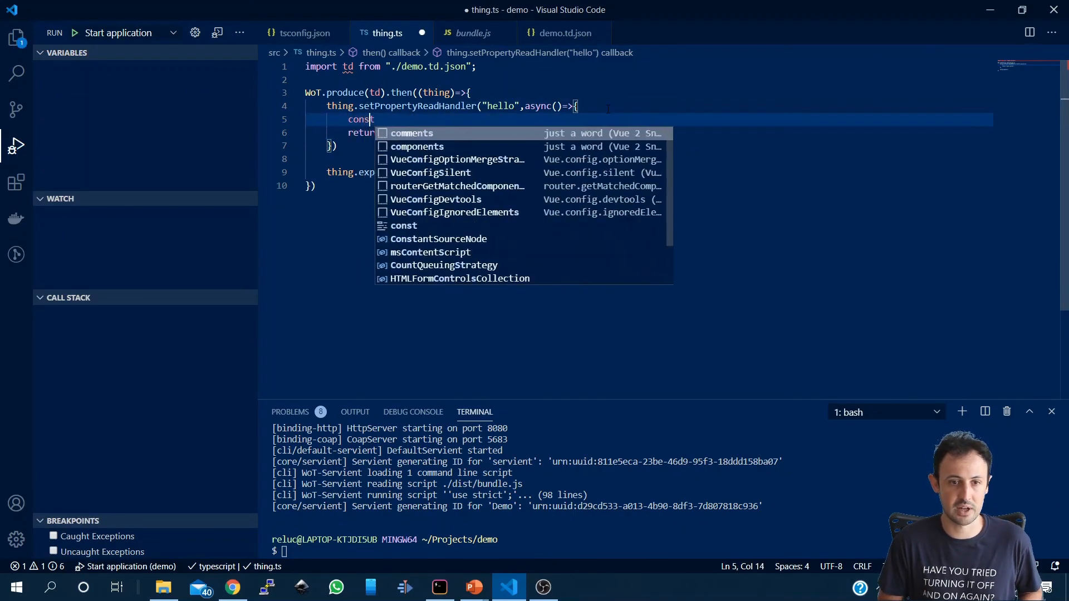
text(sum)
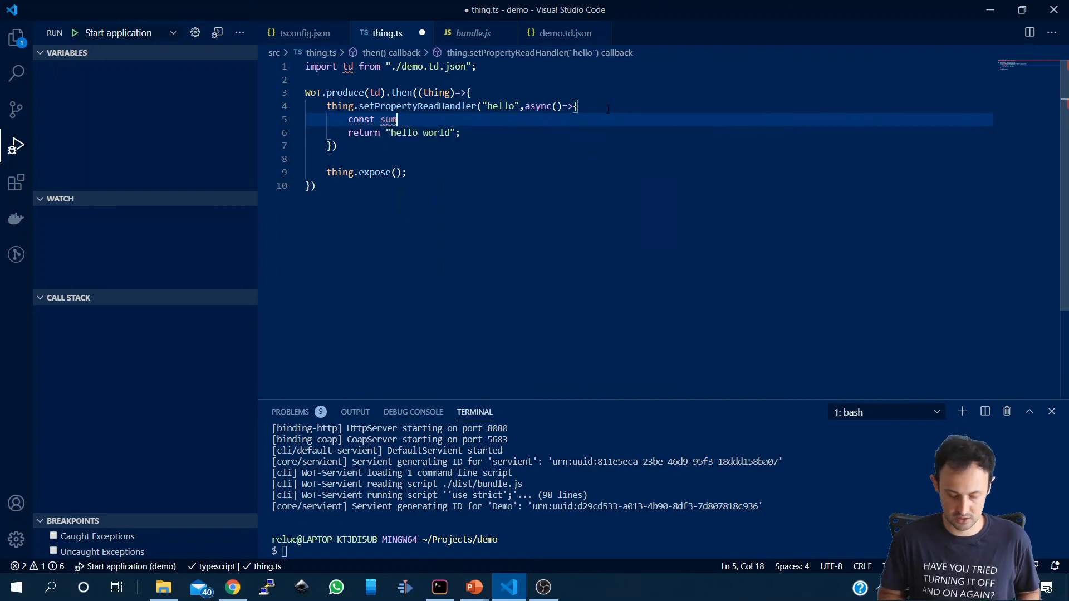
text(= 2)
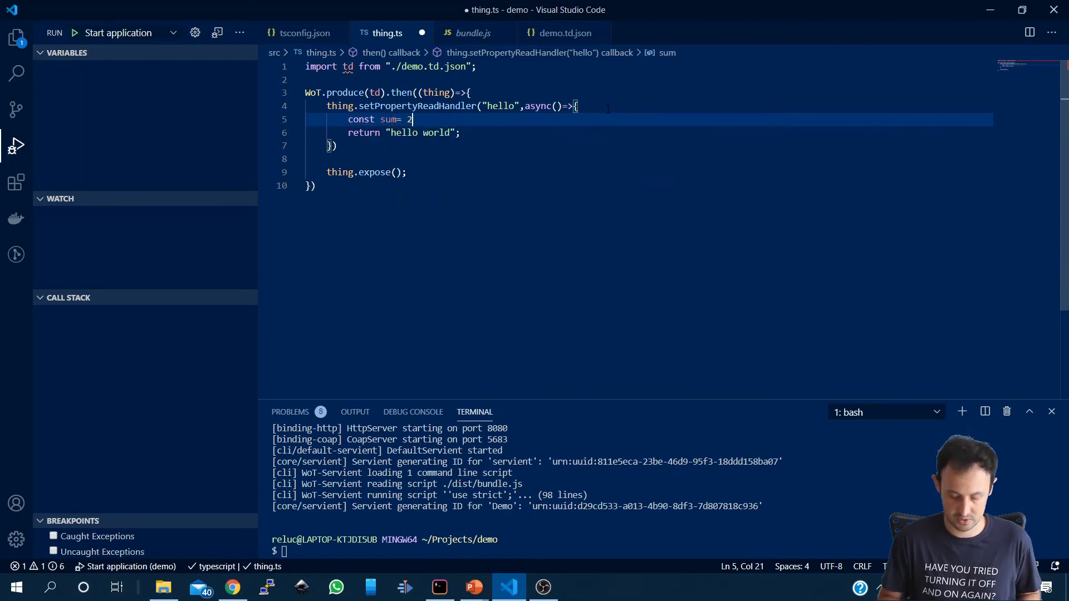
text(+4;)
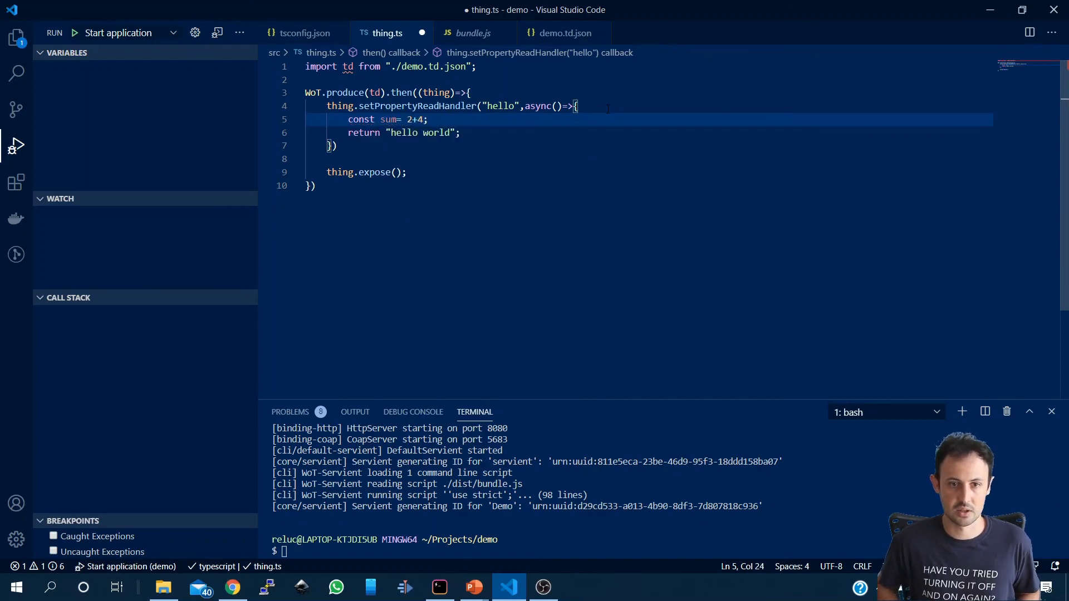
click(457, 133)
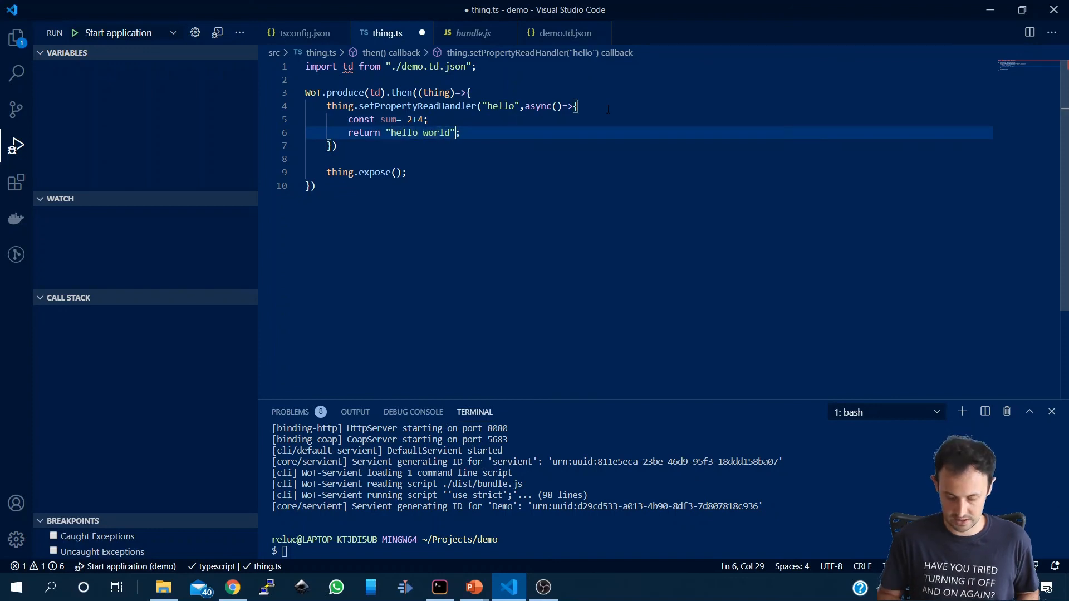
text(+sum)
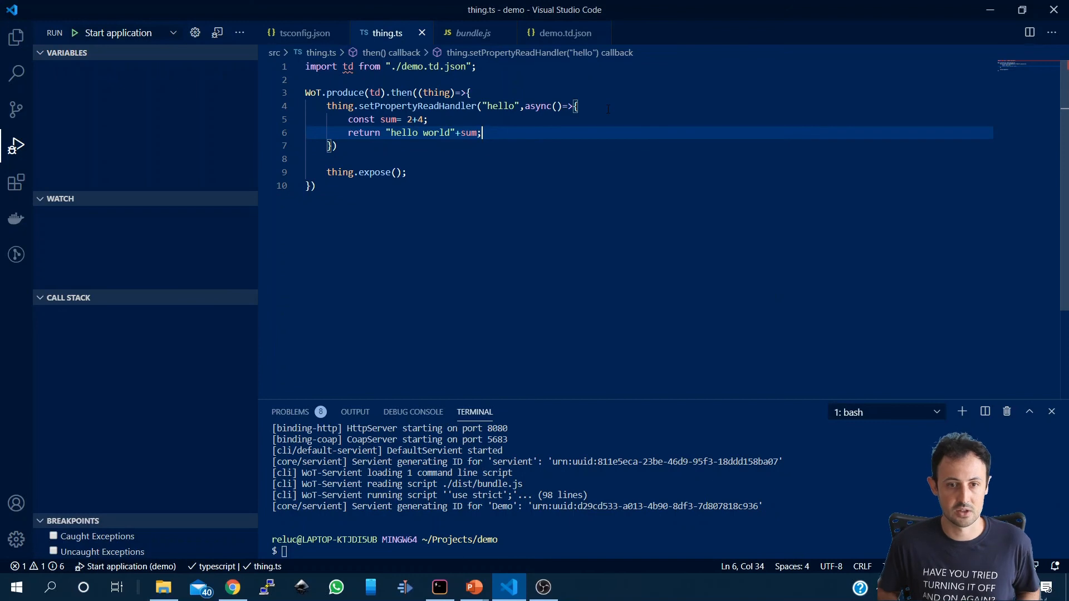
Step: Toggle the breakpoint on the return line and focus the terminal
click(265, 132)
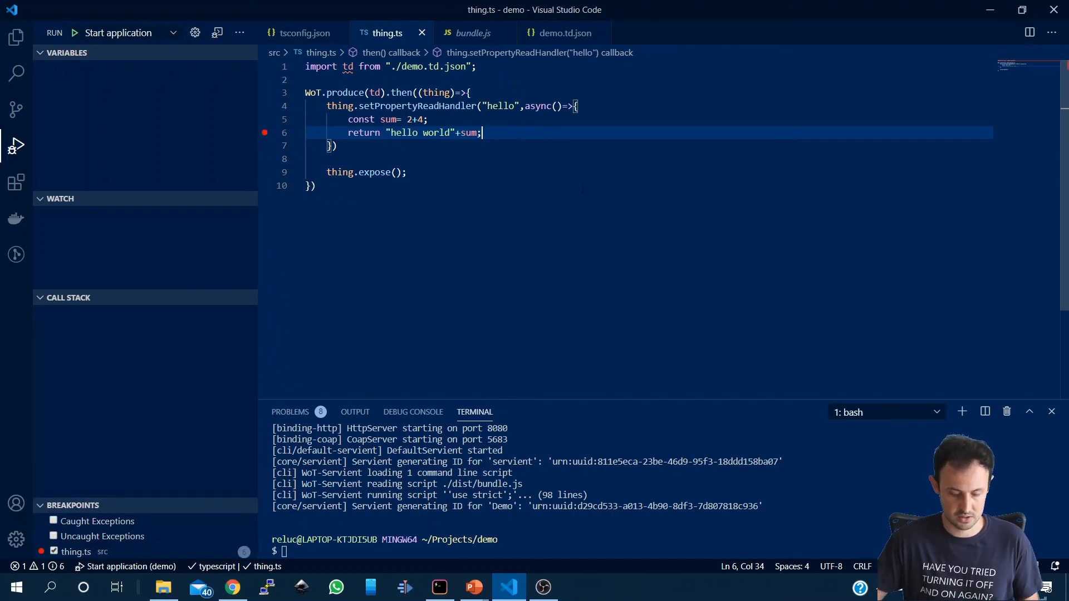
click(74, 32)
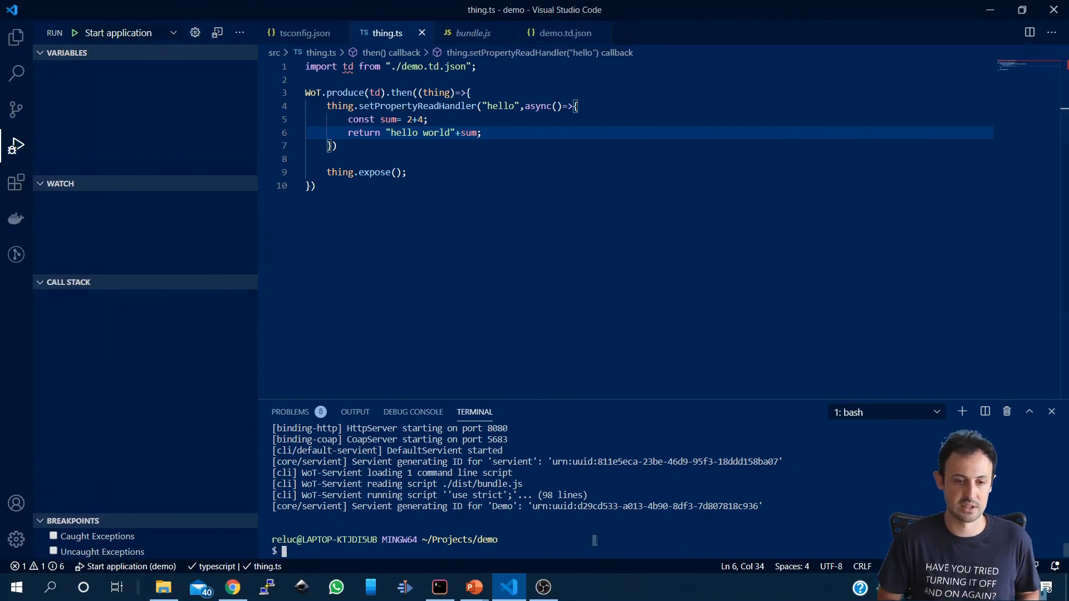
Step: Rebuild with npm run build, start debugging, and break on the sum-returning line
text(npm run build)
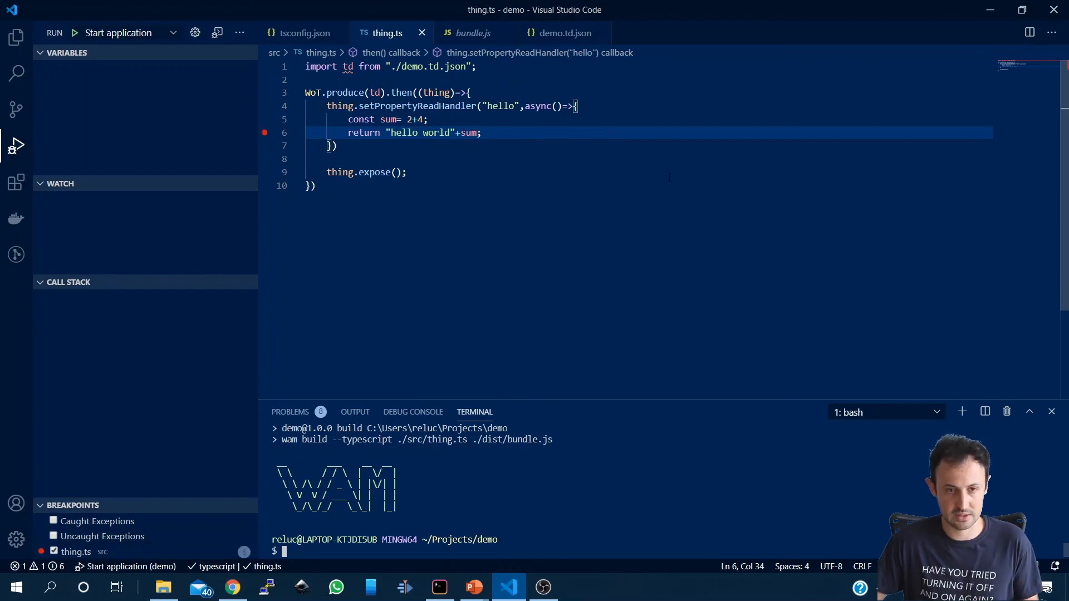
click(74, 32)
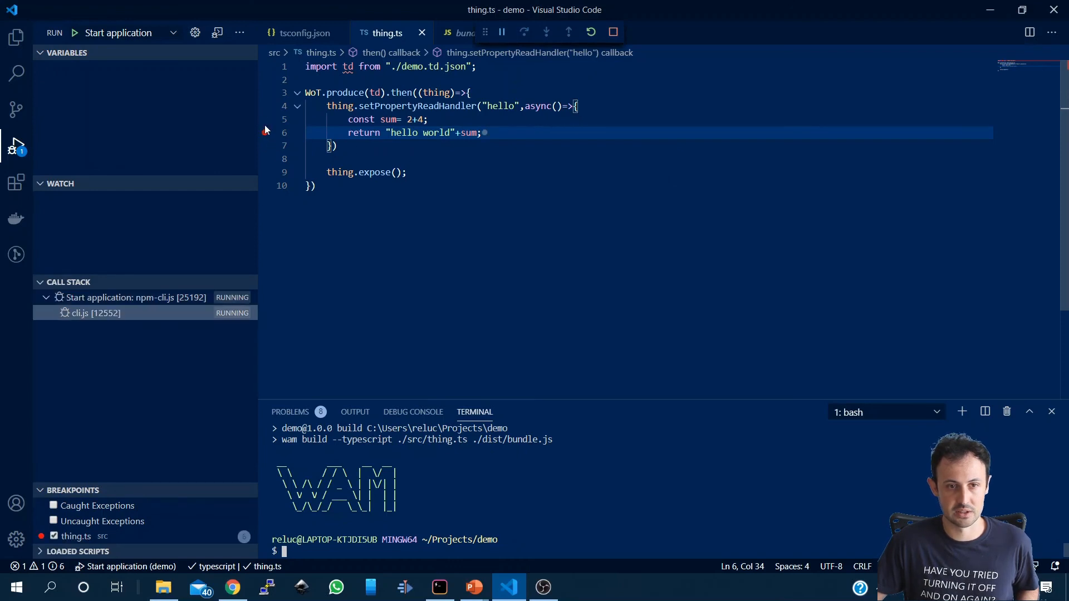
click(265, 132)
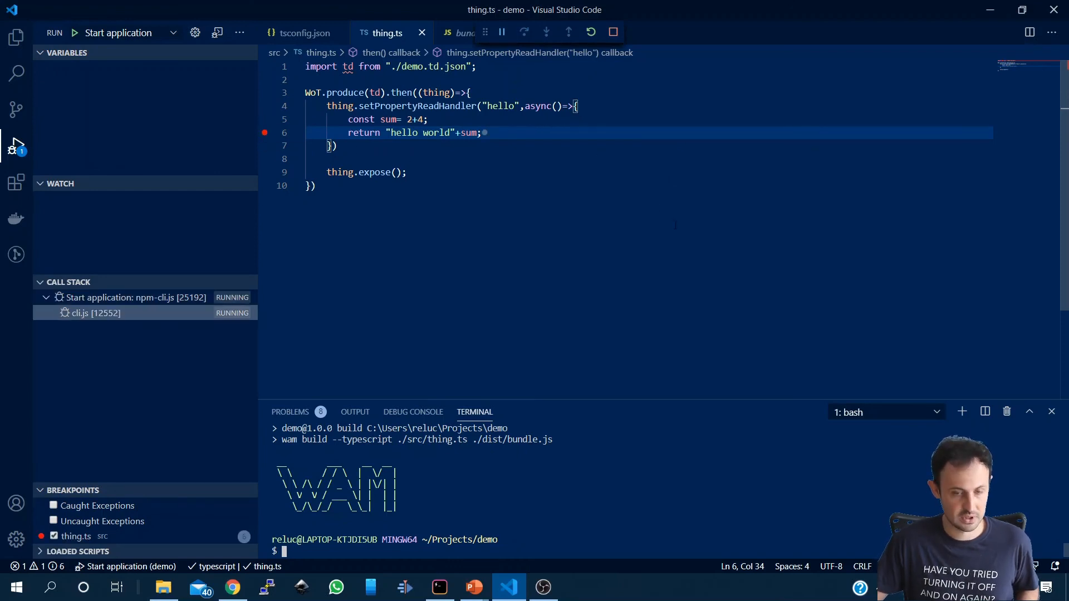